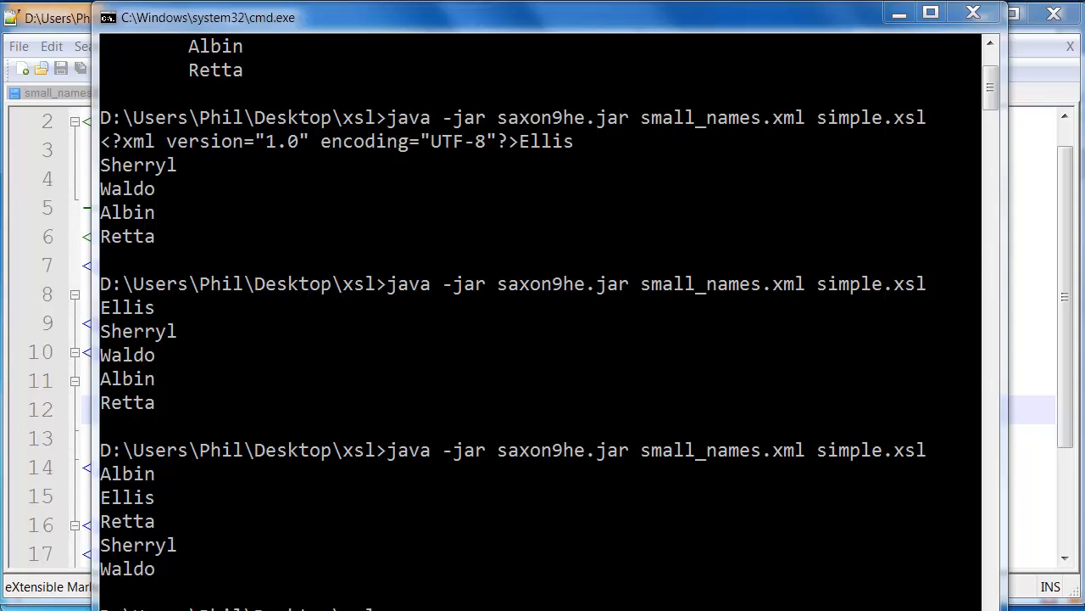
mouse_move(200, 543)
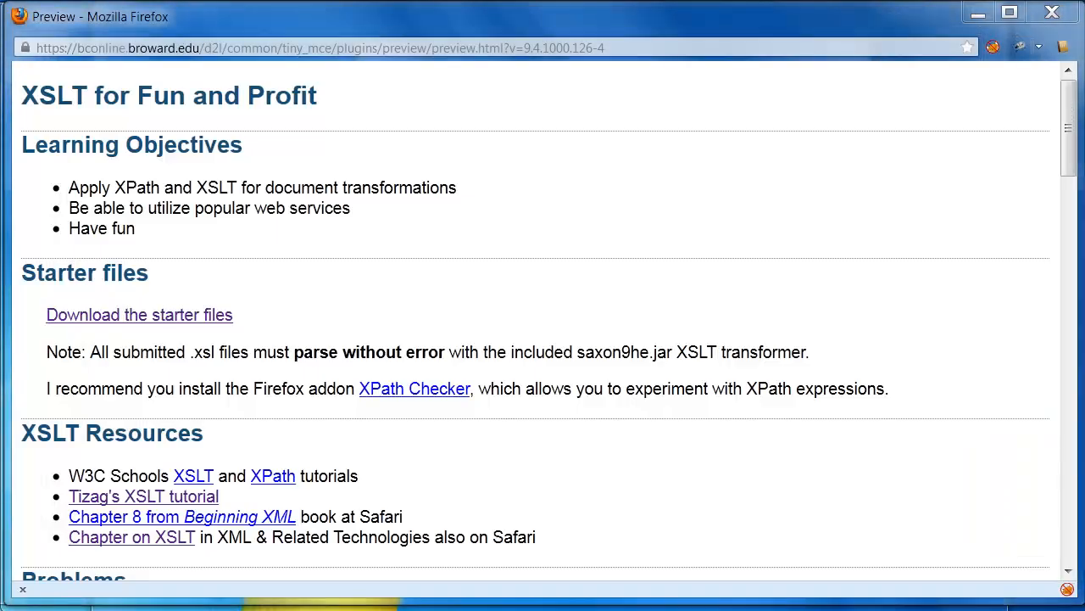
Step: Scroll the BCOnline assignment preview down through the directions.xsl requirements, hints and submit list
scroll(down, 3)
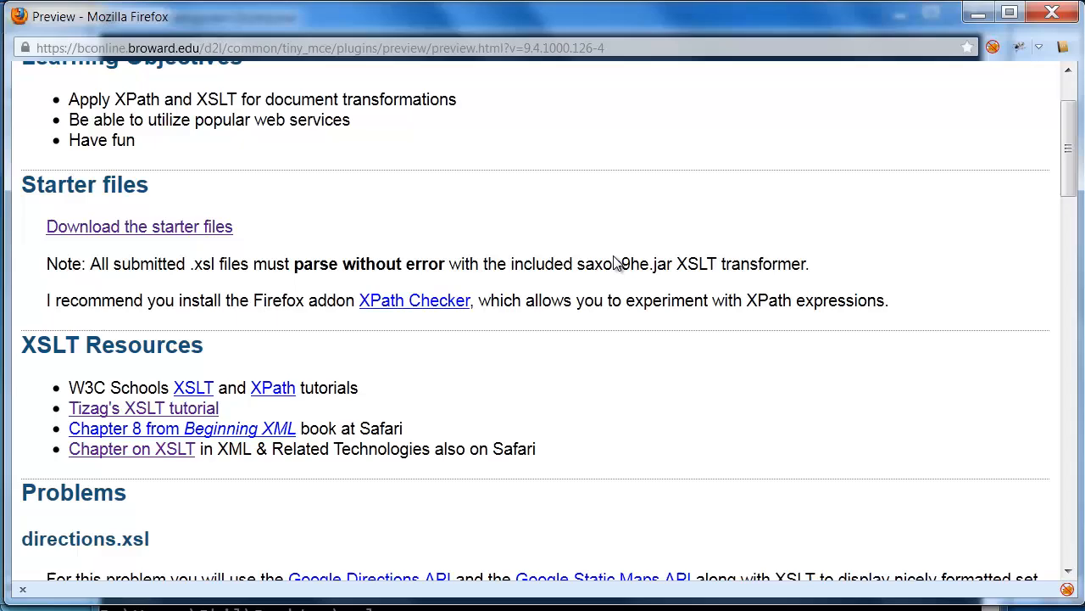
scroll(down, 3)
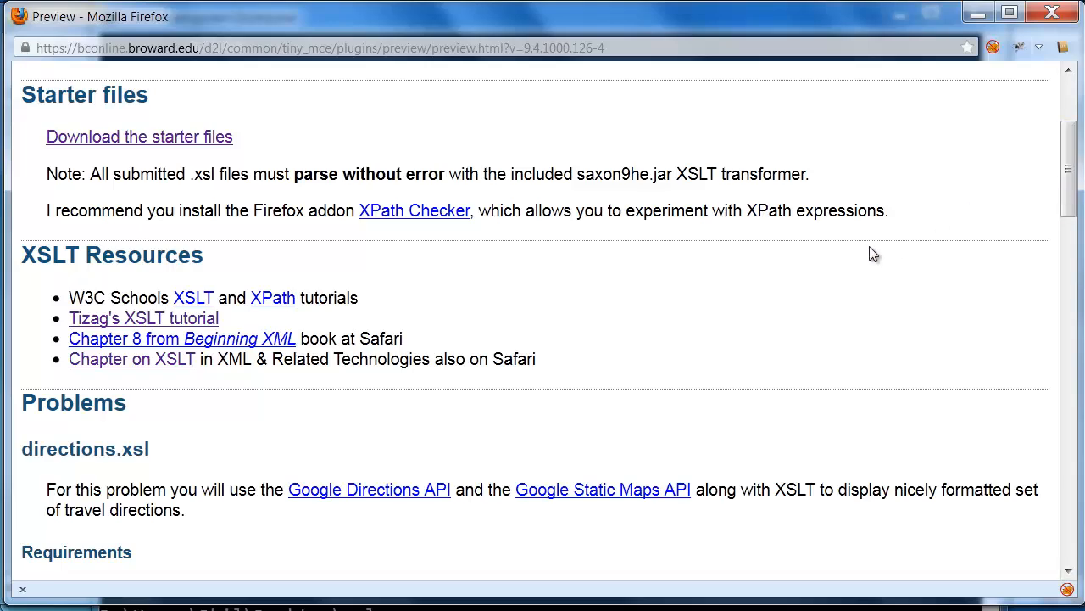
scroll(down, 3)
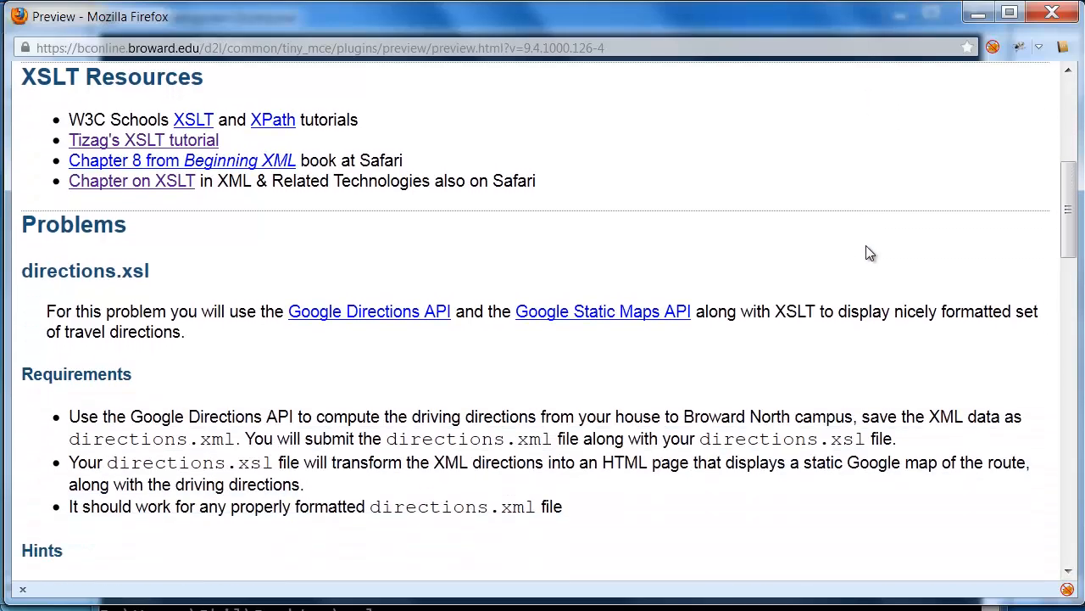
mouse_move(188, 302)
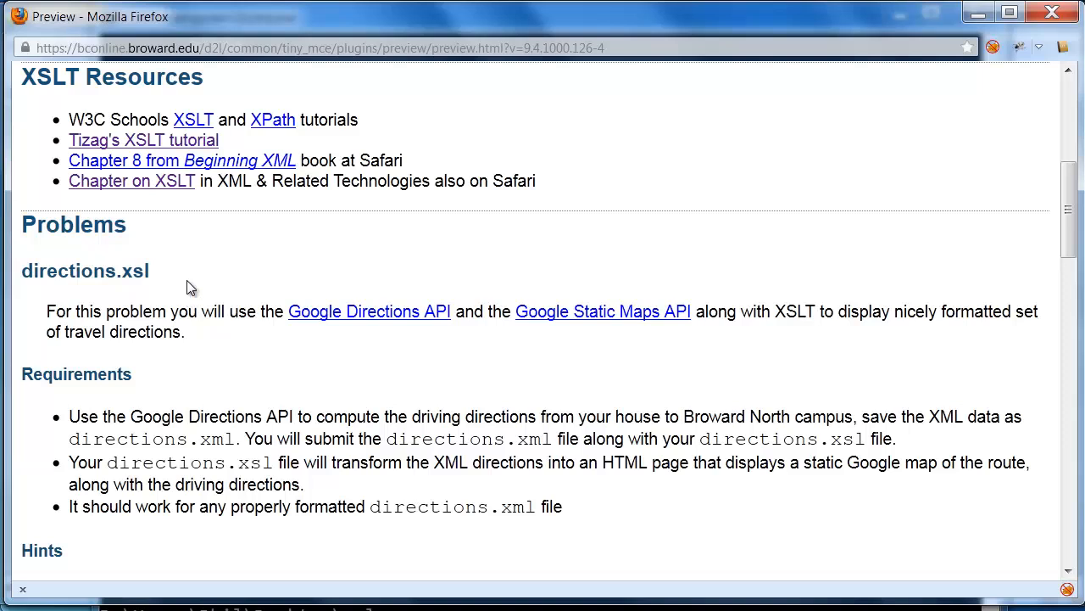
mouse_move(370, 312)
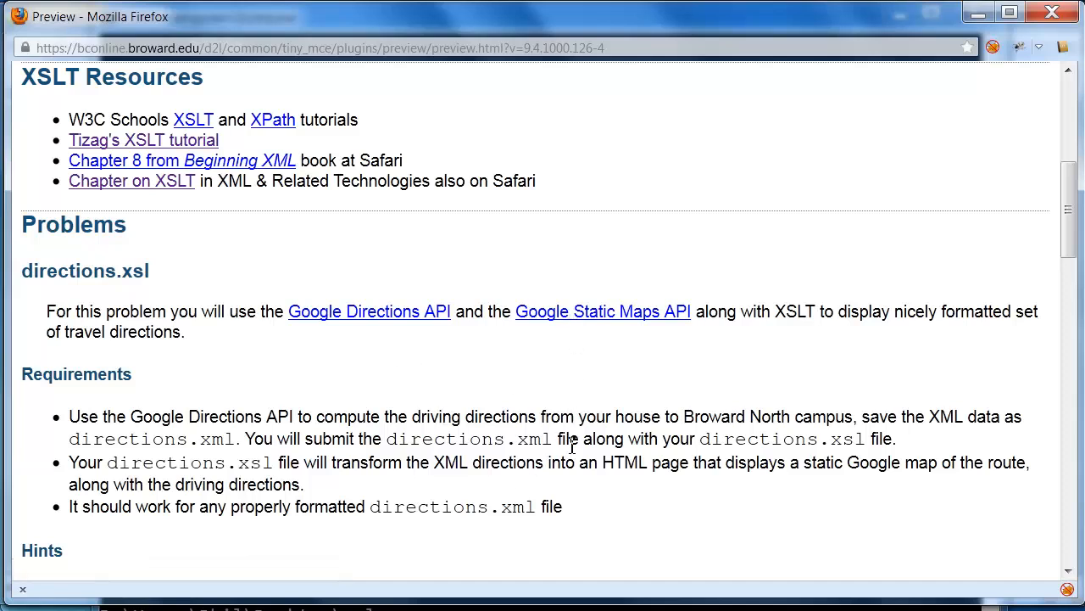
scroll(down, 3)
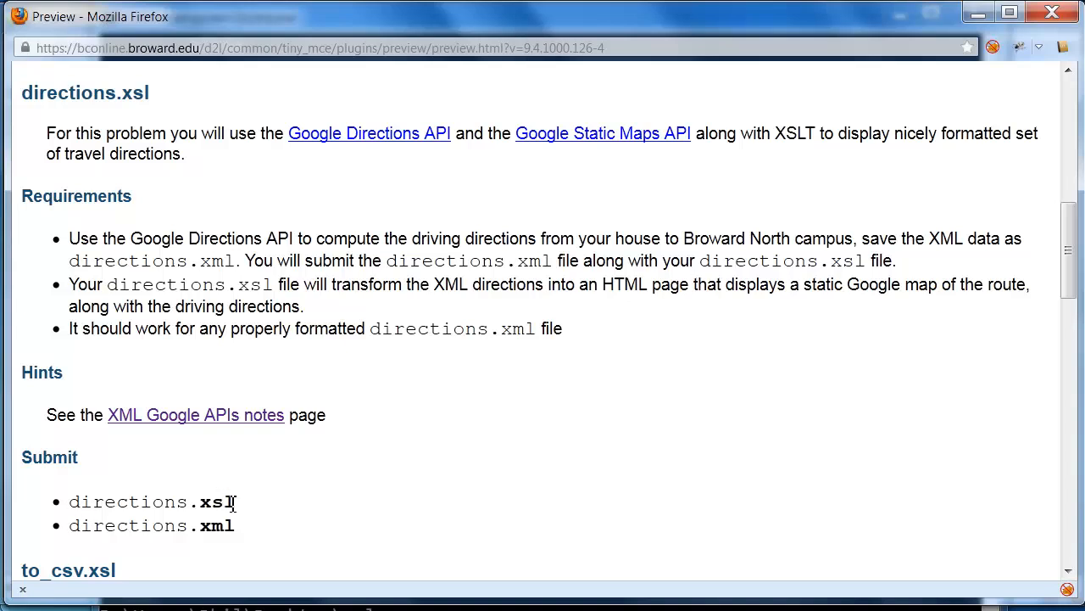
mouse_move(214, 526)
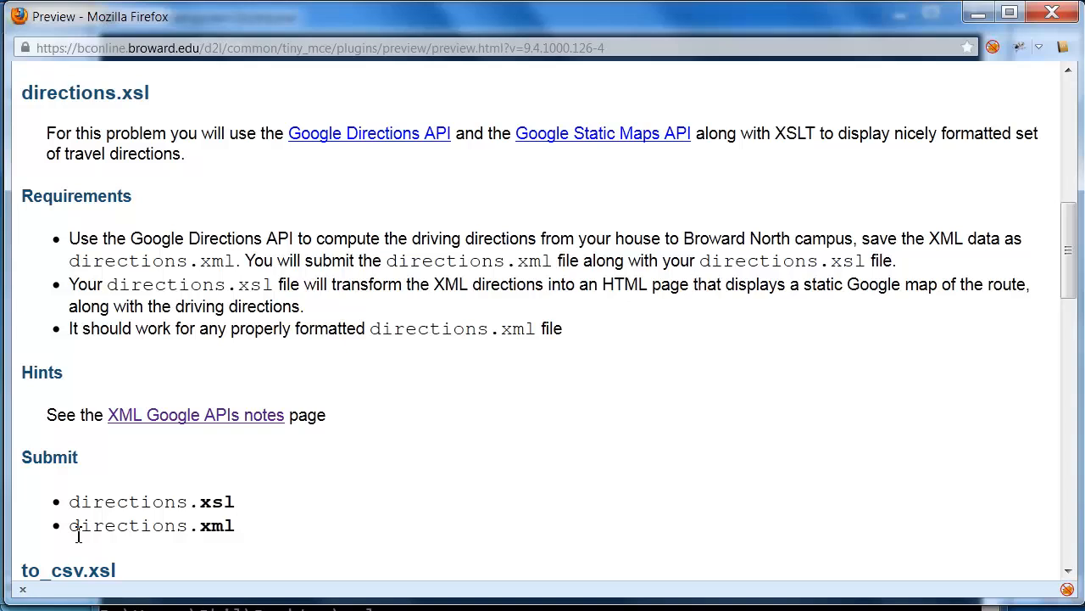
mouse_move(399, 142)
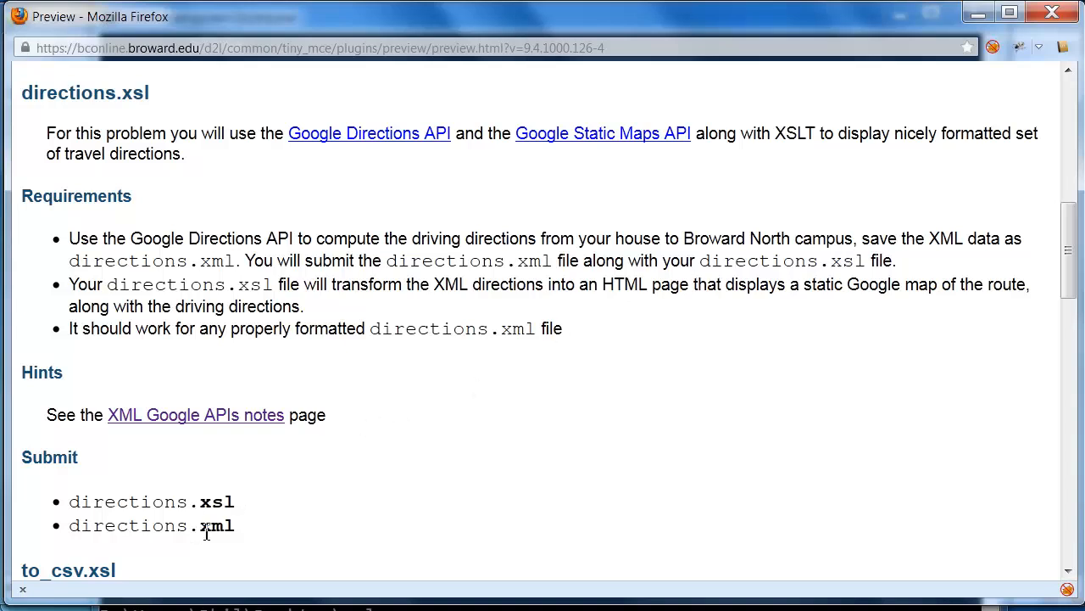
mouse_move(356, 524)
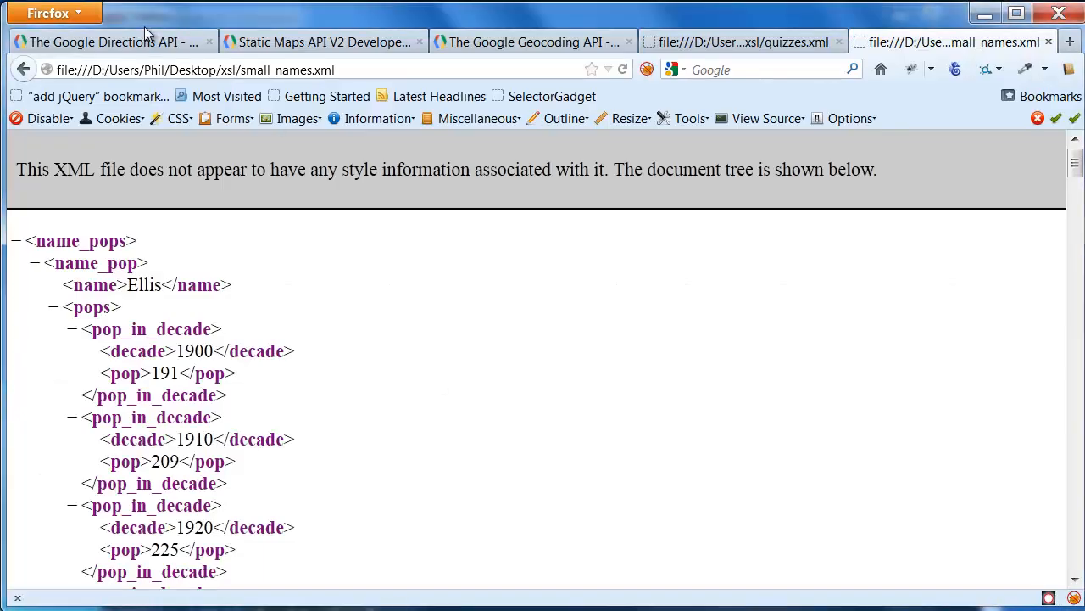
Step: Glance at the Static Maps API V2 guide, then settle on the Google Directions API documentation
click(110, 41)
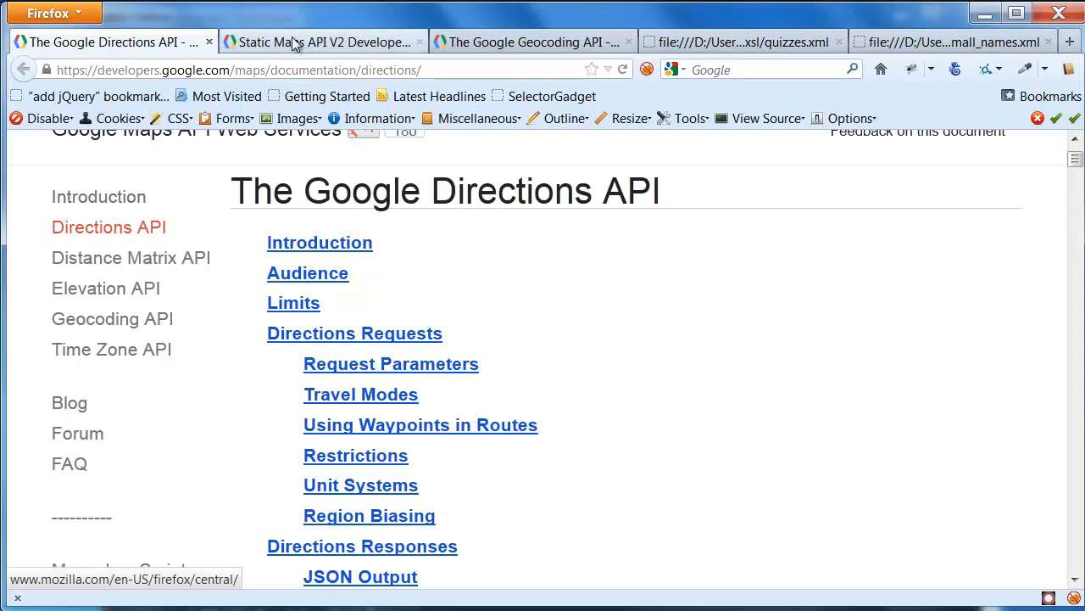
click(322, 40)
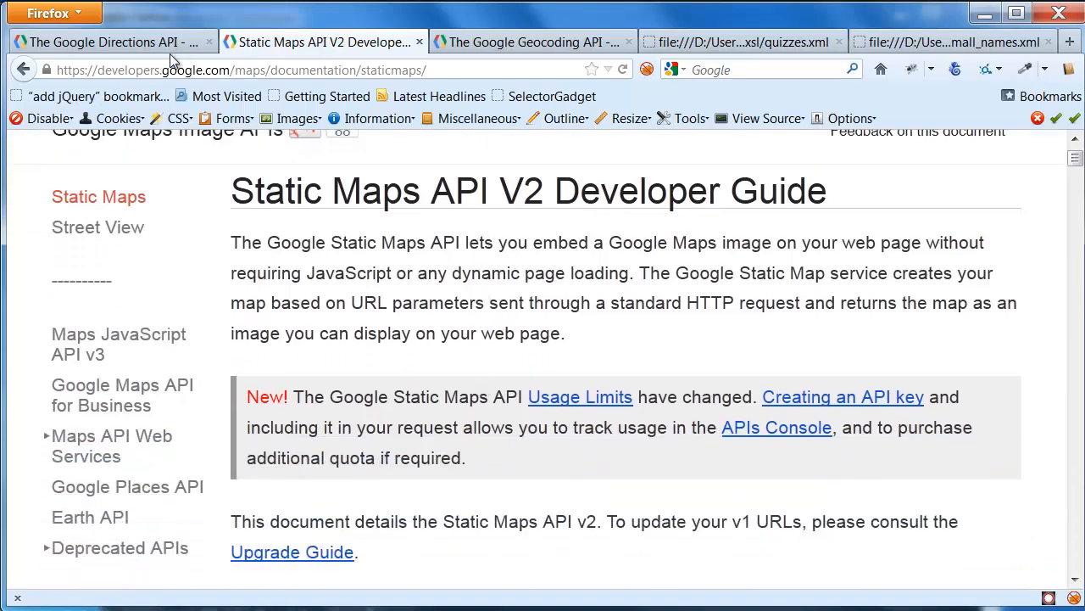
click(532, 40)
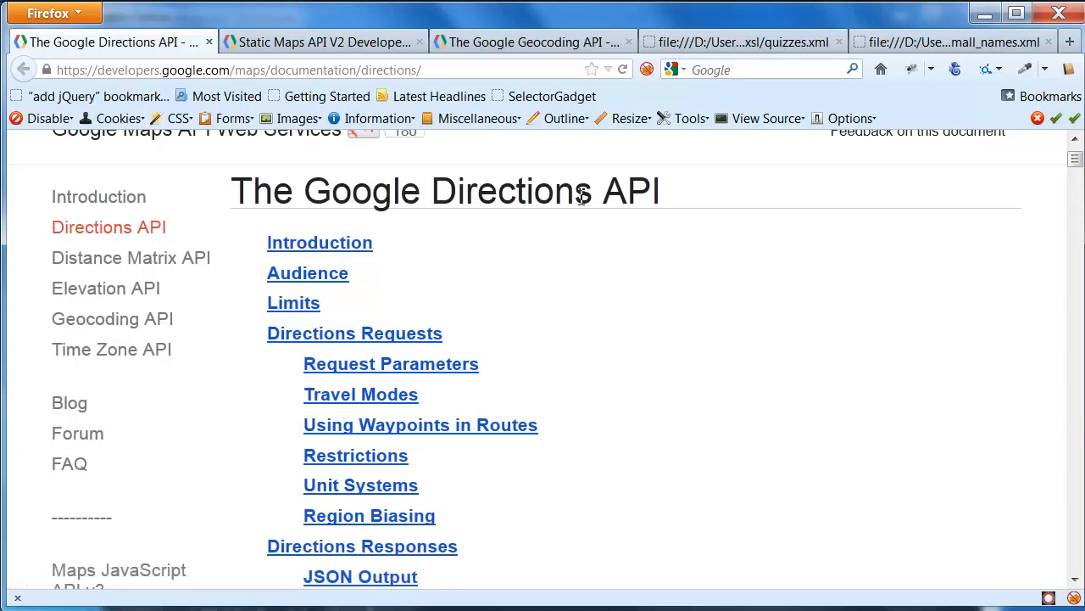
mouse_move(112, 319)
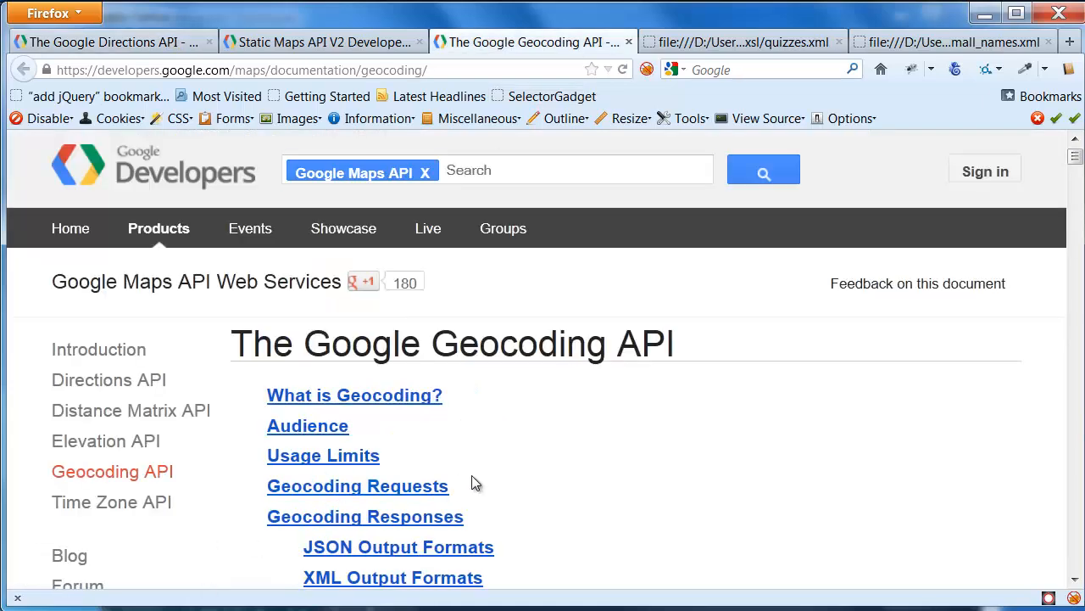
mouse_move(477, 483)
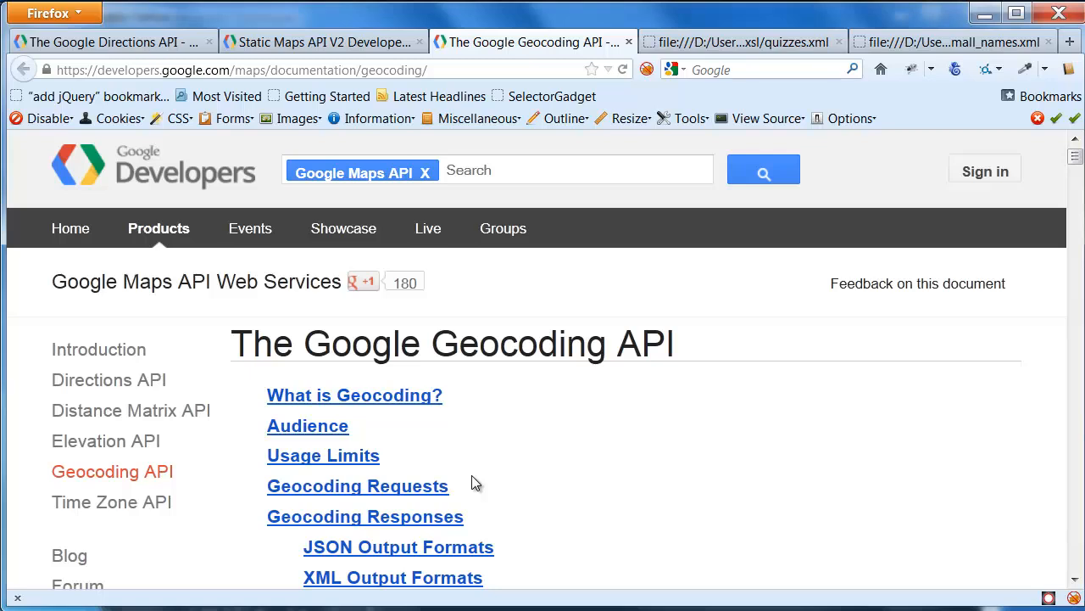
mouse_move(551, 472)
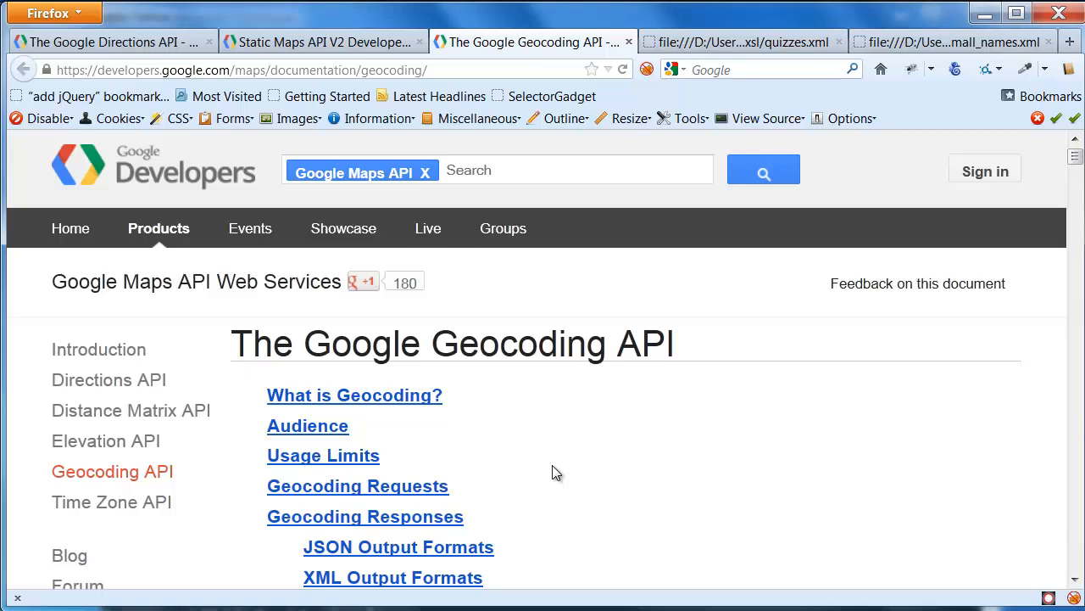
Step: Scroll the Geocoding API documentation down to its "What is Geocoding?" section
scroll(down, 3)
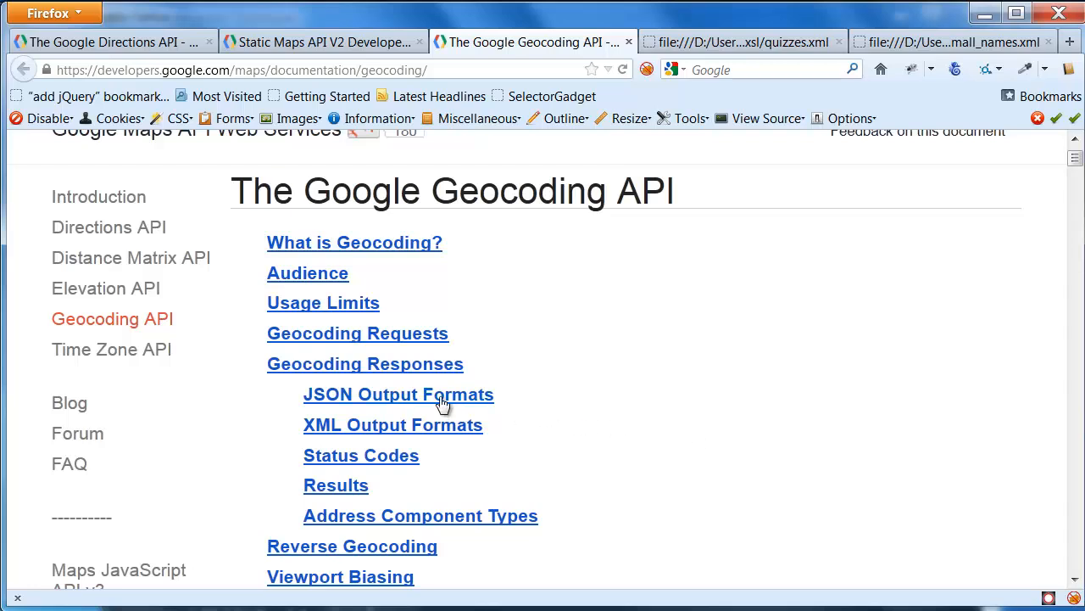
mouse_move(411, 393)
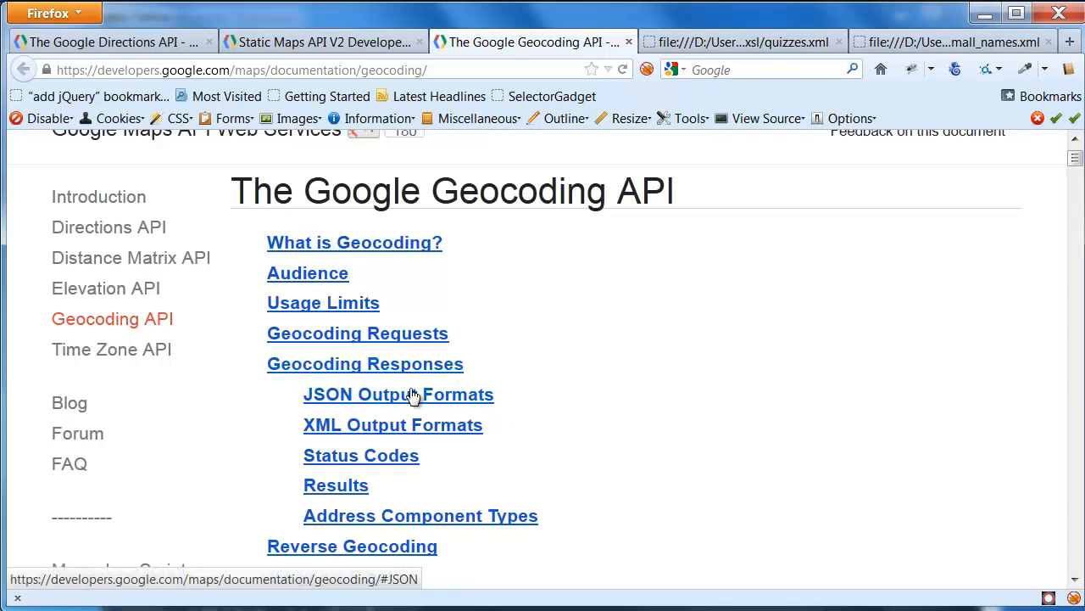
mouse_move(333, 438)
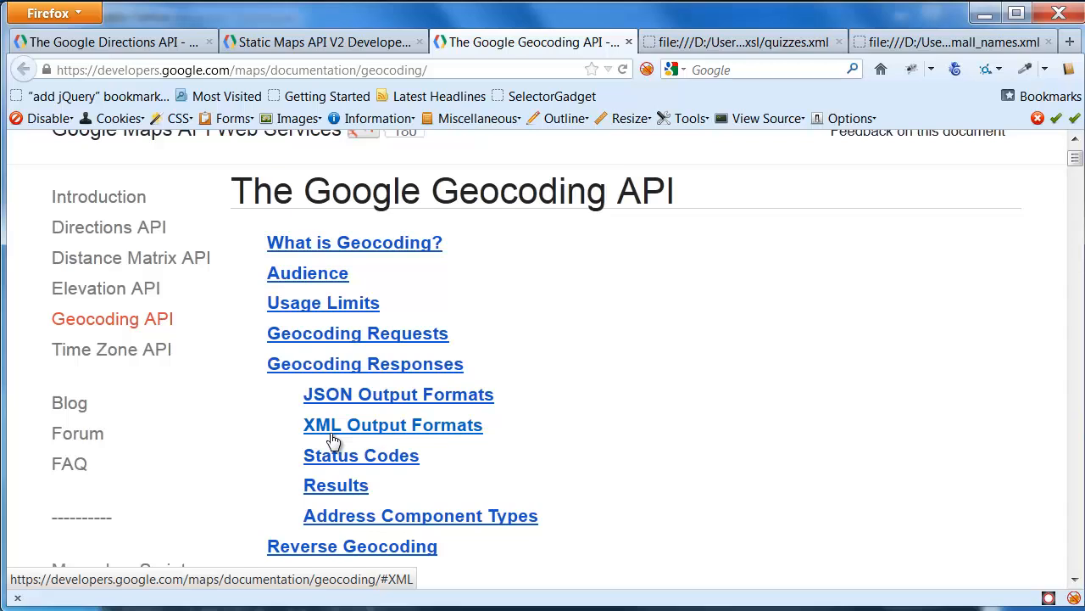
scroll(down, 3)
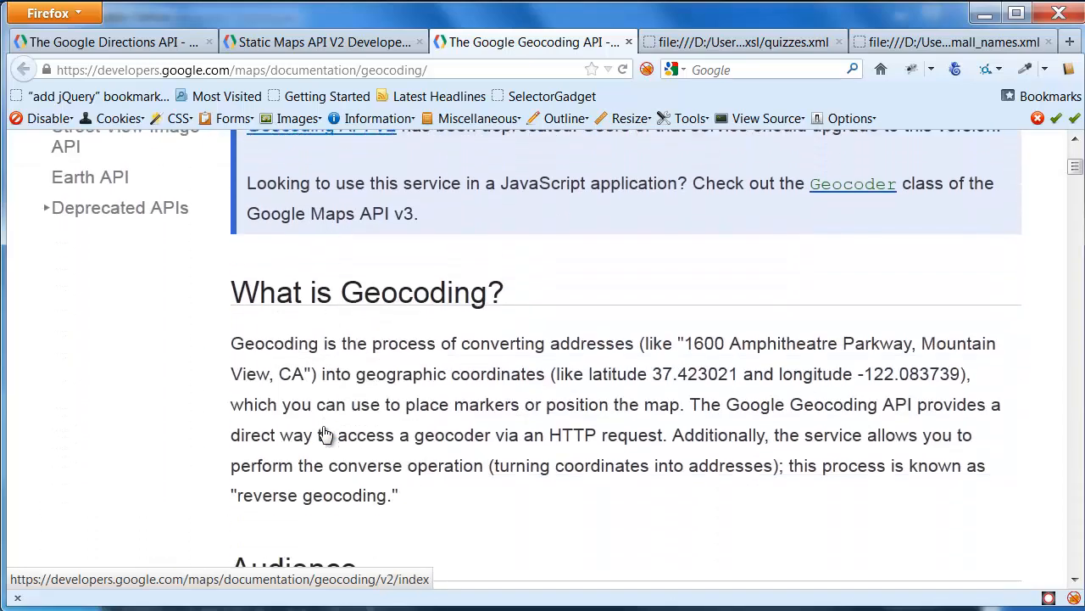
Step: Reach the Geocoding Requests section with its URL form and JSON/XML output options, closing the quizzes.xml tab
scroll(down, 3)
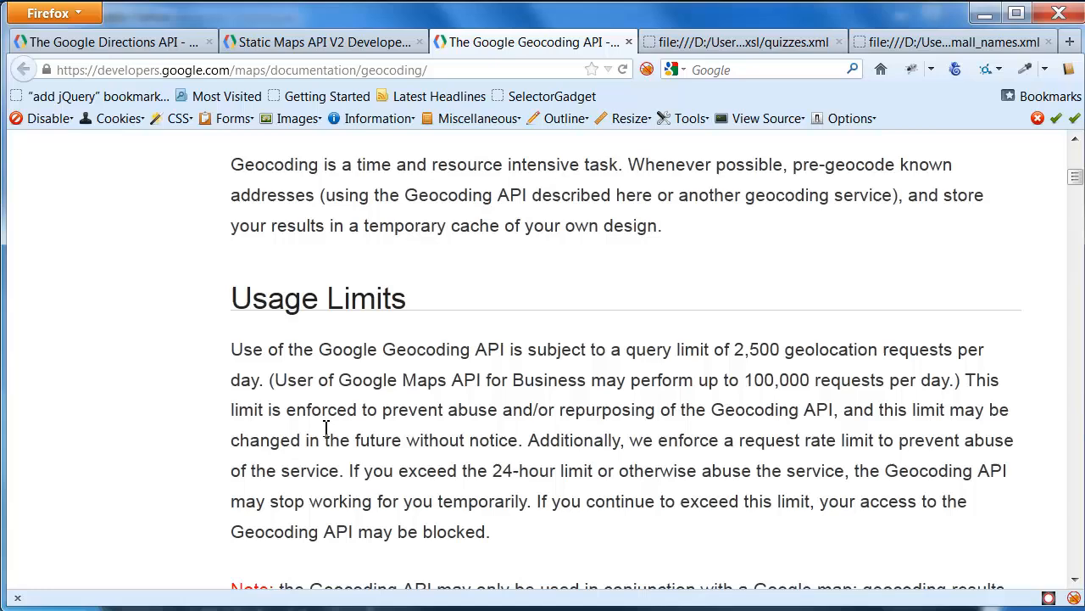
scroll(down, 3)
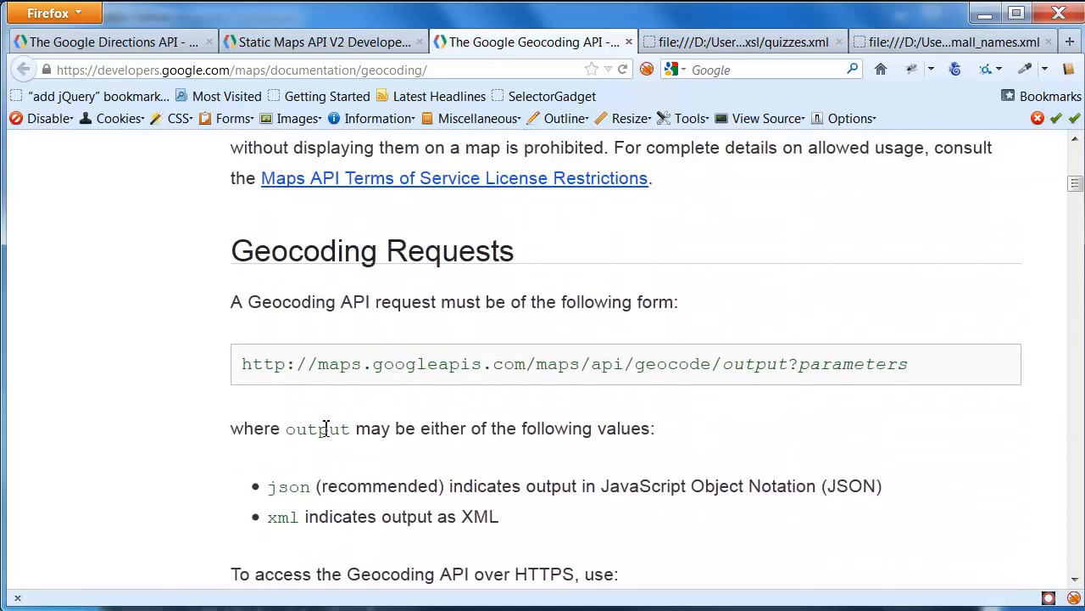
mouse_move(271, 263)
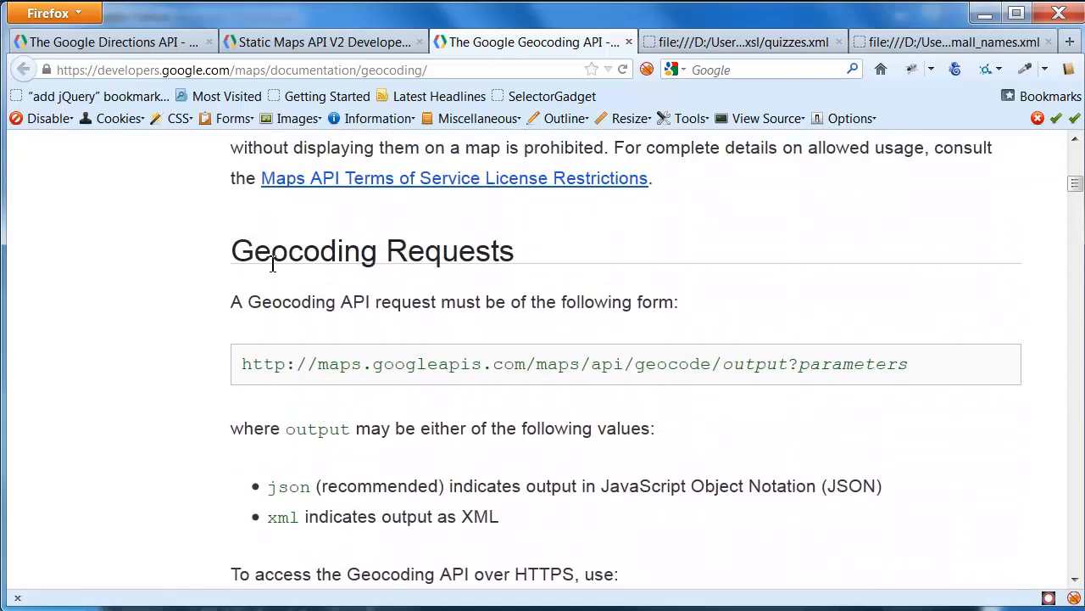
mouse_move(451, 263)
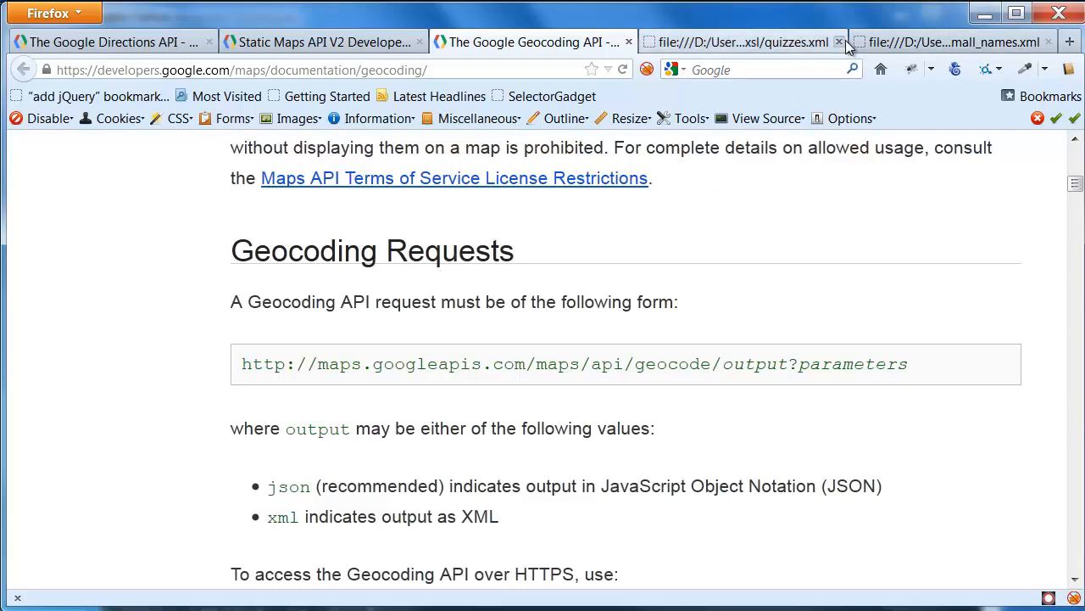
click(838, 40)
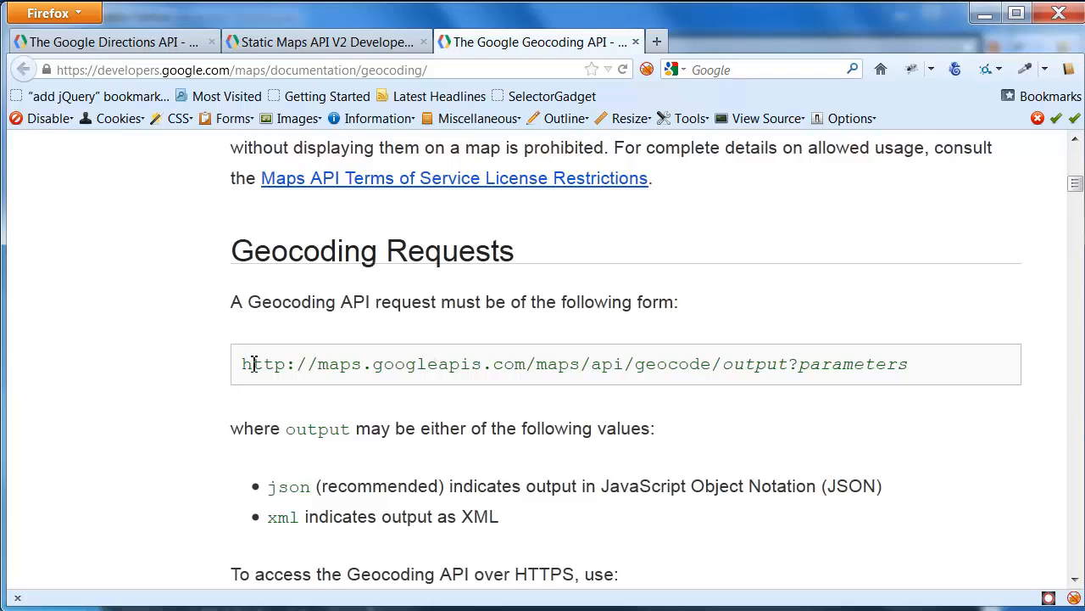
mouse_move(771, 373)
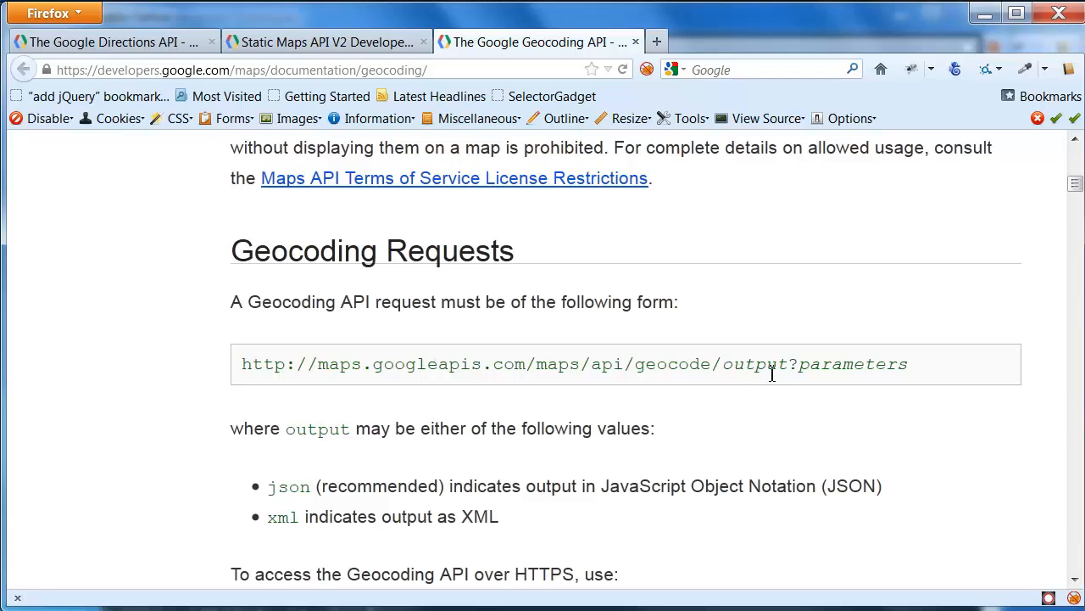
mouse_move(767, 371)
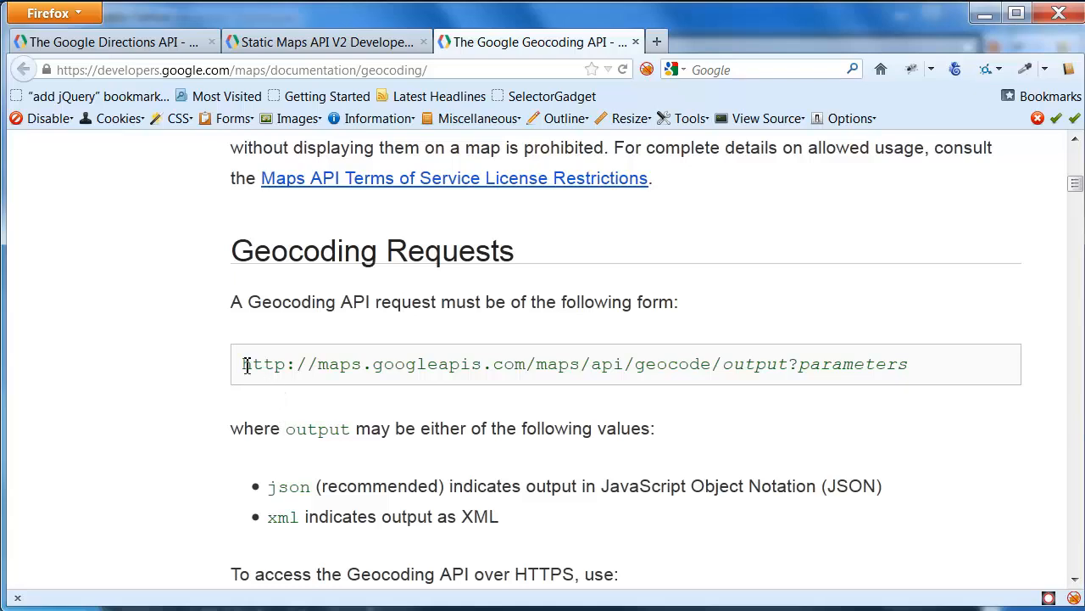
mouse_move(699, 376)
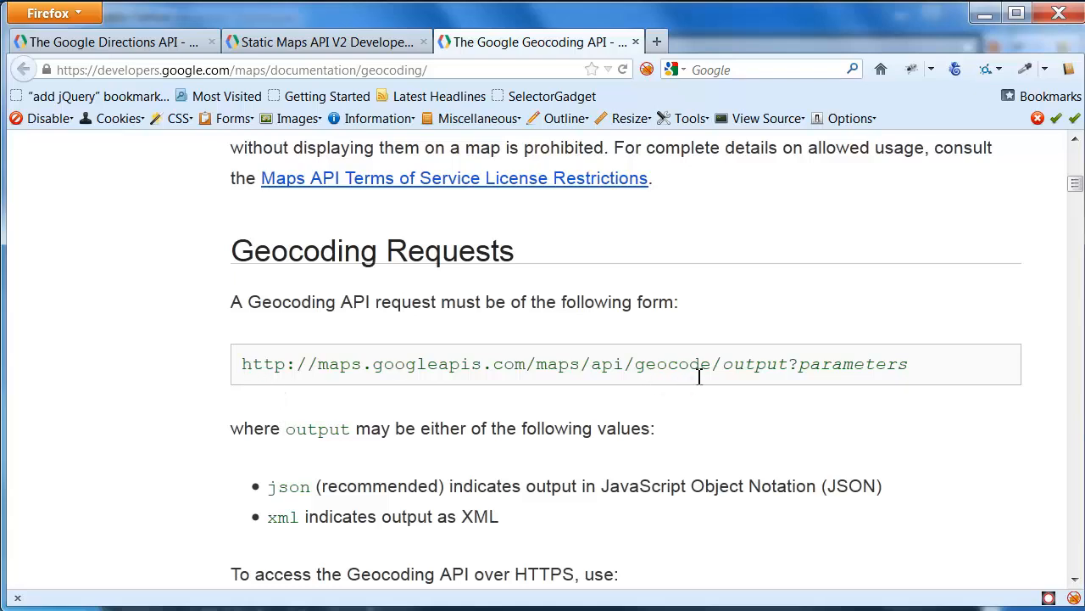
drag(722, 363, 896, 363)
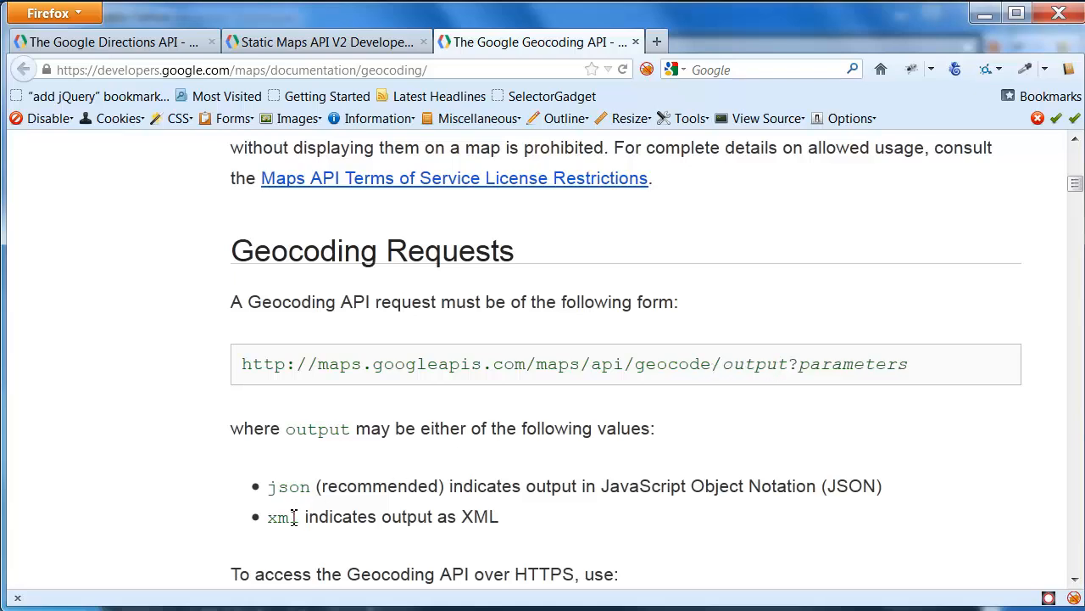
mouse_move(801, 309)
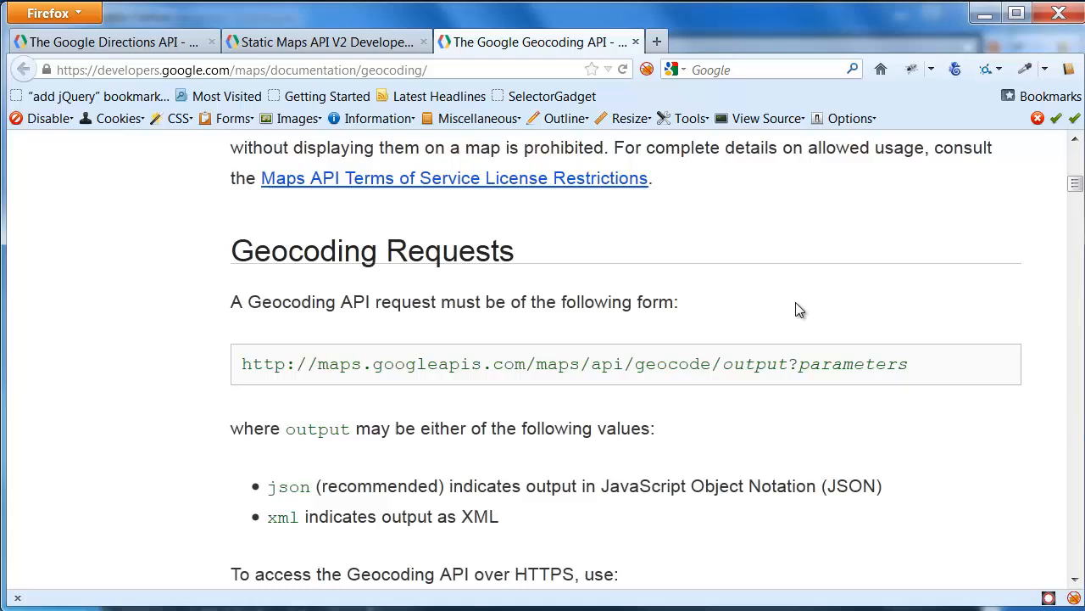
double_click(851, 363)
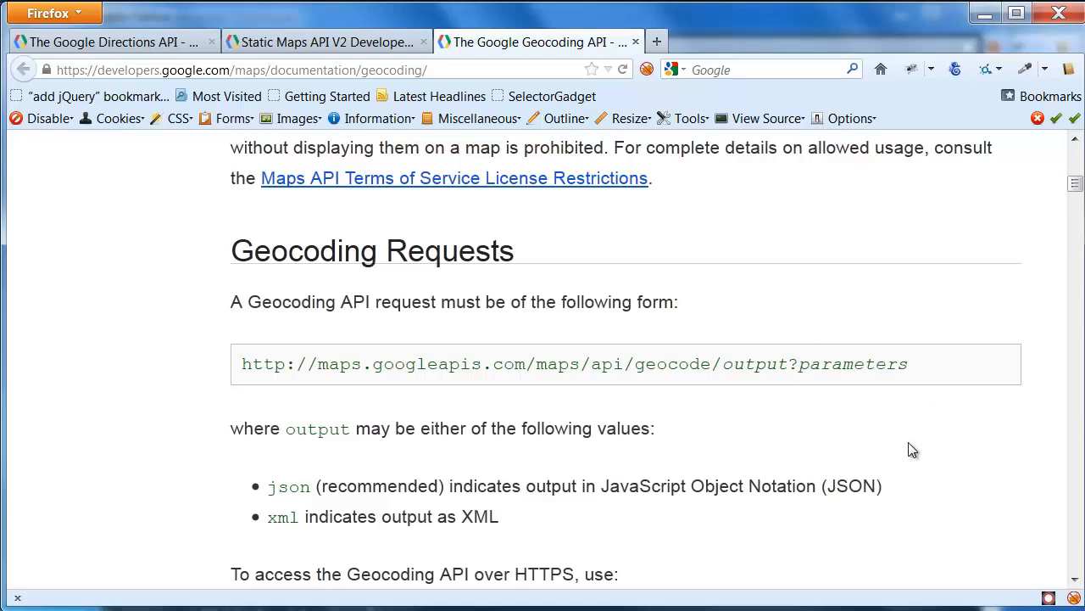
mouse_move(981, 351)
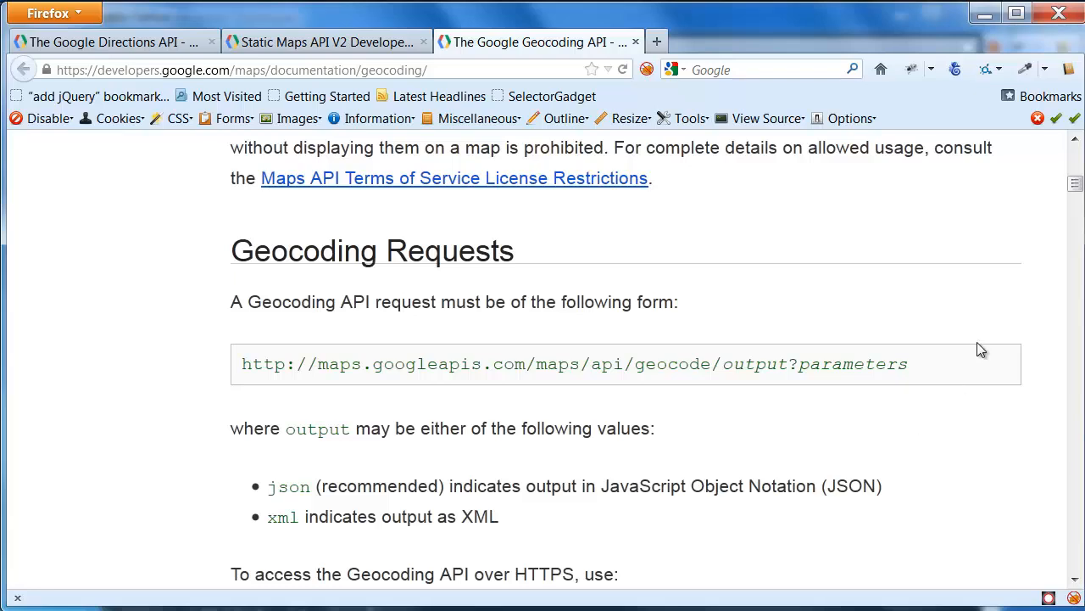
mouse_move(996, 284)
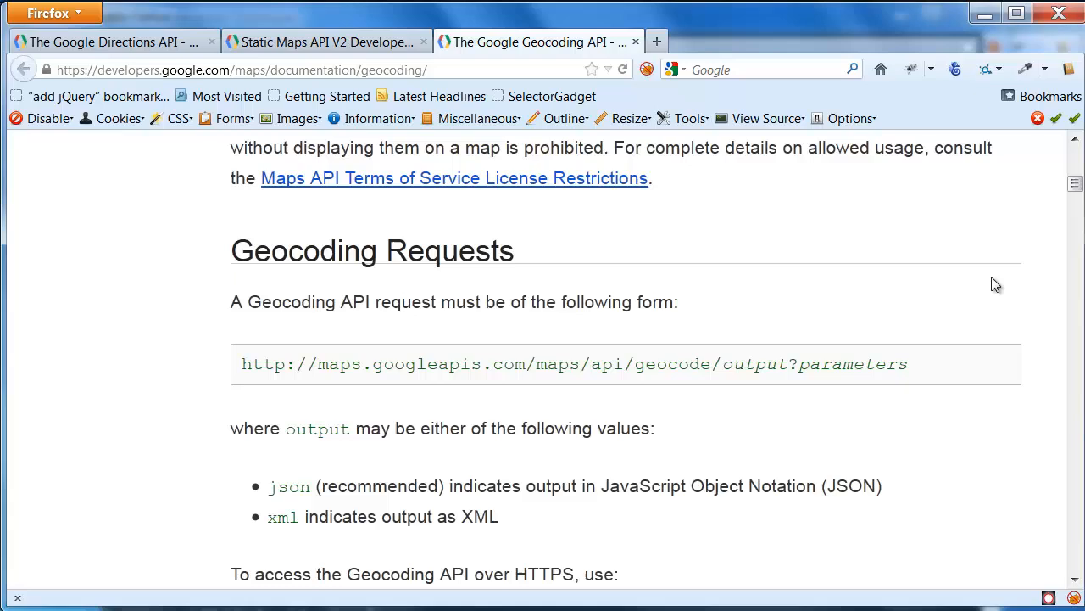
scroll(down, 3)
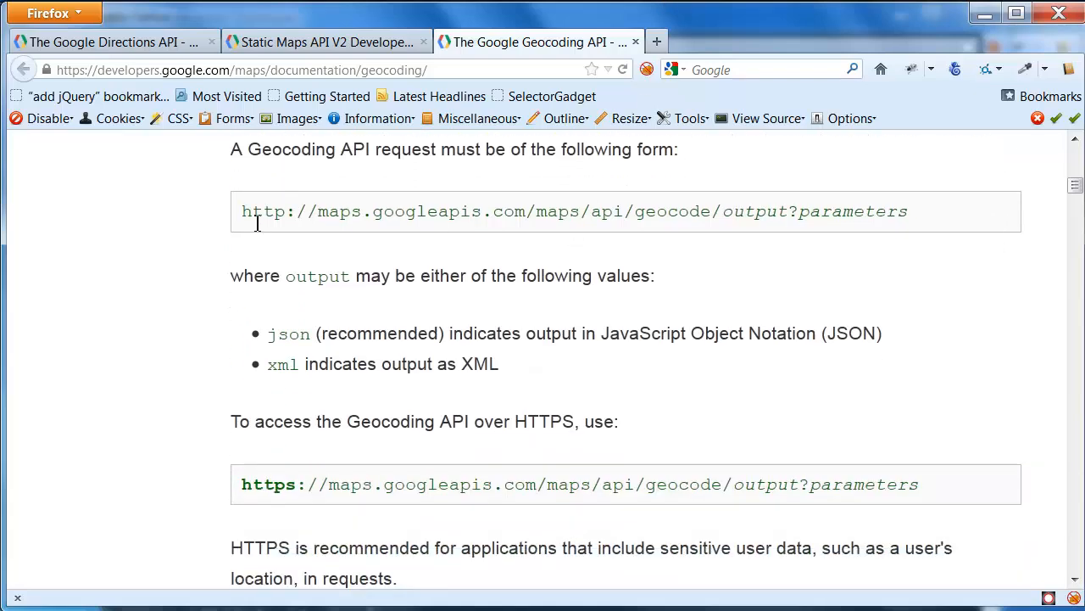
Step: Start a request in a new tab from the copied geocode base URL ending in xml?
drag(241, 210, 721, 210)
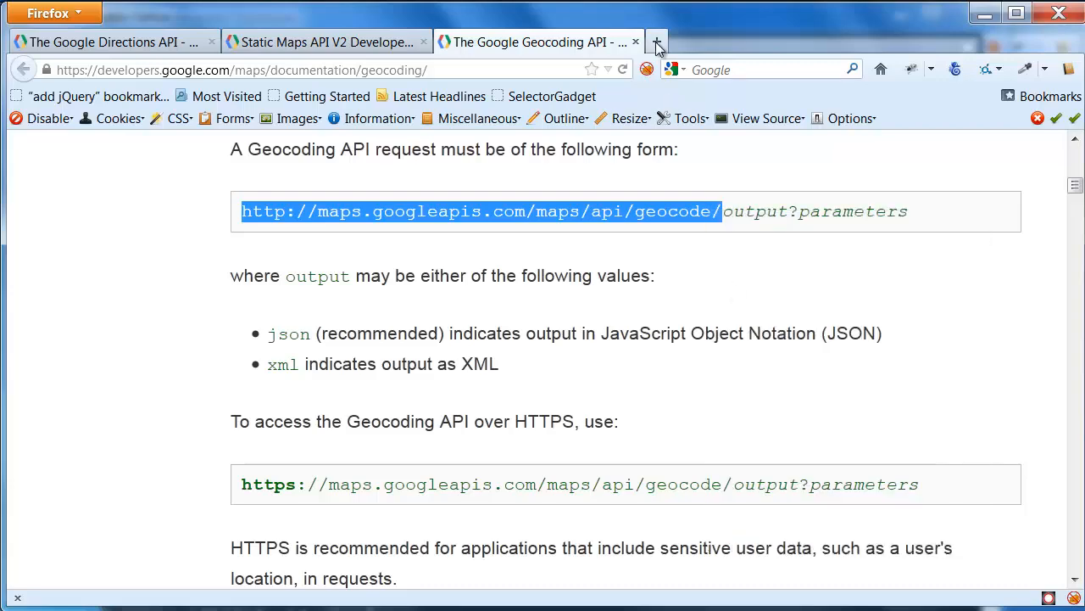
click(658, 41)
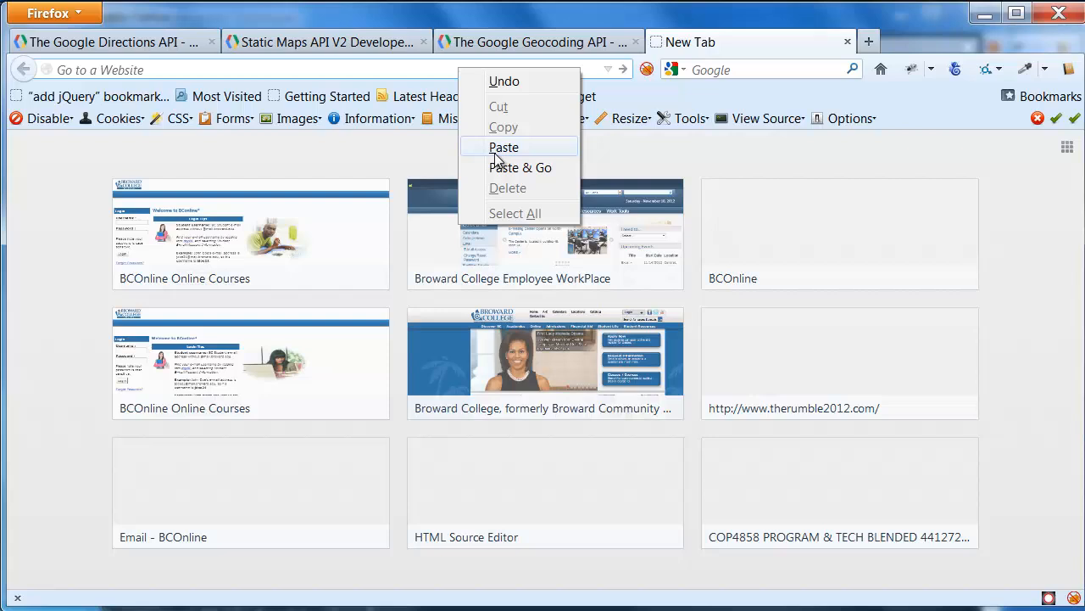
click(503, 146)
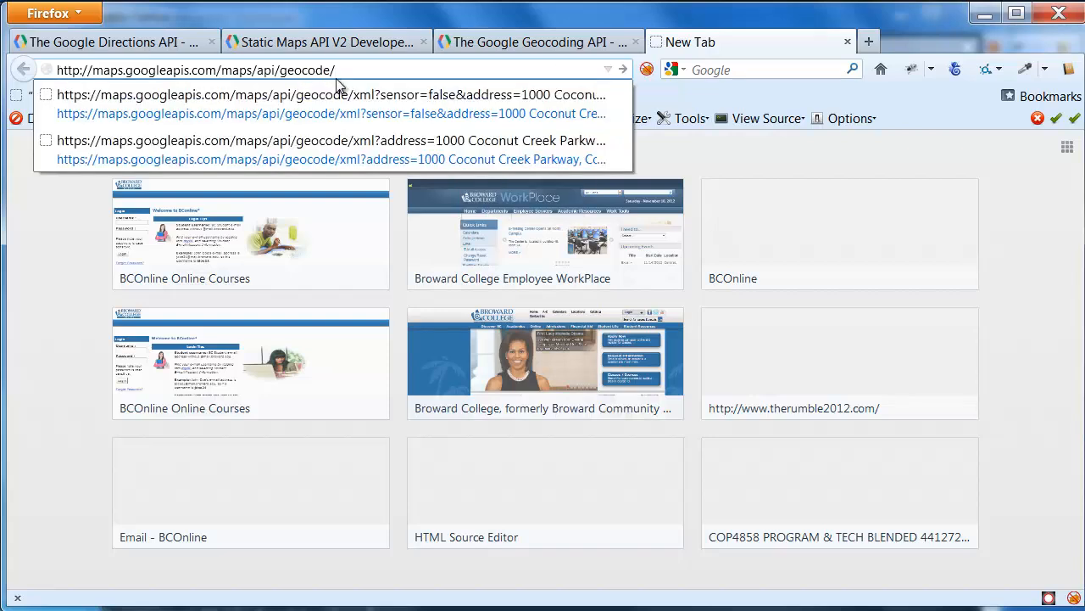
text(xml)
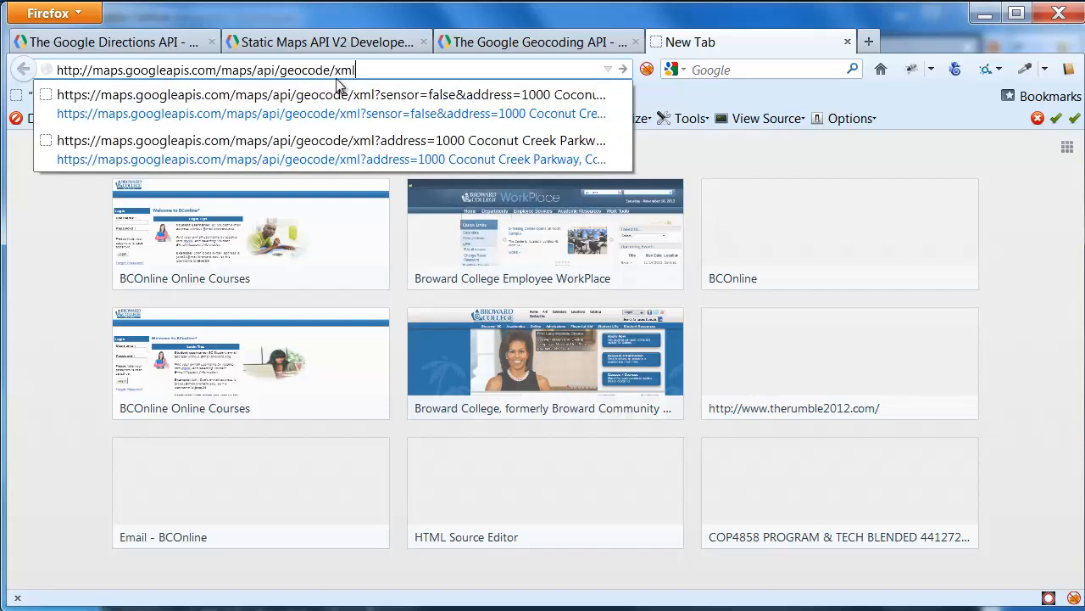
text(?)
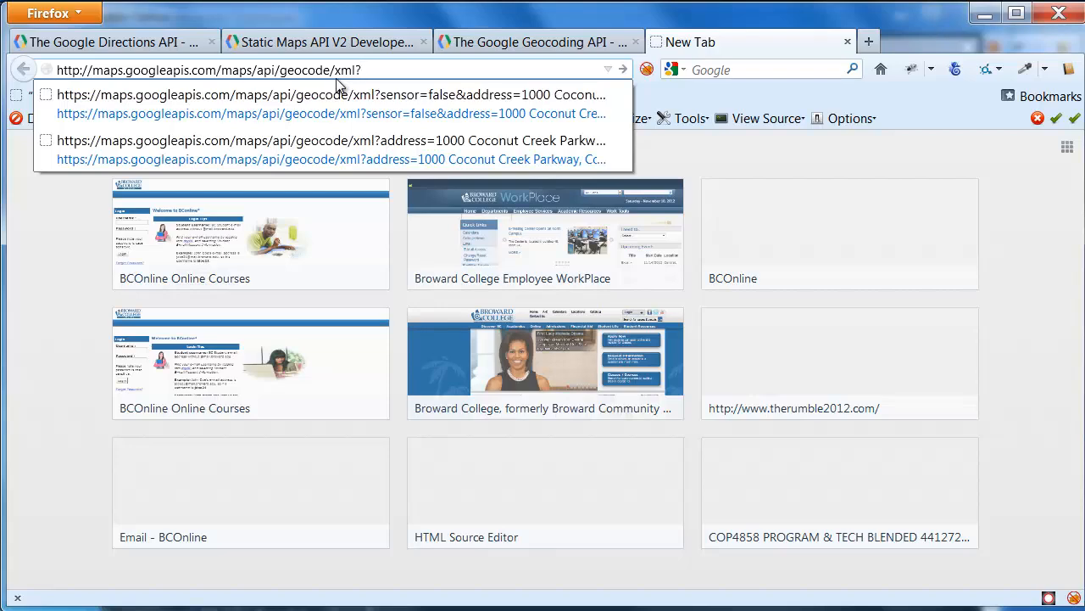
Step: Add the sensor=false parameter after checking it in the documentation
click(539, 41)
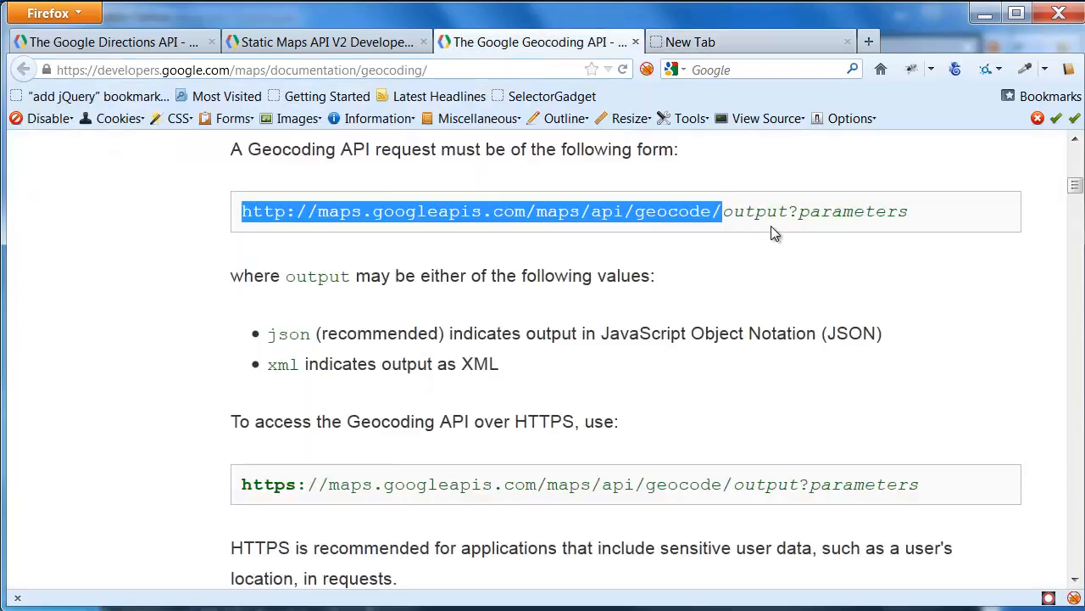
mouse_move(1009, 203)
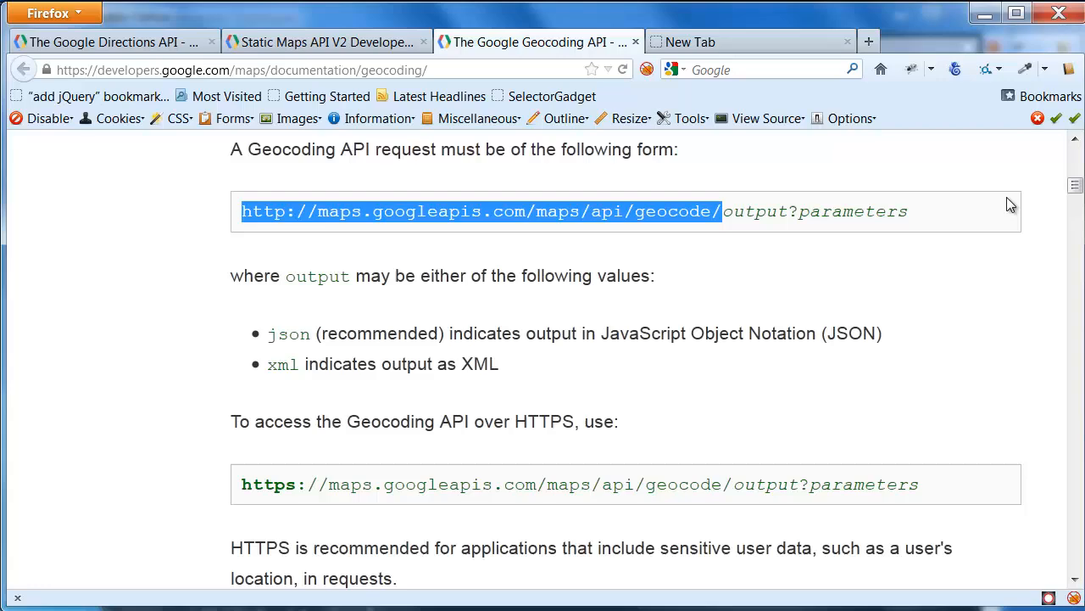
scroll(down, 3)
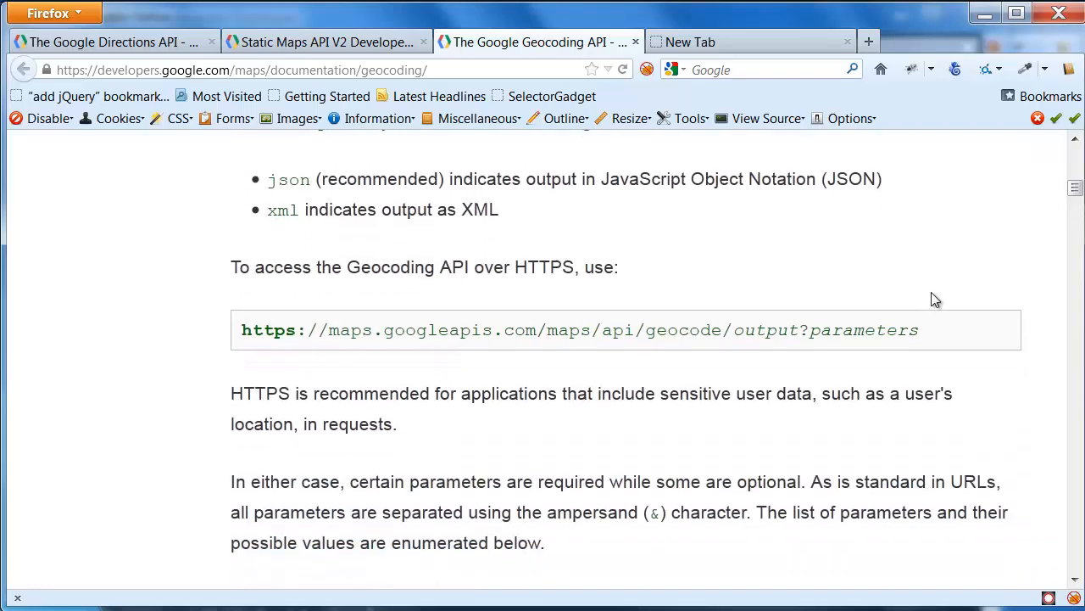
scroll(down, 3)
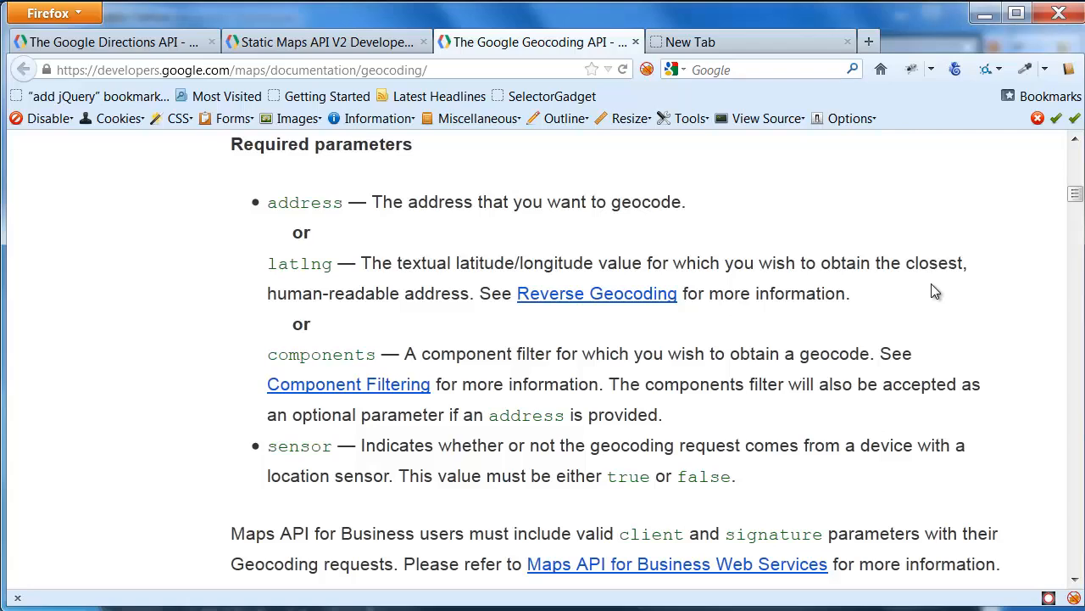
mouse_move(274, 451)
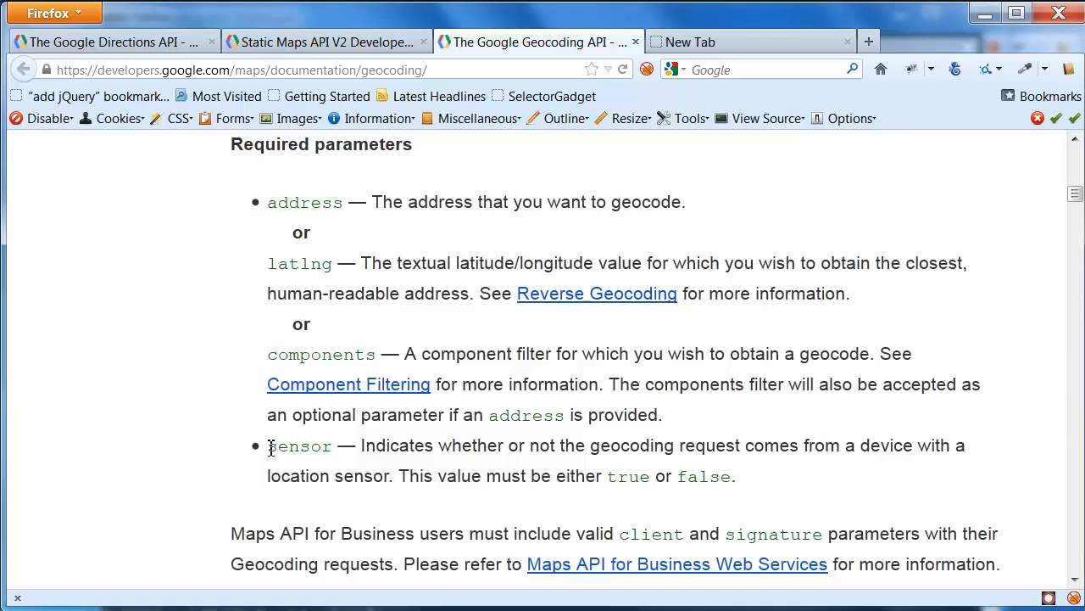
double_click(298, 444)
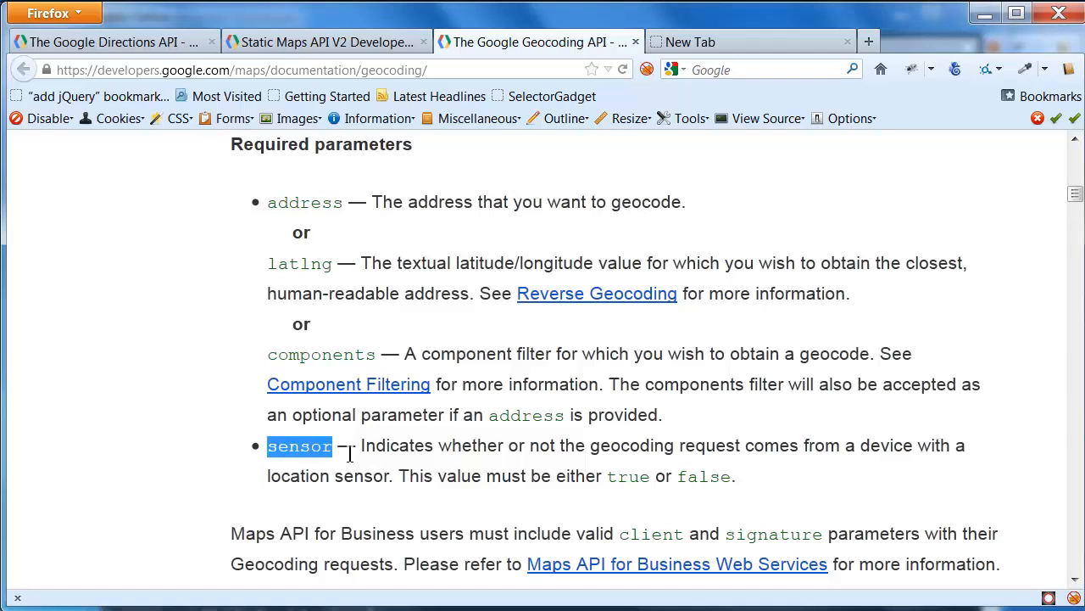
mouse_move(393, 472)
text(maps.googleapis.com/maps/api/geocode/xml?)
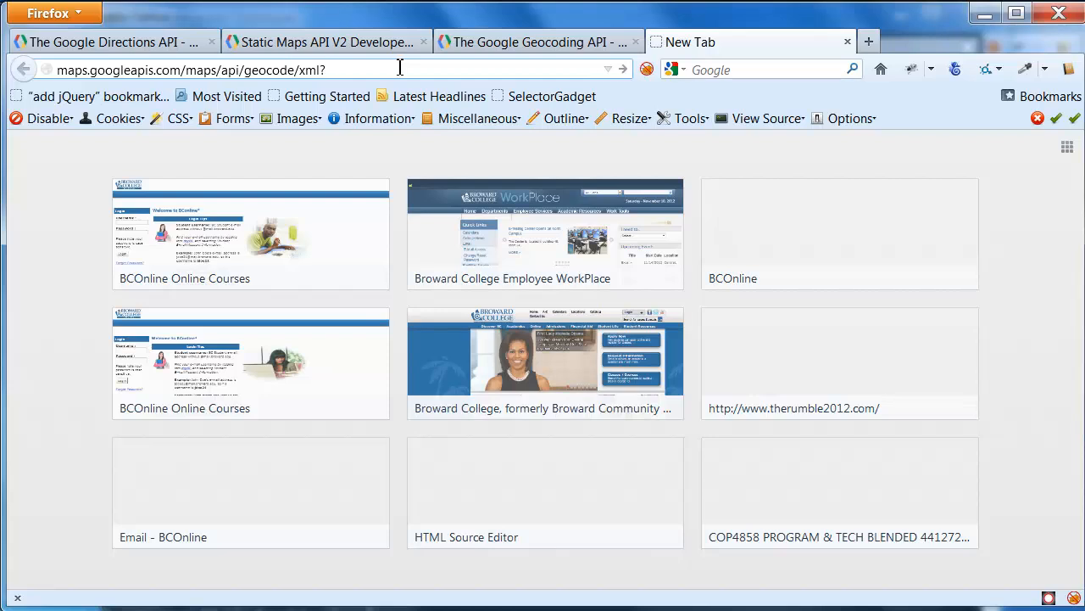
text(sensor)
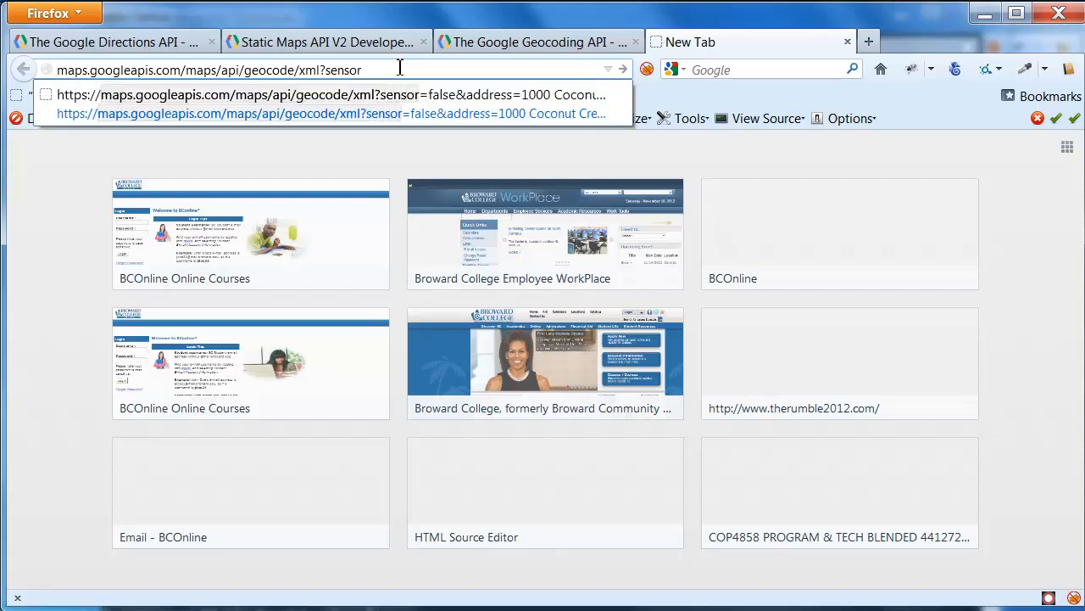
text(=false&)
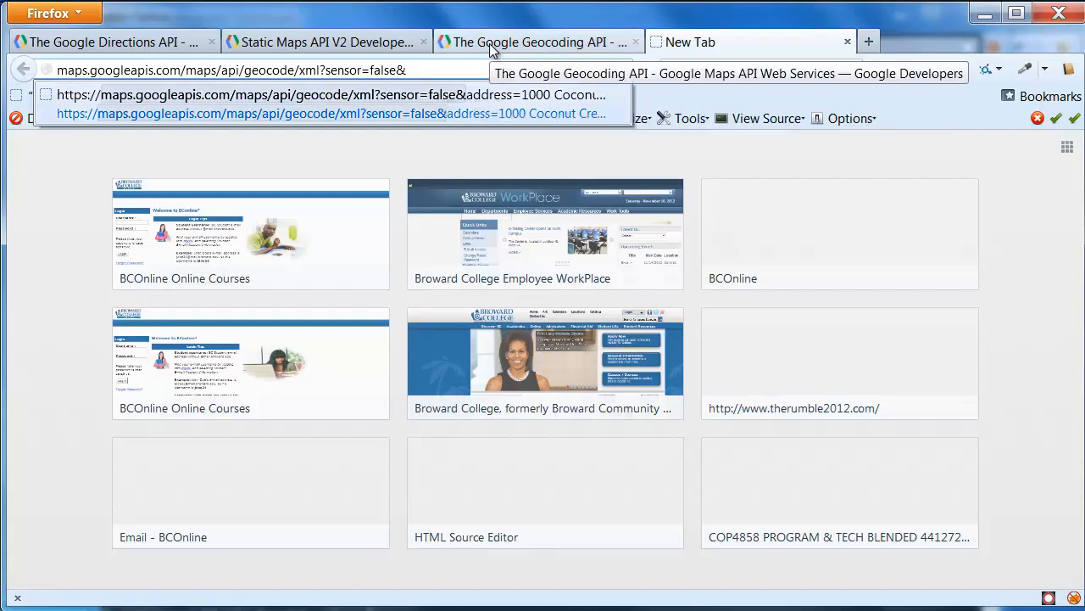
Step: Add address=1000 Coconut Creek Parkway, Coconut Creek, FL to complete the request
click(534, 41)
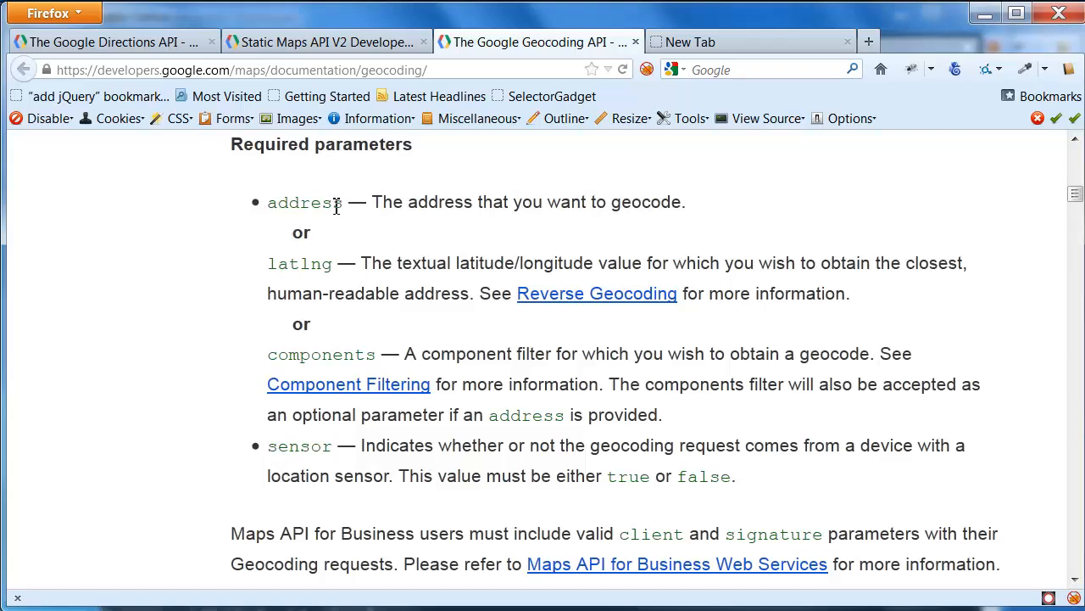
mouse_move(541, 298)
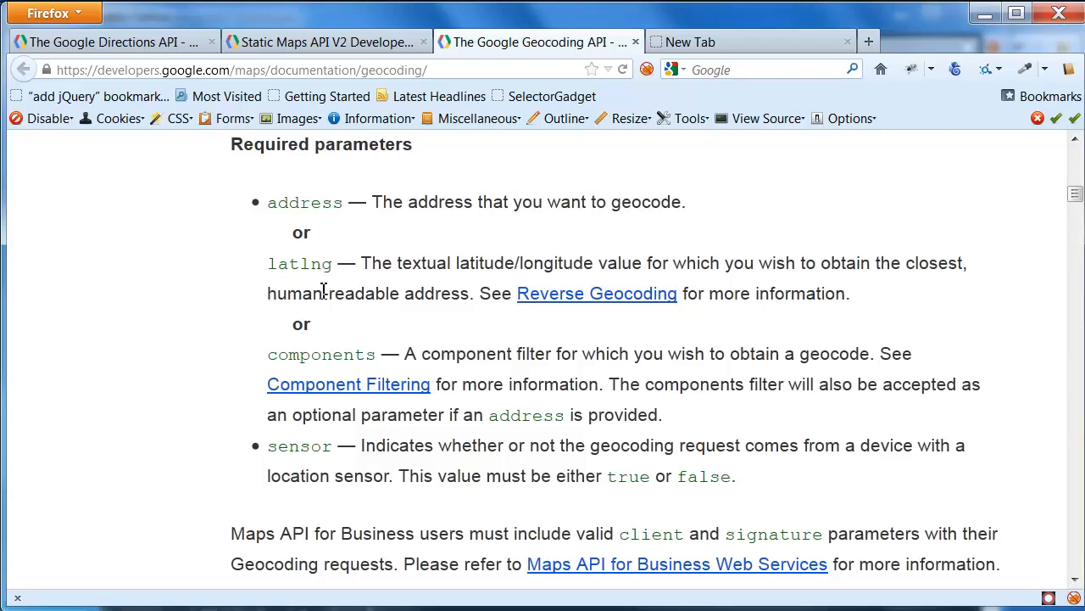
mouse_move(583, 329)
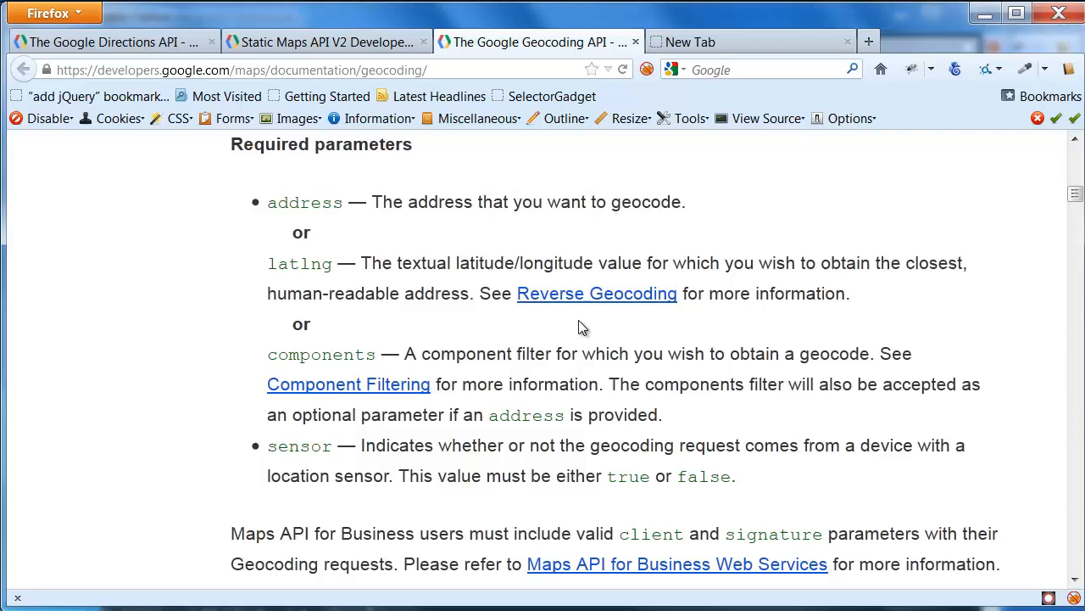
mouse_move(592, 397)
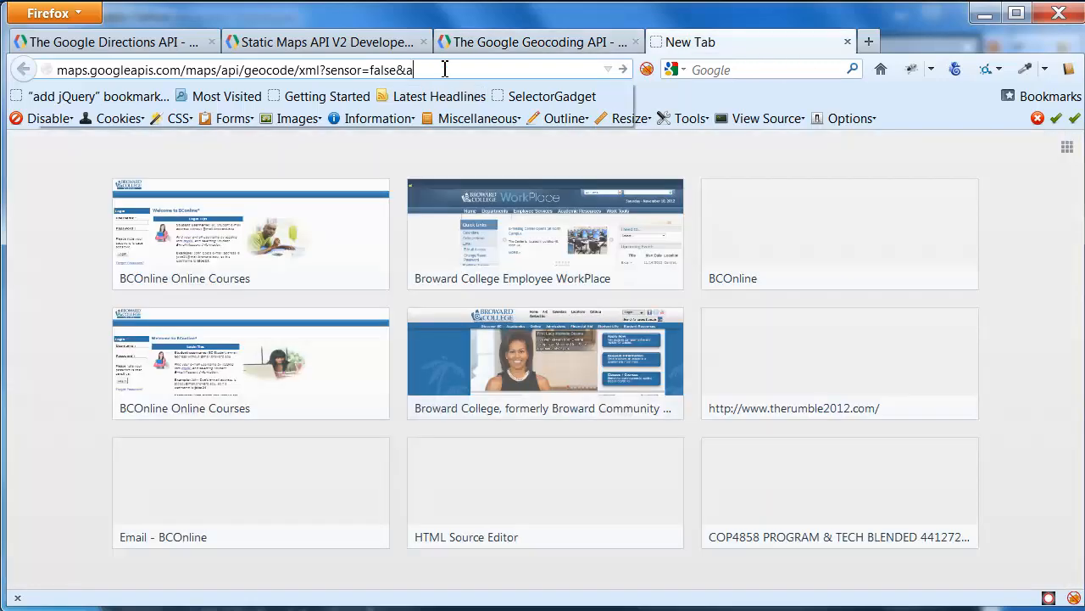
text(ddress=)
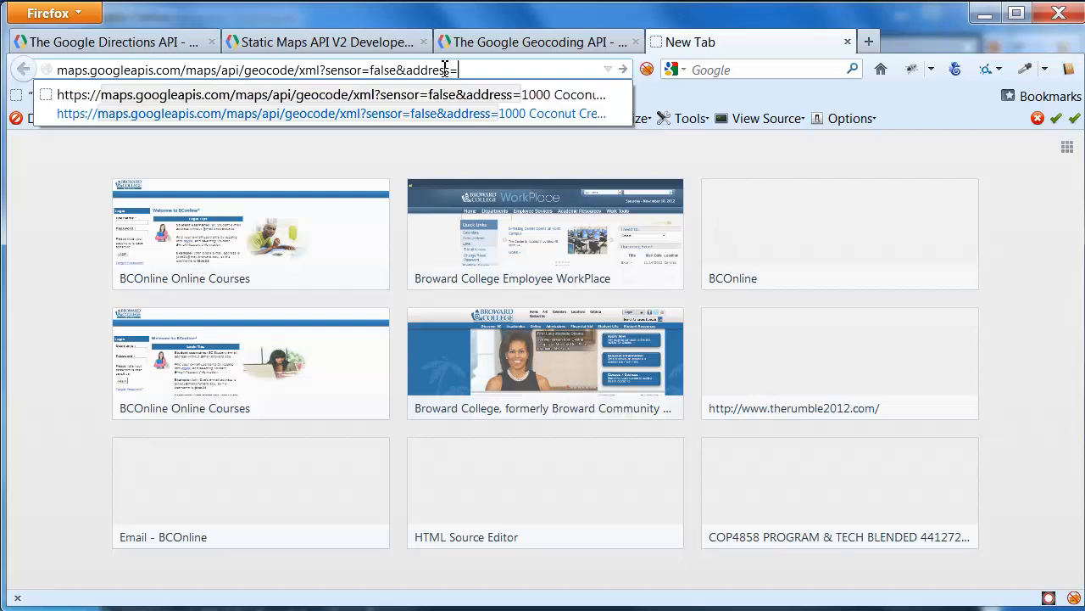
text(1000 Coconut Creek Parkway, Coconut Creek, FL)
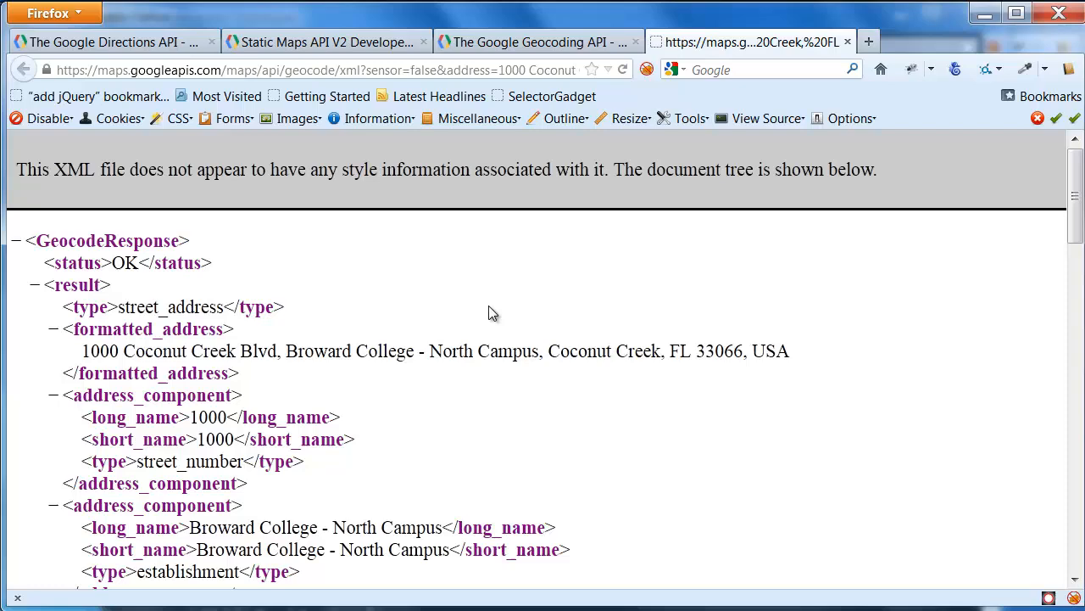
scroll(down, 3)
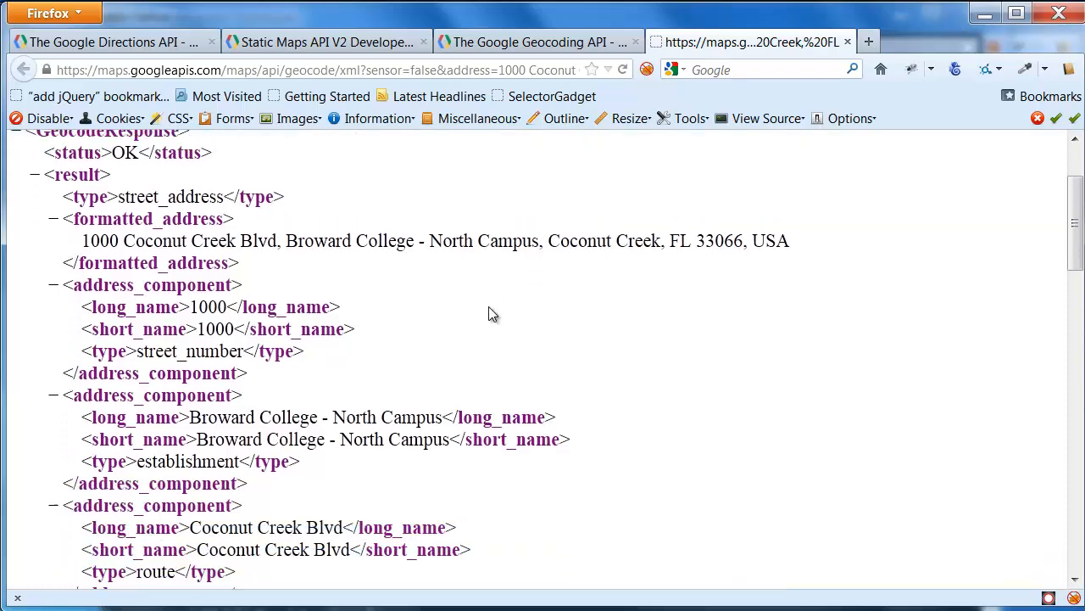
scroll(up, 3)
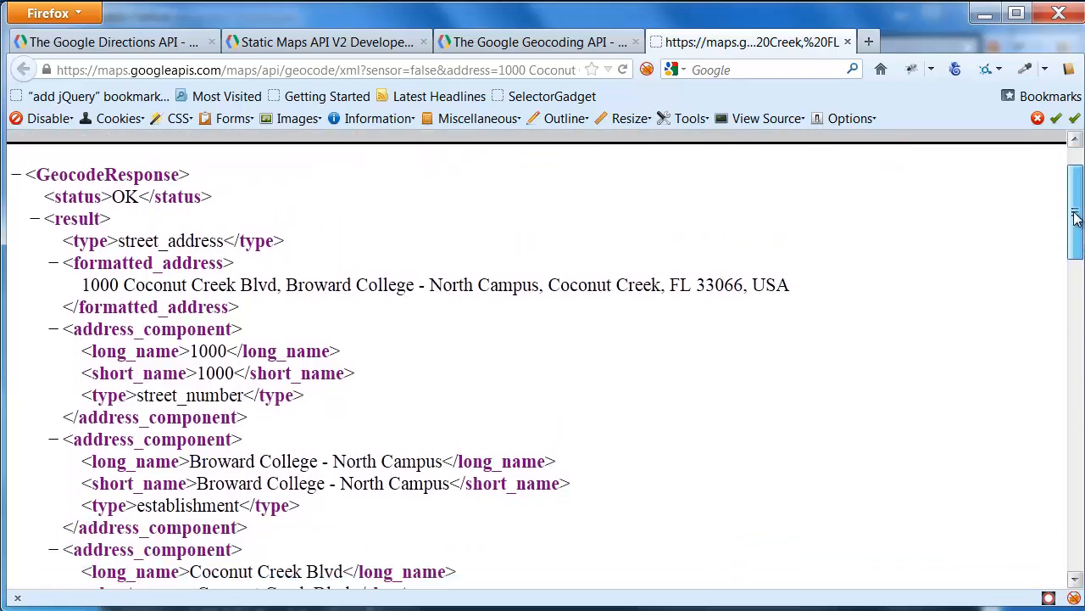
scroll(down, 3)
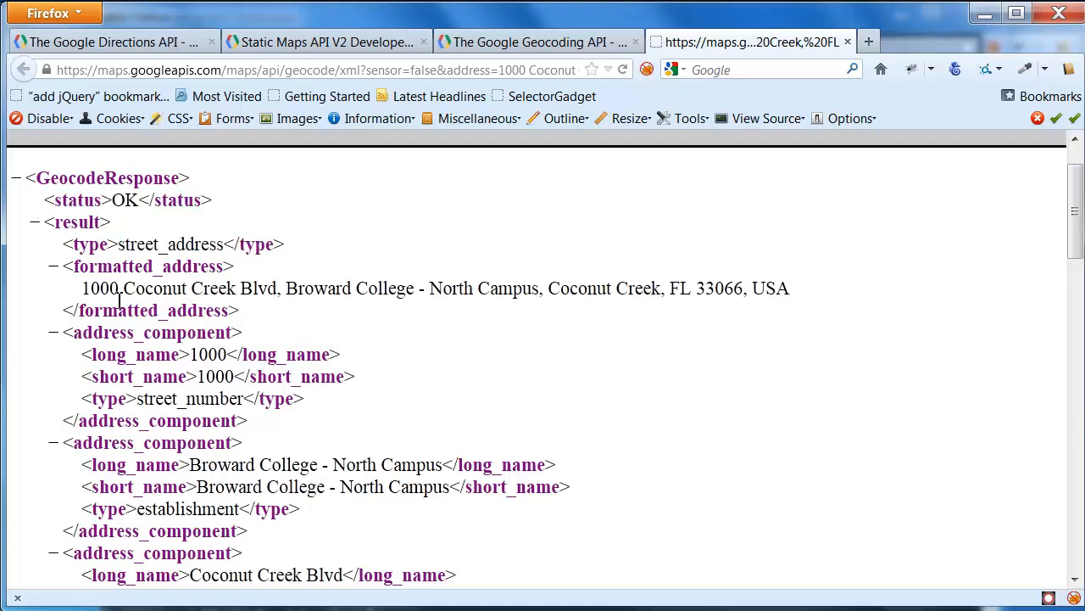
scroll(down, 3)
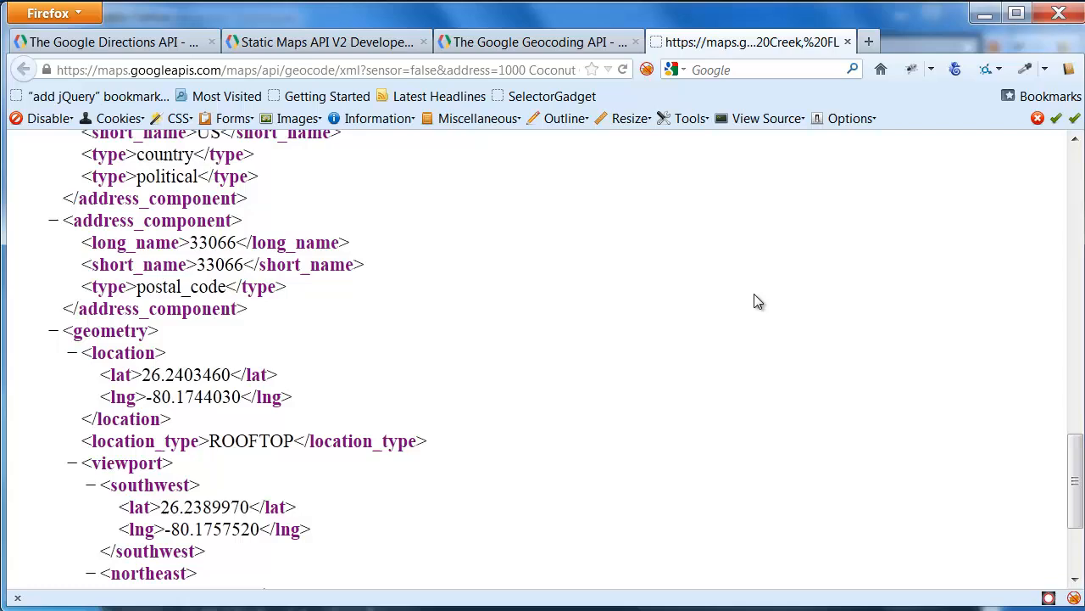
scroll(down, 3)
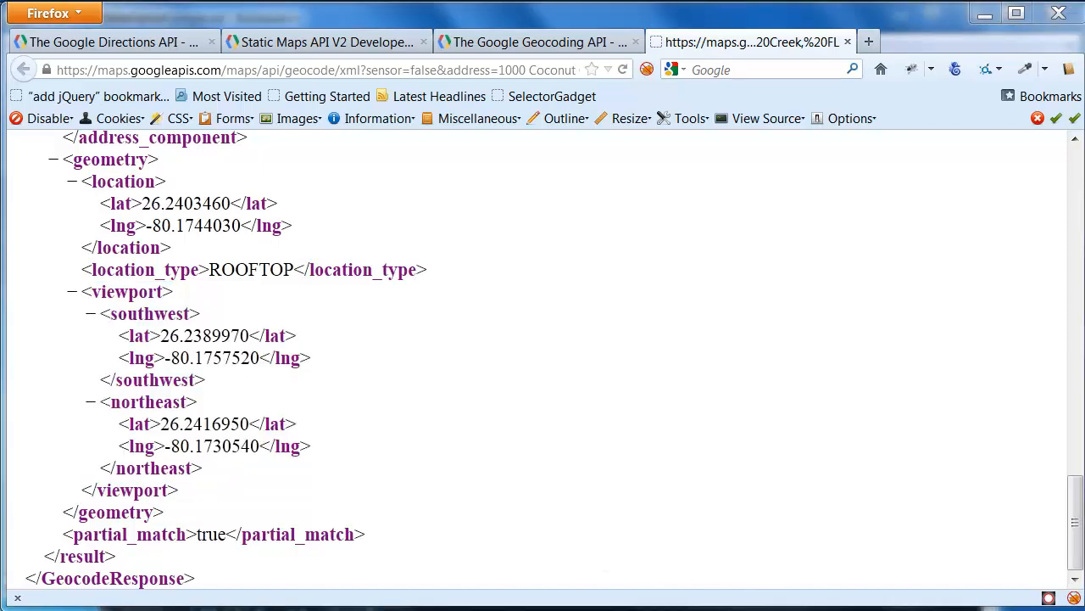
mouse_move(905, 495)
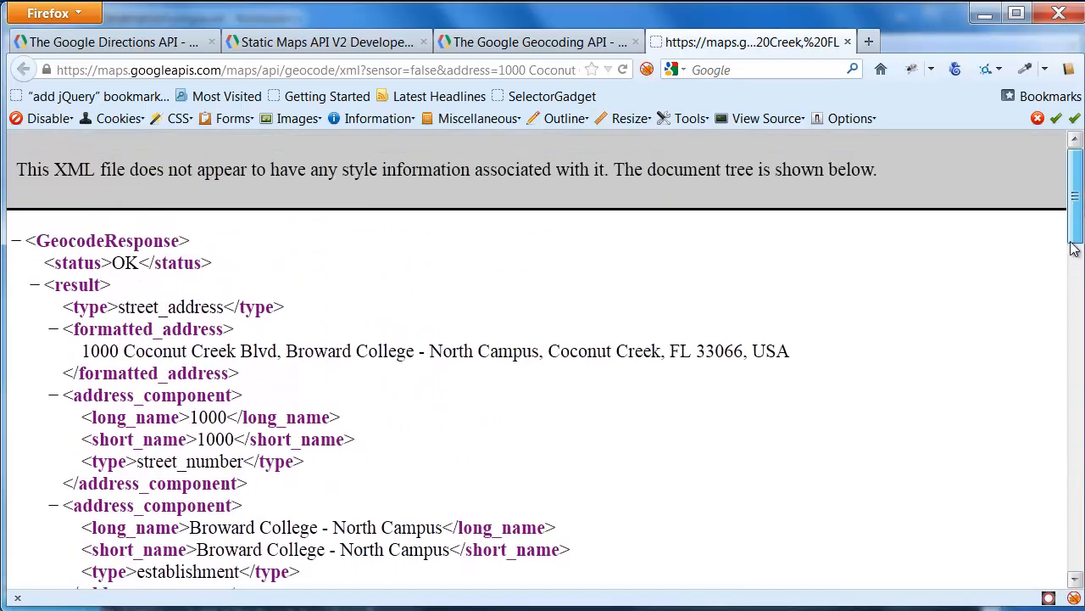
scroll(down, 3)
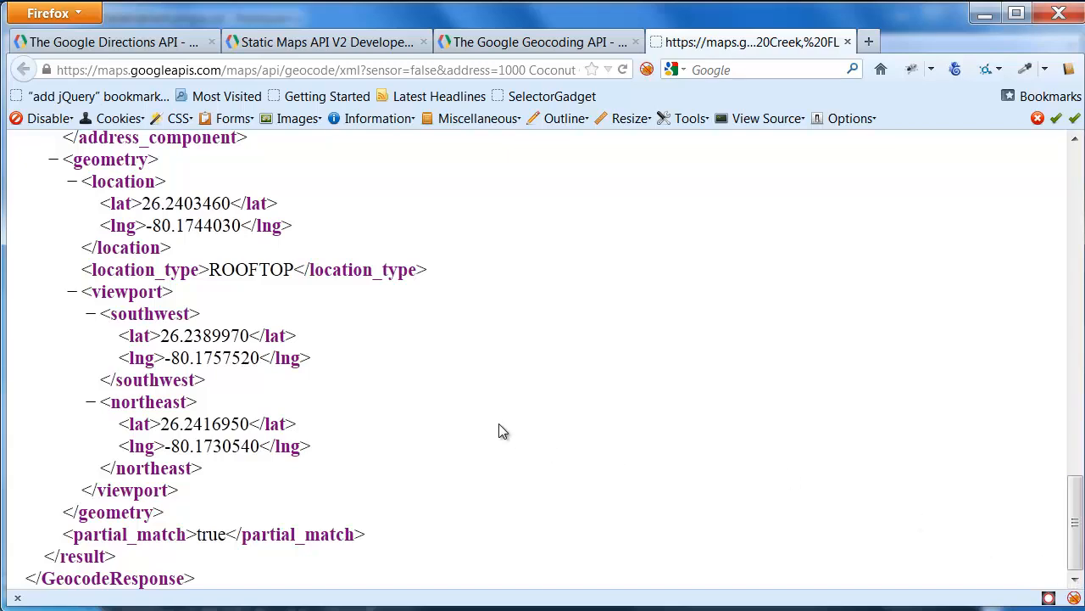
mouse_move(465, 431)
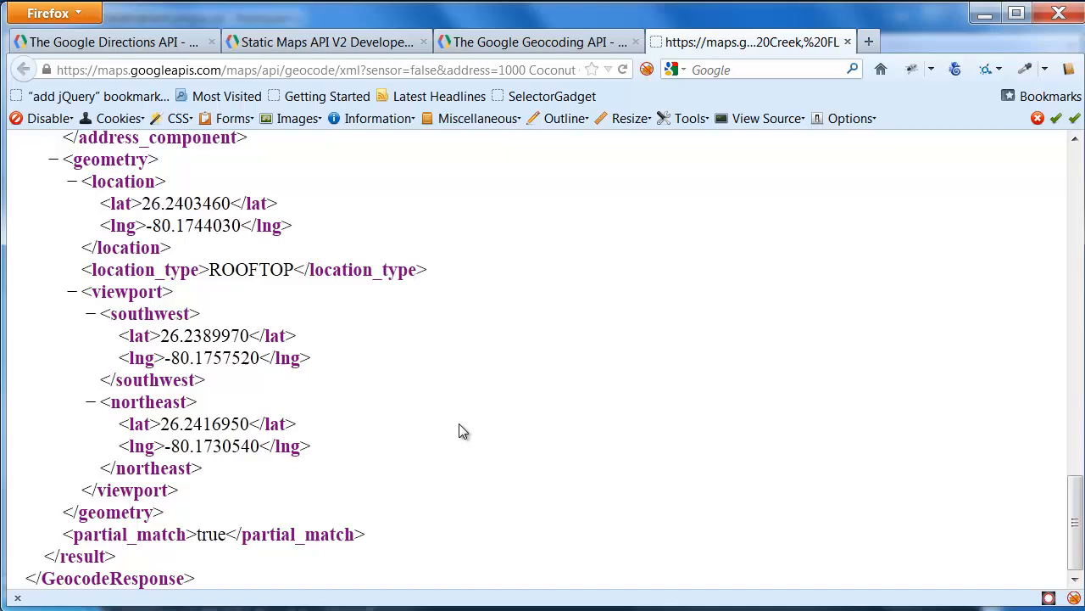
mouse_move(180, 295)
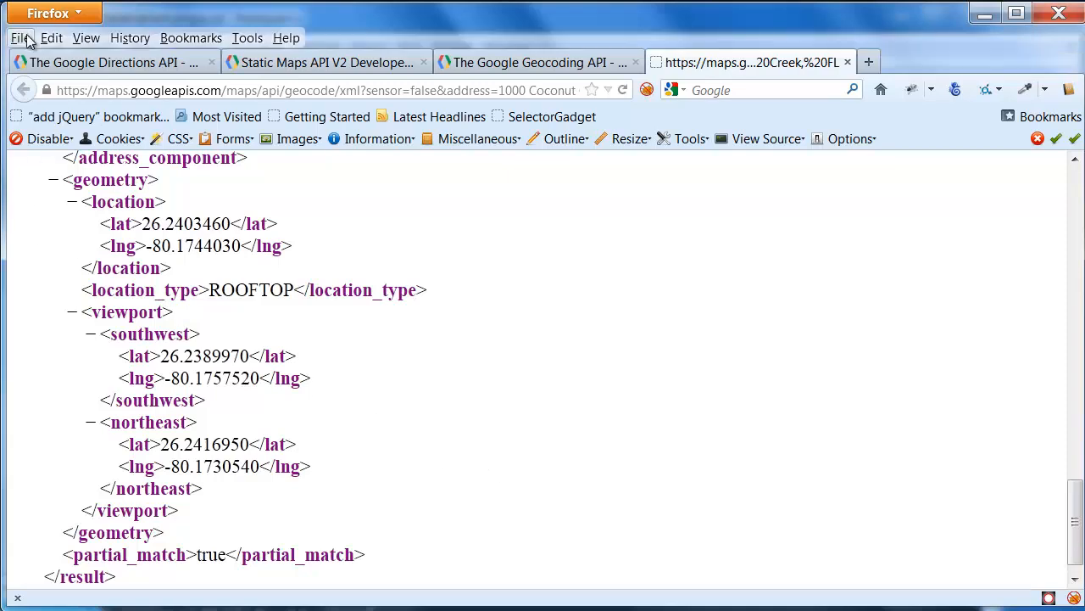
Step: Save the XML response page as broward-north.xml (All Files type), replacing the existing file
click(21, 37)
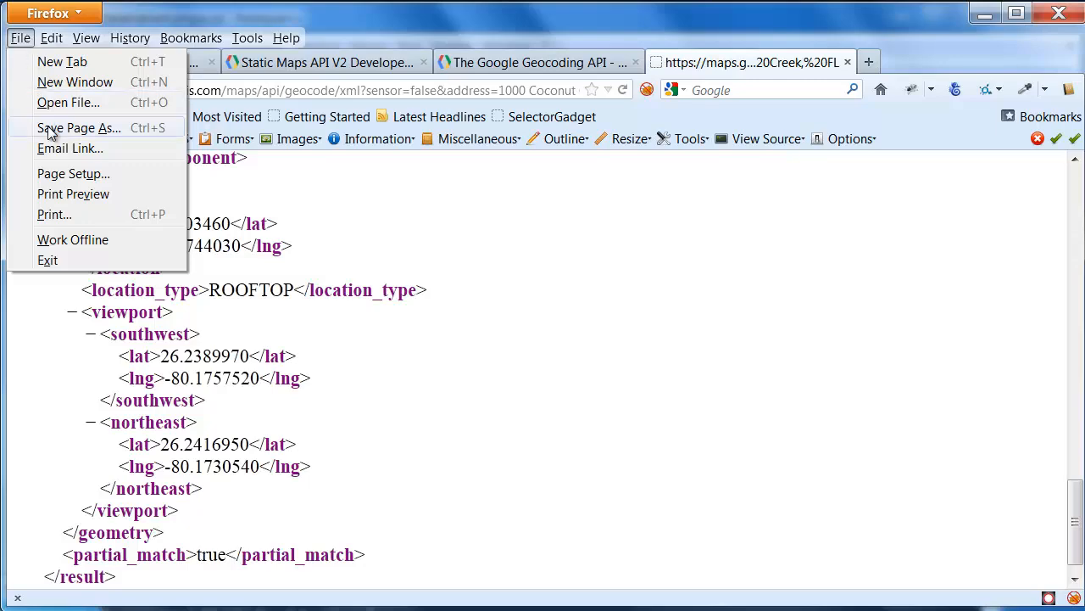
click(78, 129)
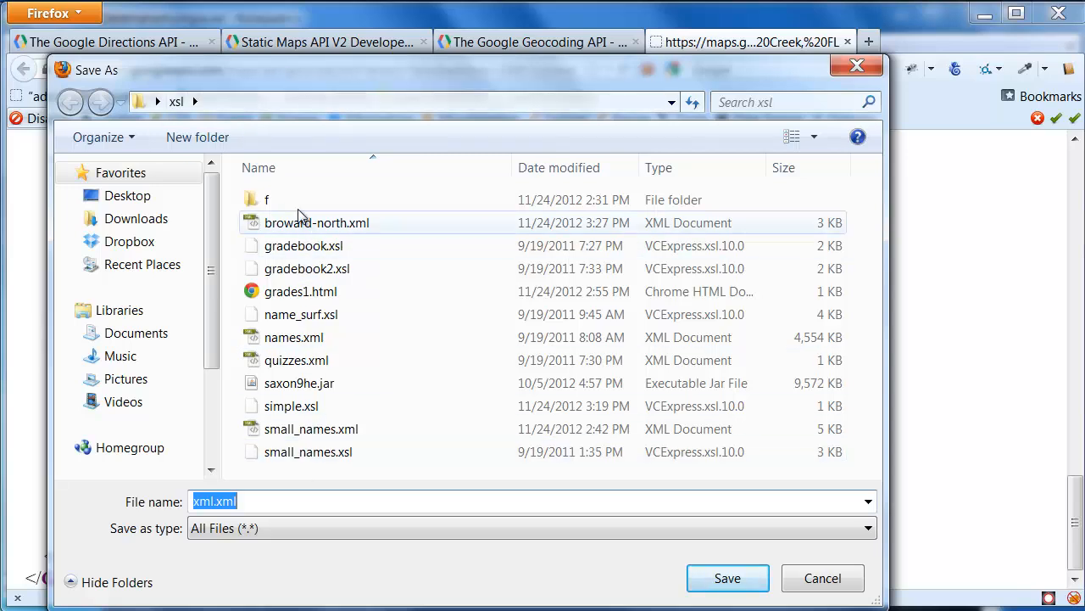
click(531, 527)
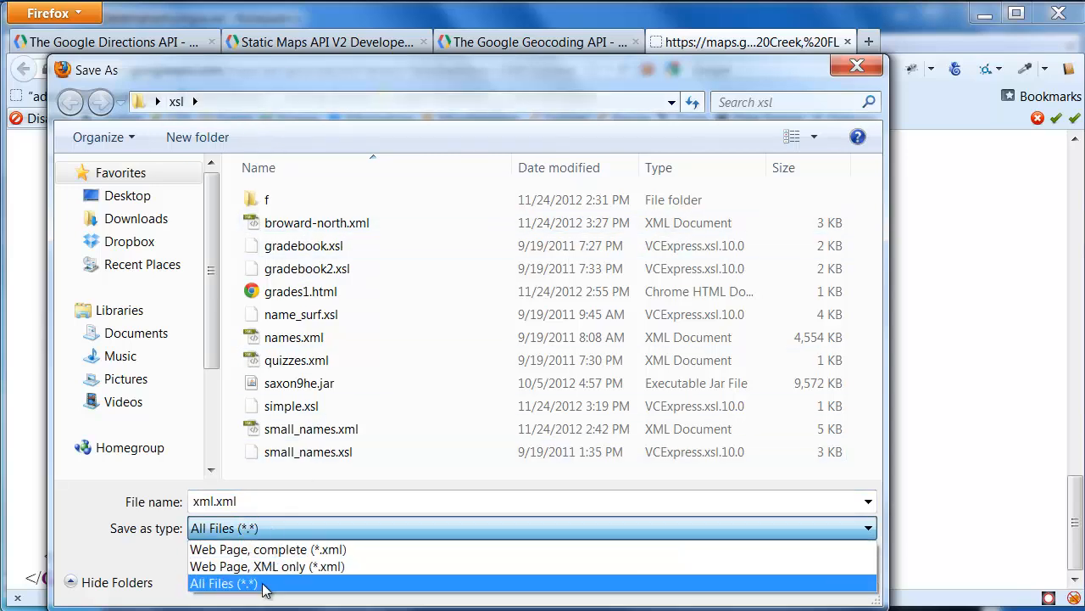
click(224, 583)
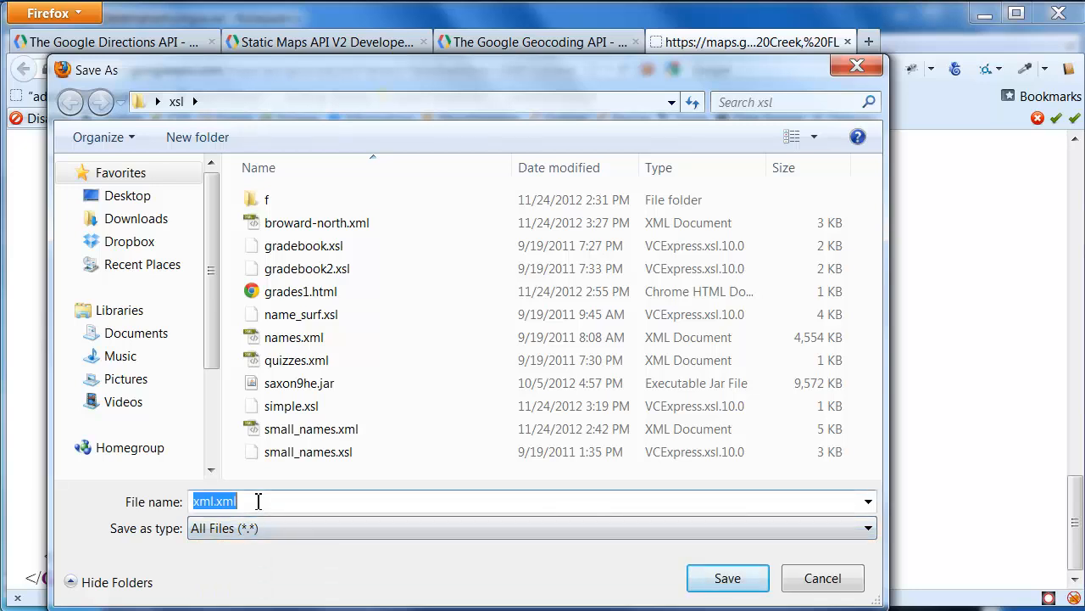
click(317, 222)
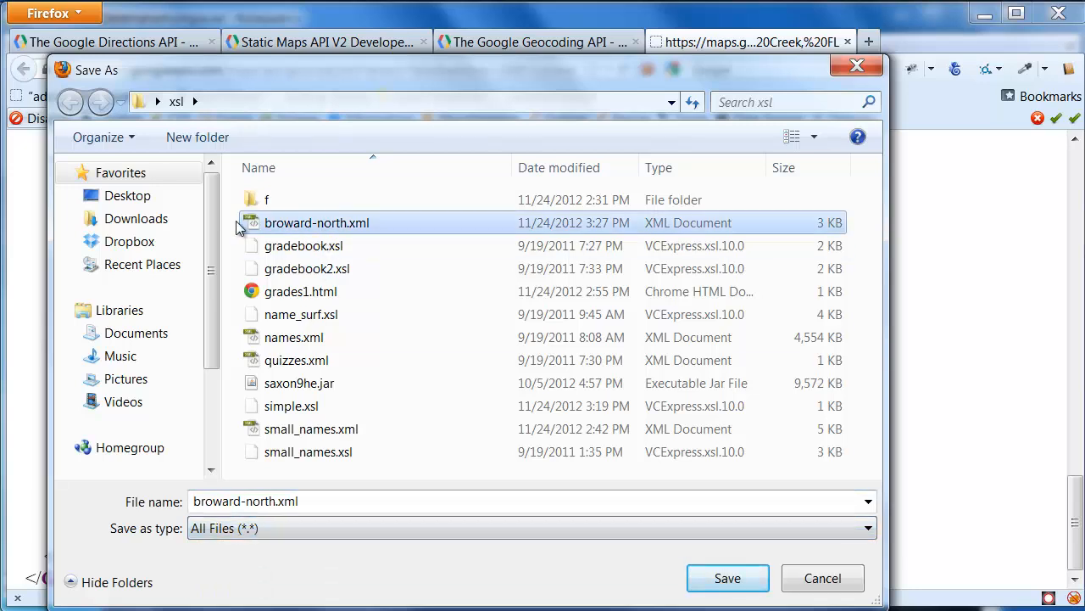
mouse_move(244, 269)
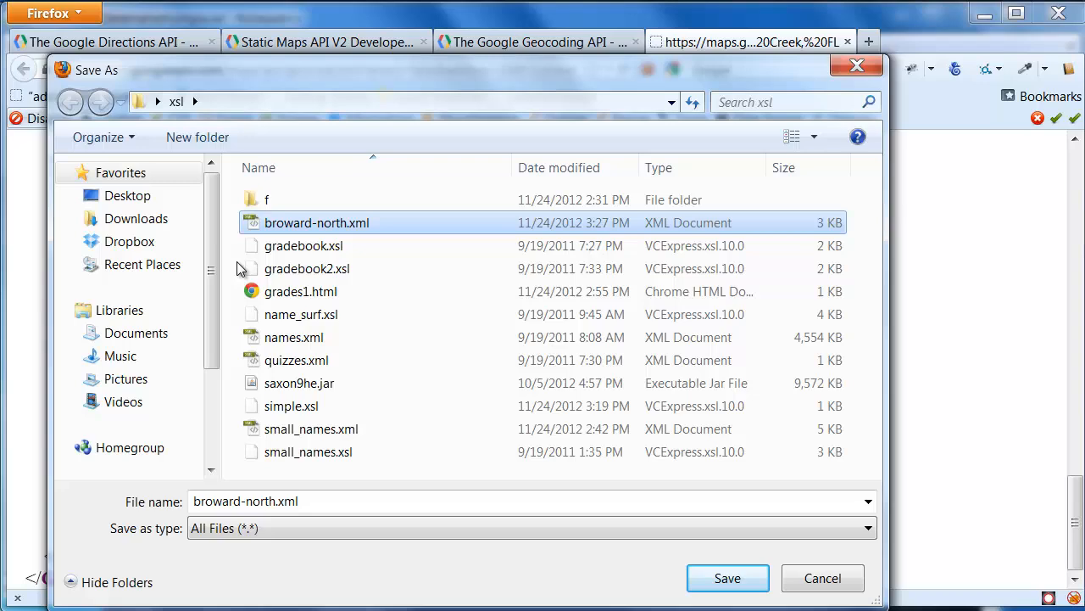
click(726, 576)
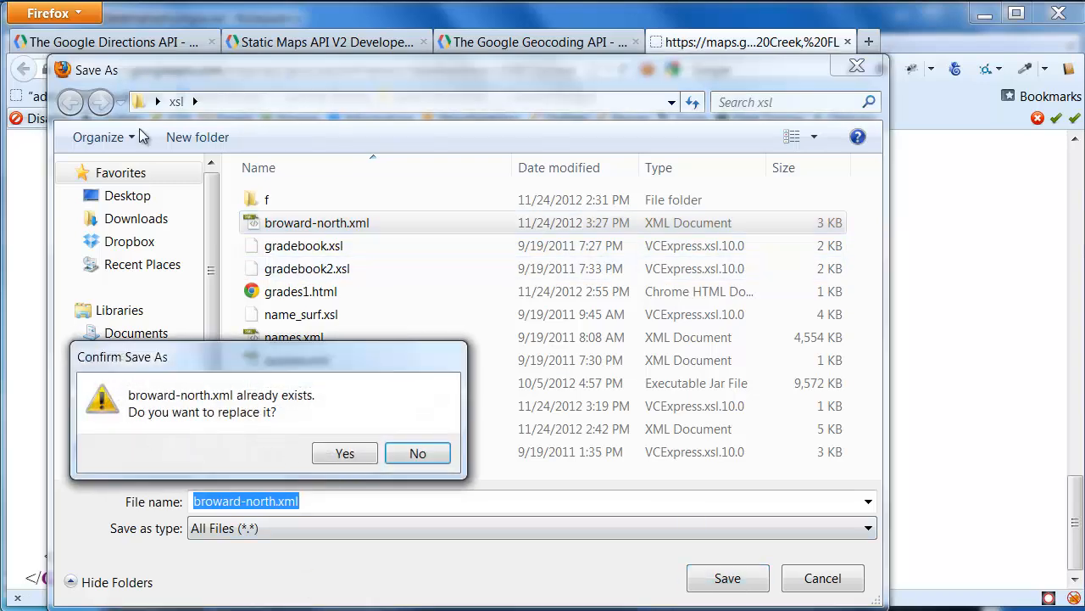
click(344, 453)
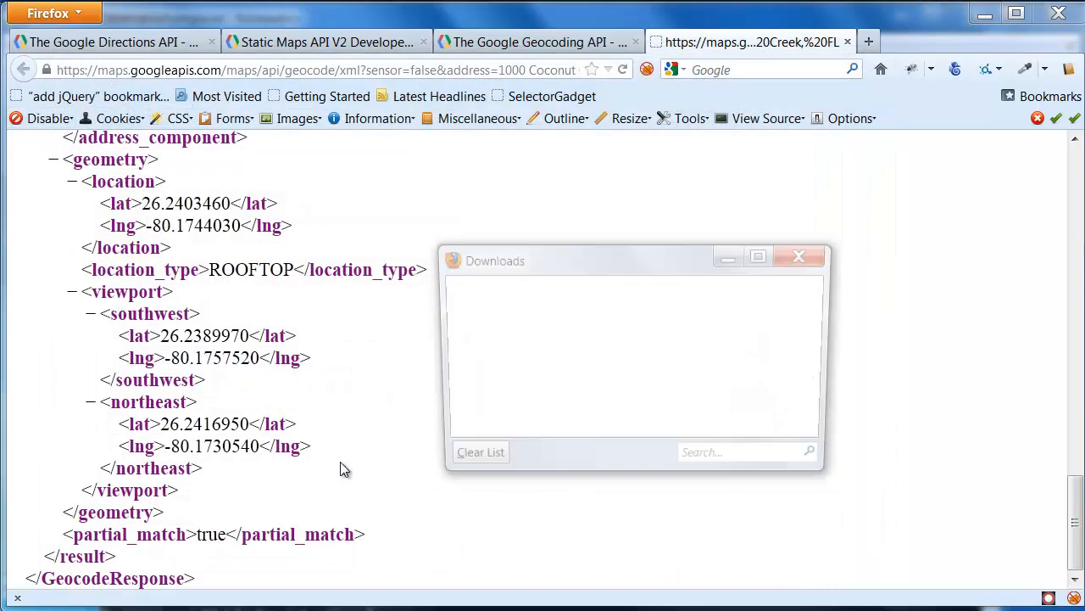
click(797, 256)
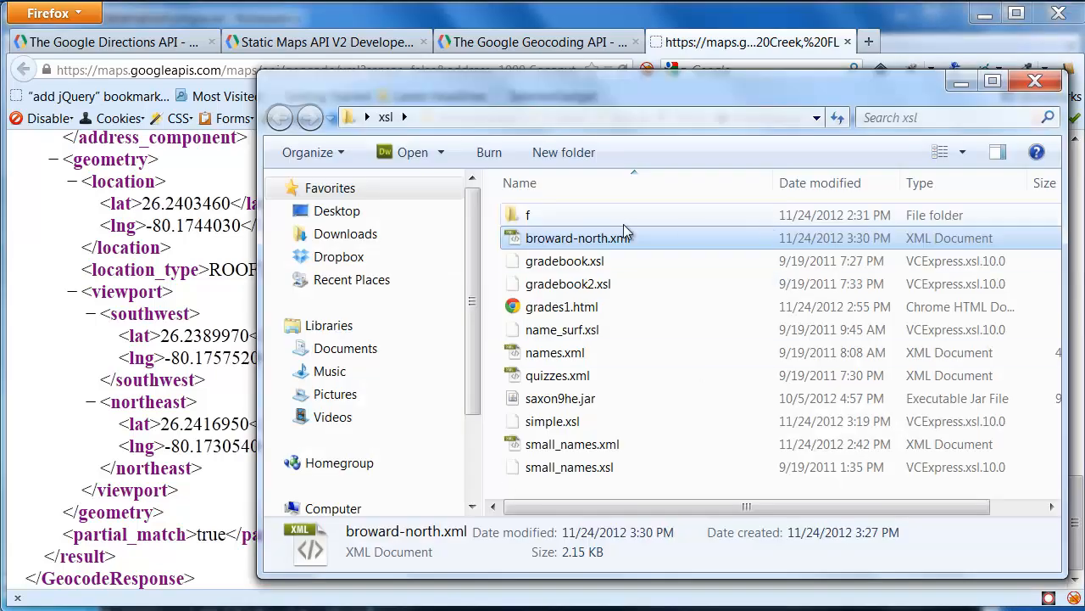
Step: Open broward-north.xml via Edit with Notepad++ and view its geometry location coordinates
right_click(579, 237)
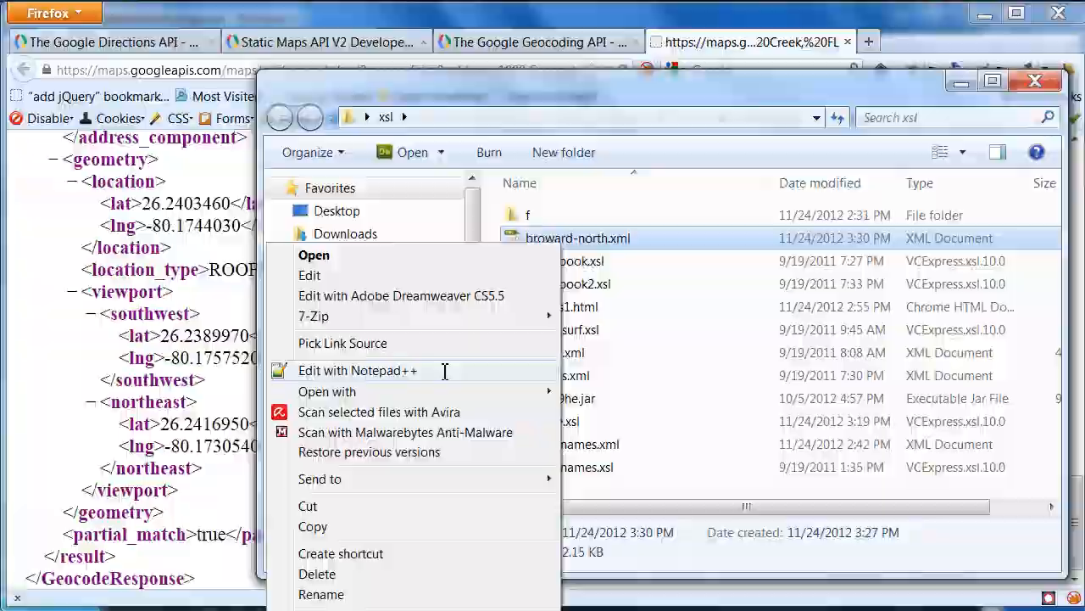
click(358, 370)
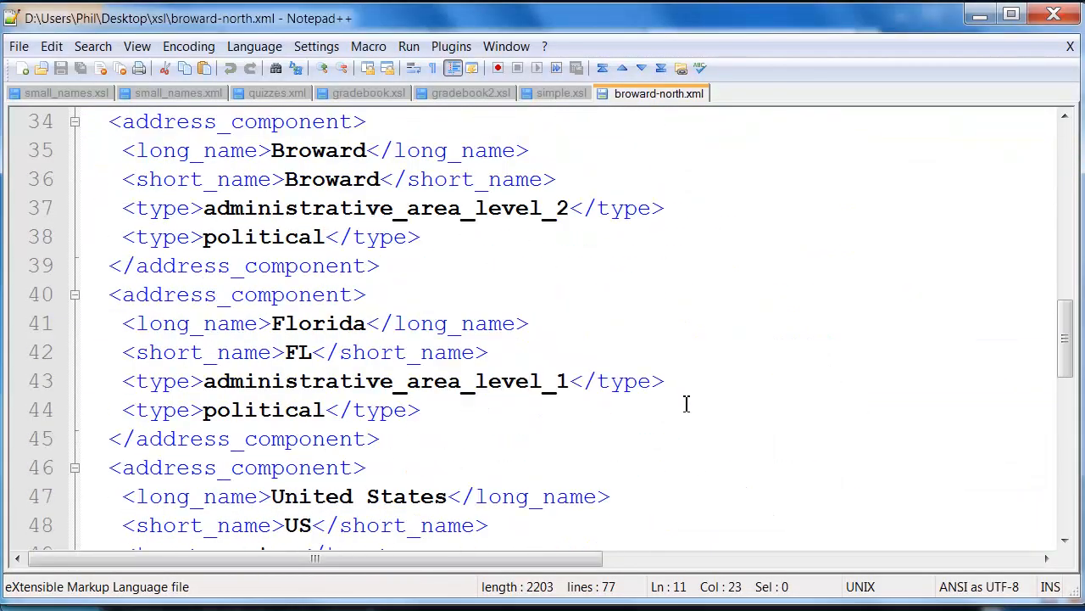
scroll(down, 3)
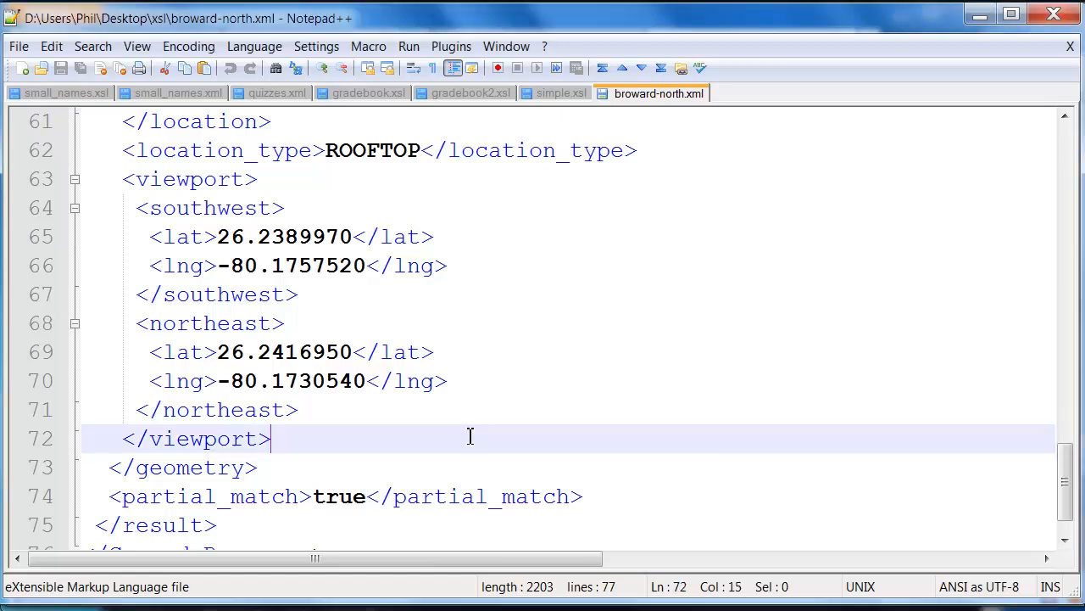
scroll(up, 3)
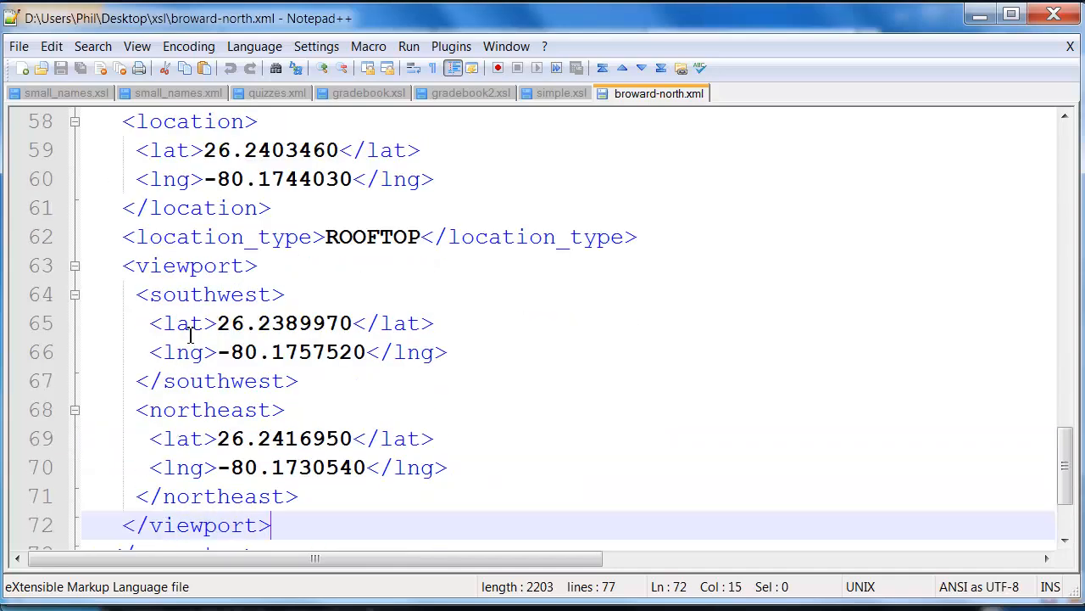
mouse_move(298, 274)
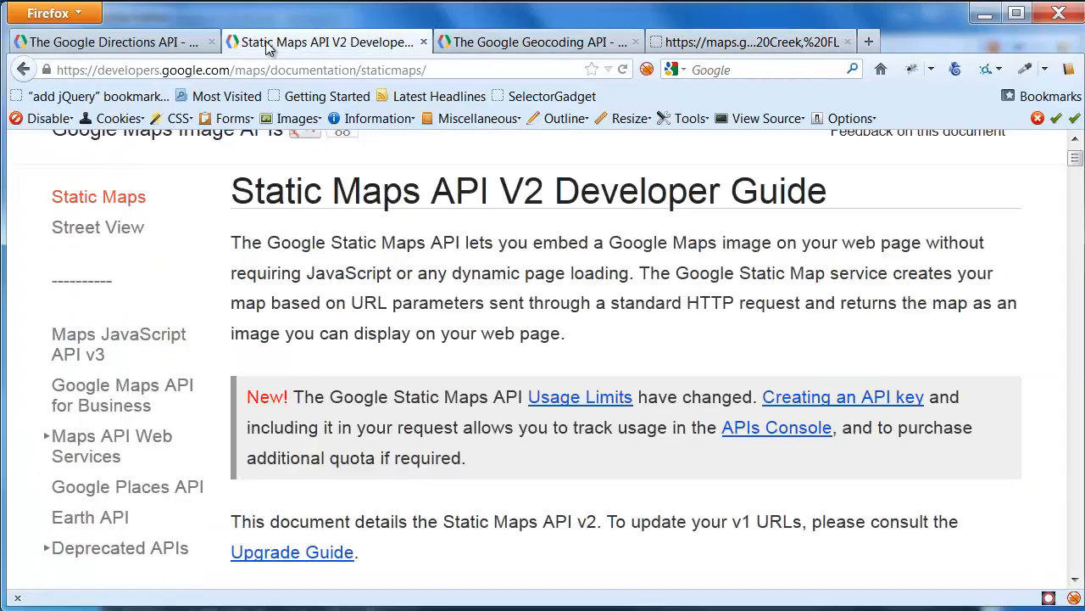
mouse_move(479, 285)
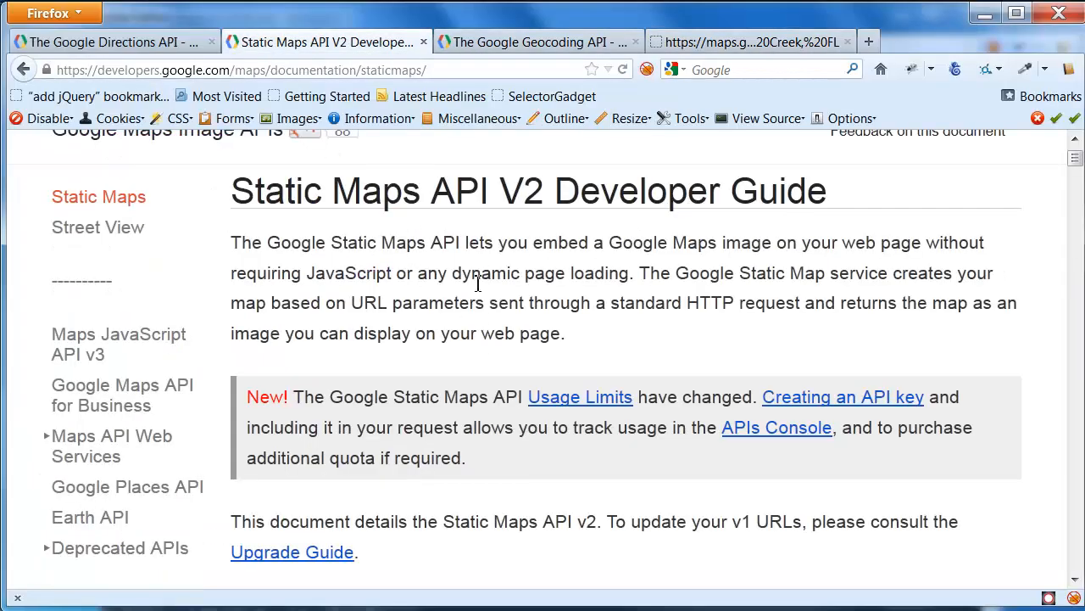
Step: Scroll the Static Maps guide down through A Quick Example and the API Key section
scroll(down, 3)
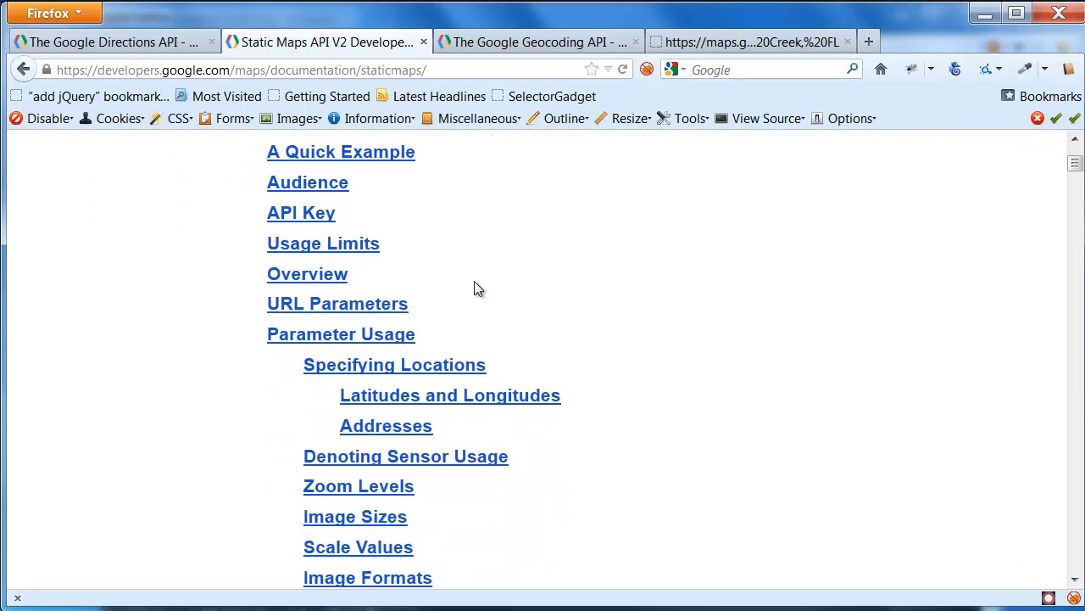
scroll(down, 3)
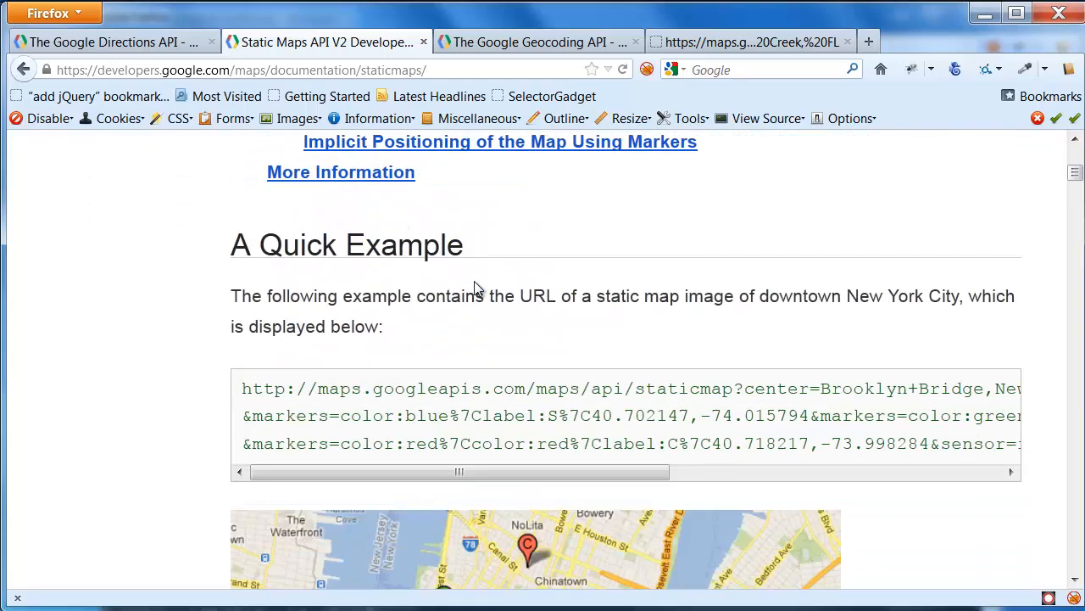
scroll(down, 3)
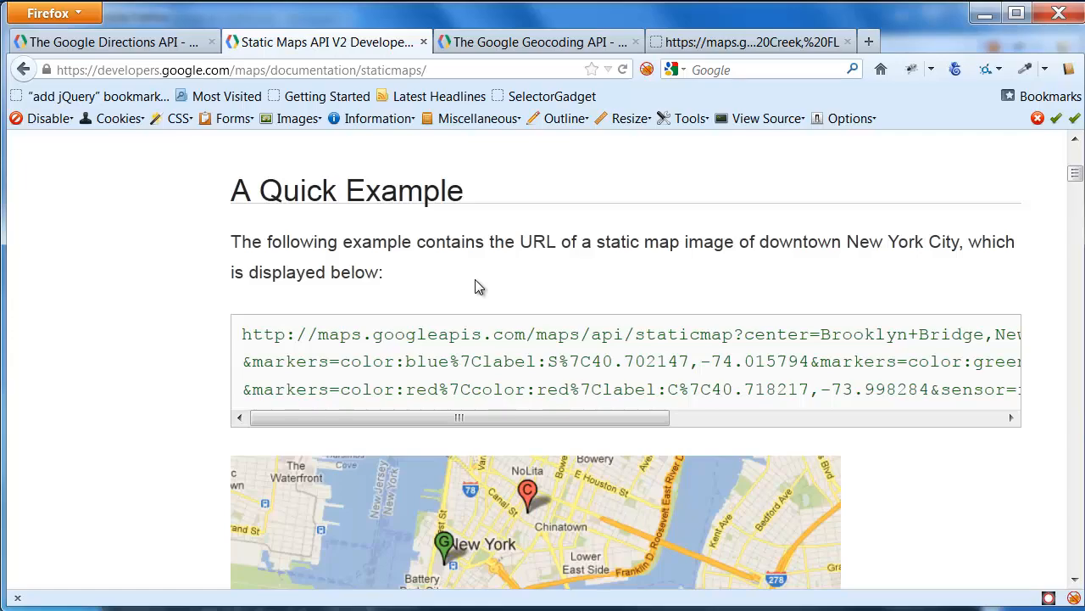
scroll(down, 3)
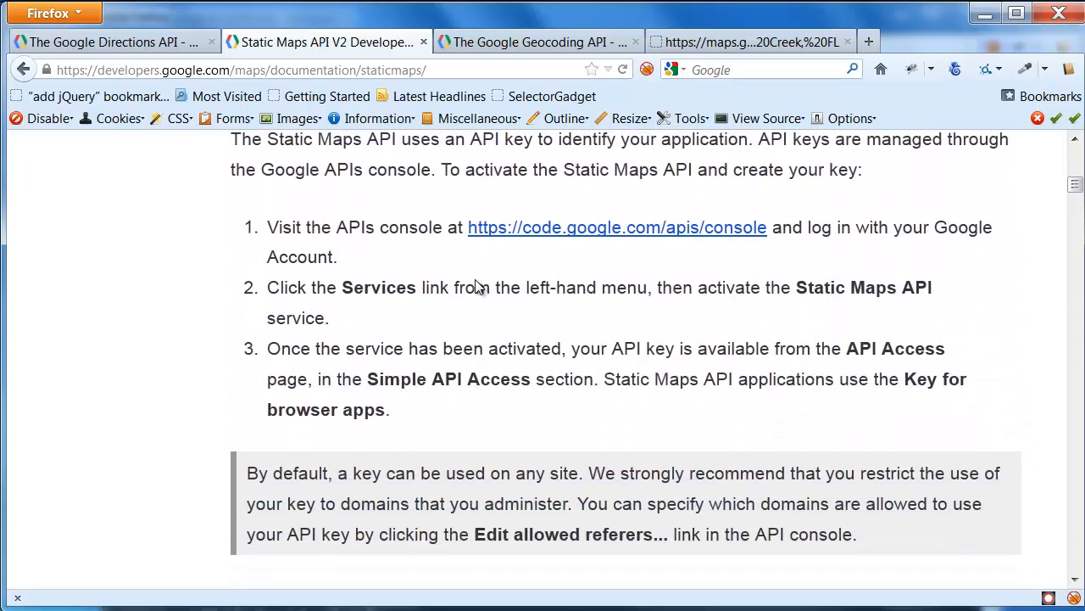
scroll(down, 3)
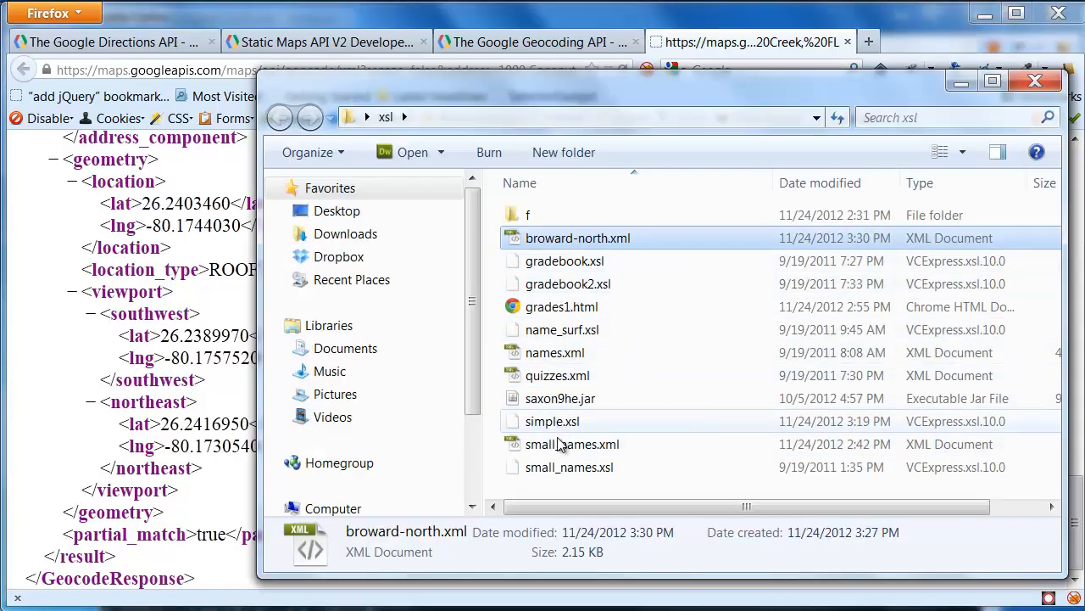
Step: Rename the simple.xsl copy to mapit.xsl and open it with Notepad++
click(553, 421)
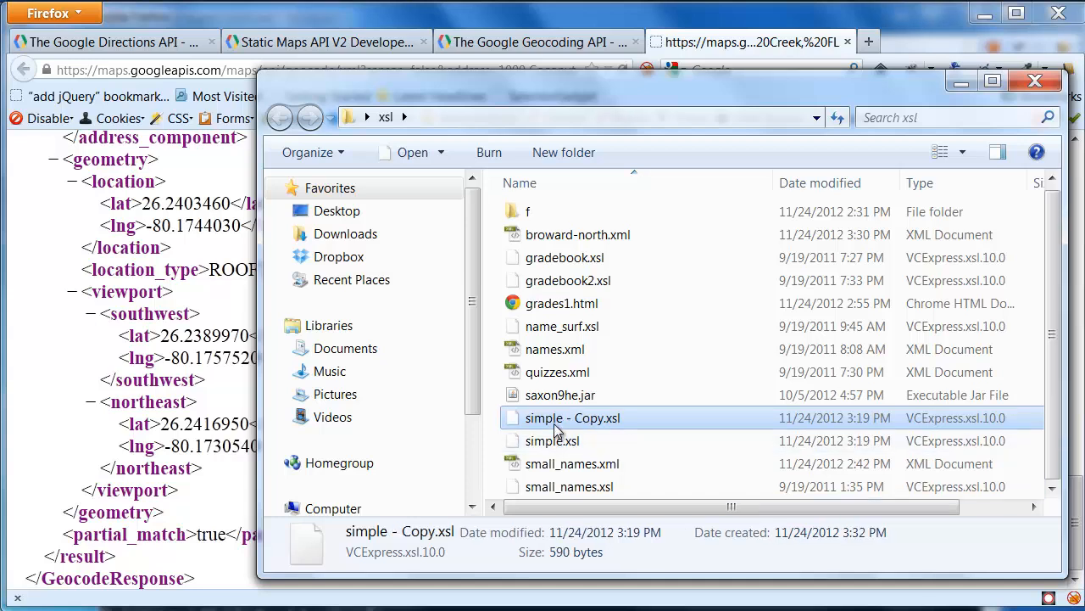
click(573, 417)
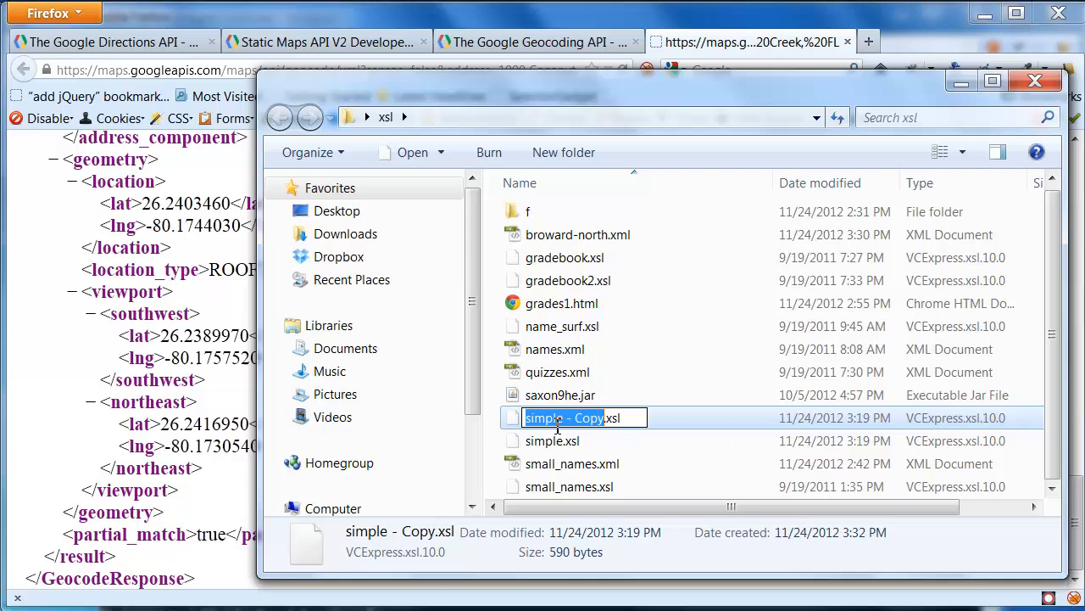
text(mapit.xsl)
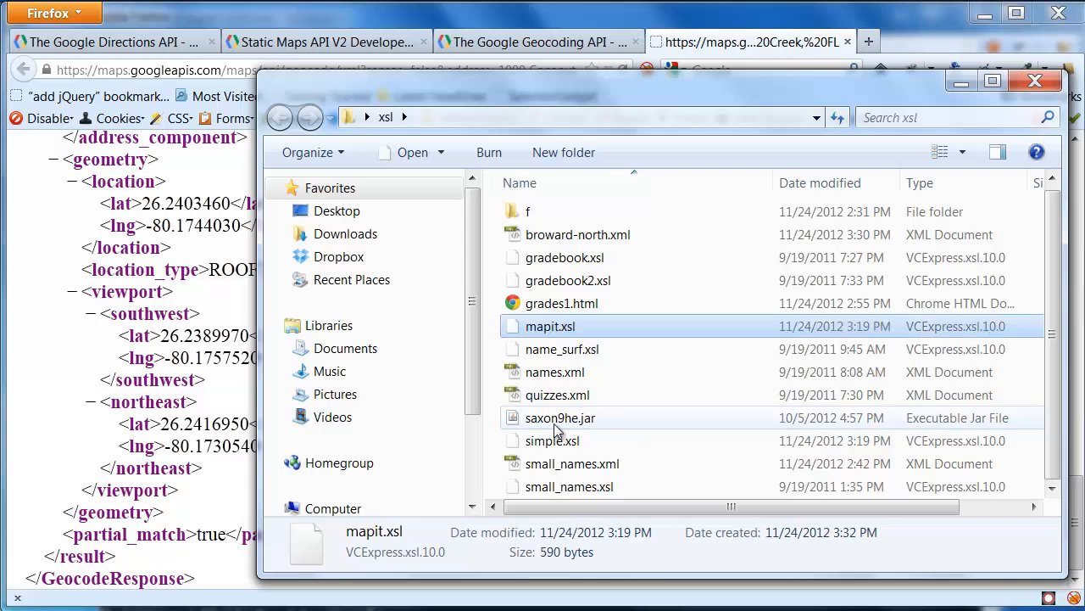
right_click(550, 325)
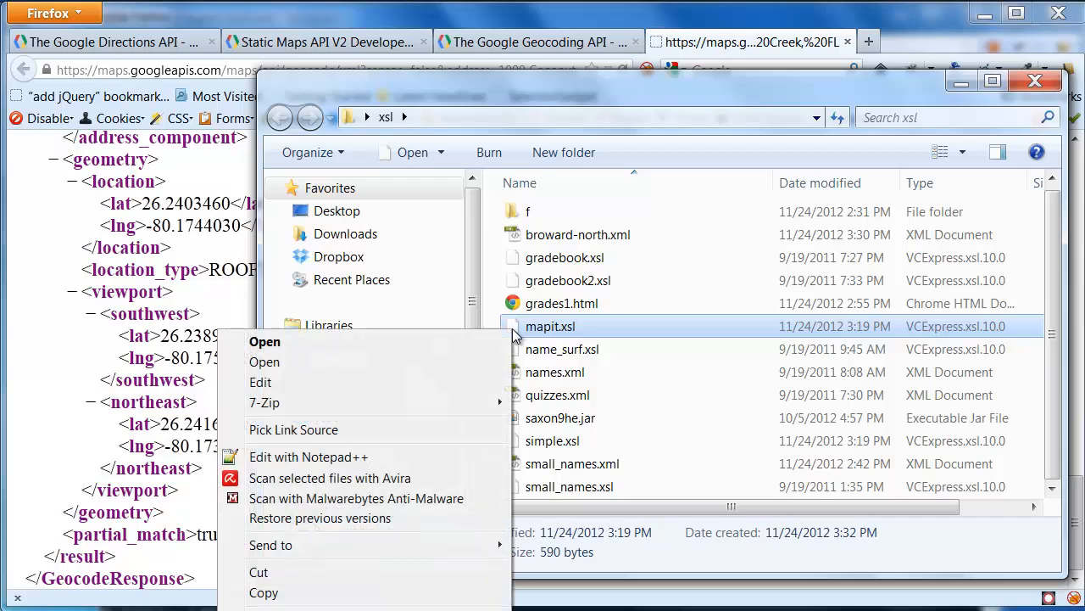
click(309, 456)
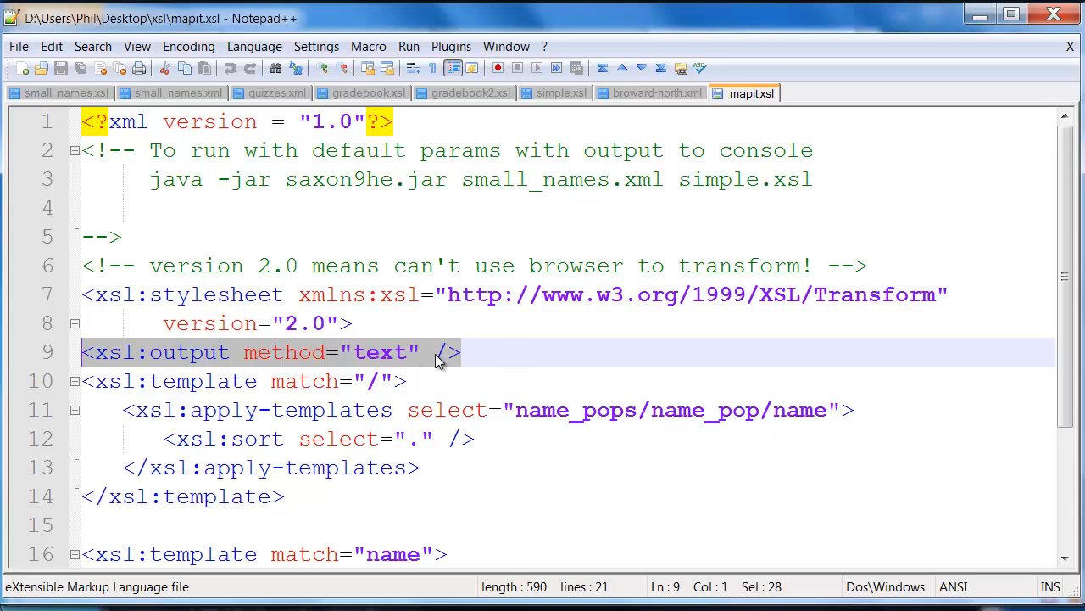
Step: Rewrite the xsl:output line on line 9 with method="html"
key(Delete)
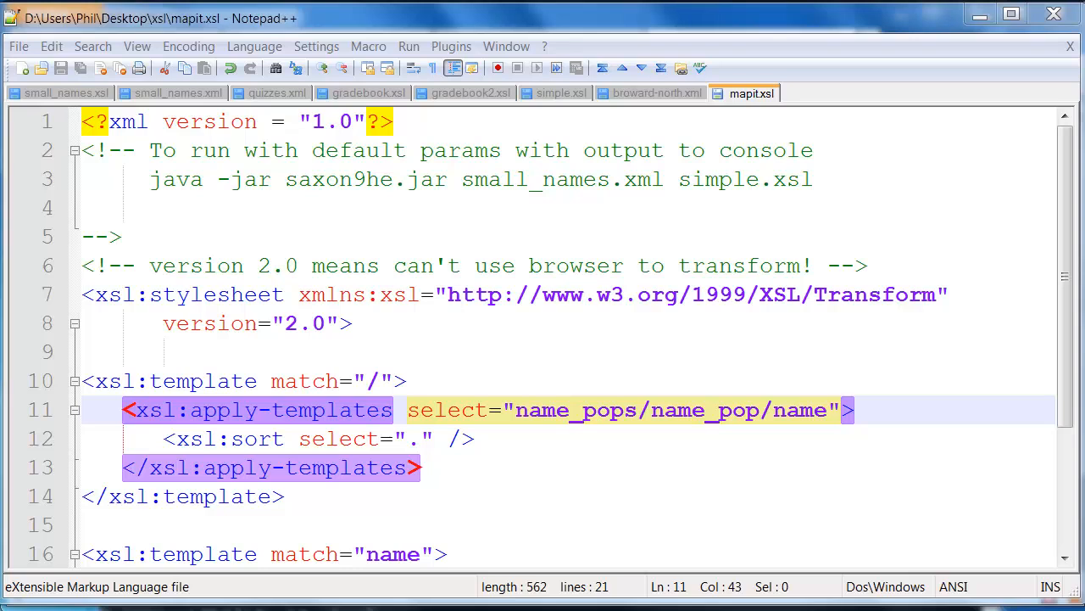
click(227, 351)
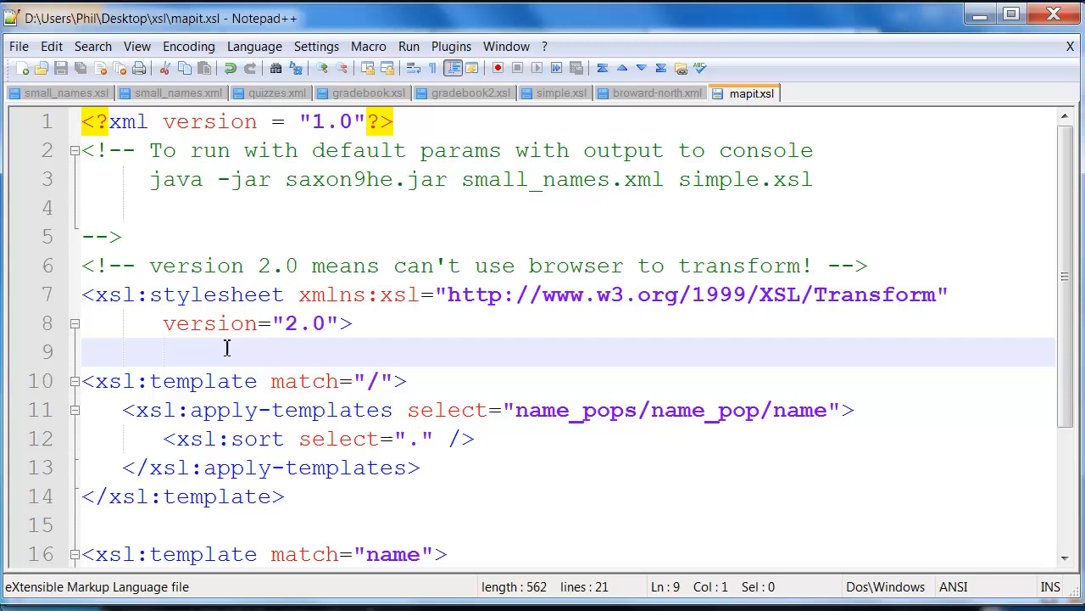
text(<xsl:output method="text" />)
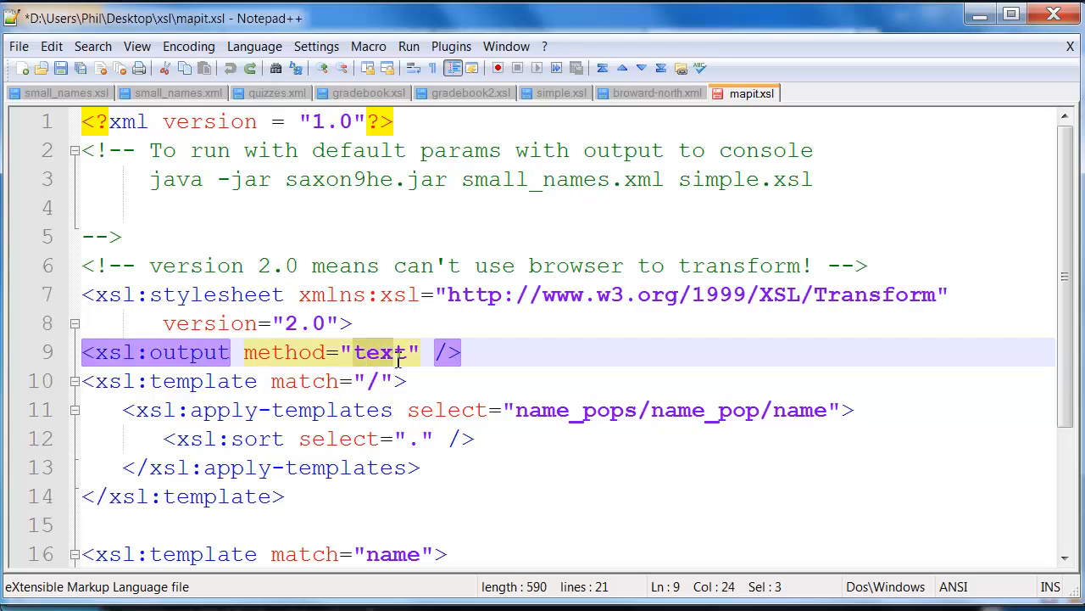
text(html)
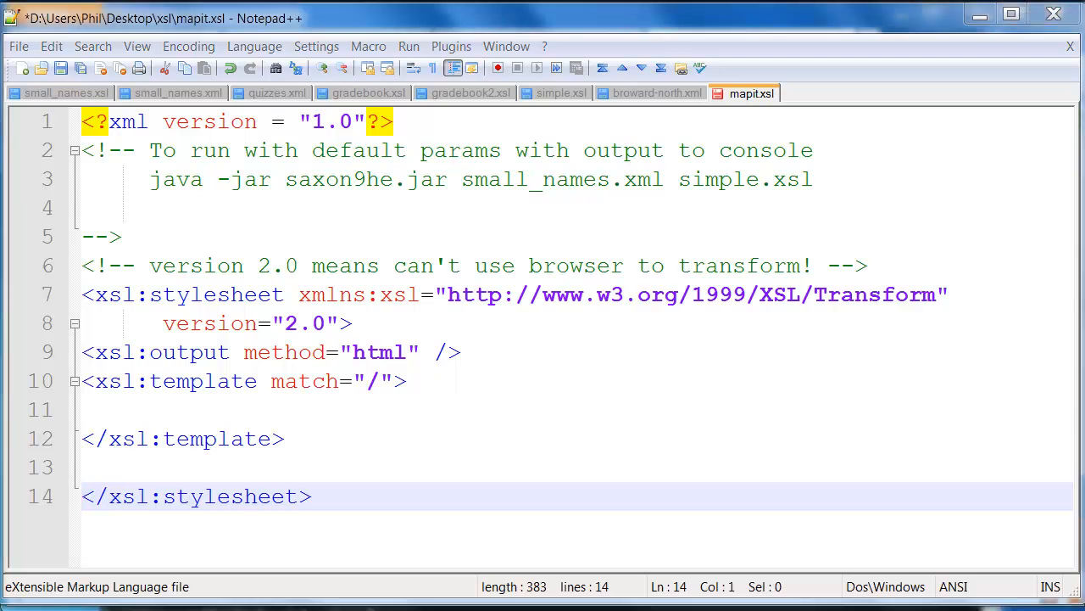
Step: Write the head section with <title>My map</title> inside the root template
click(254, 409)
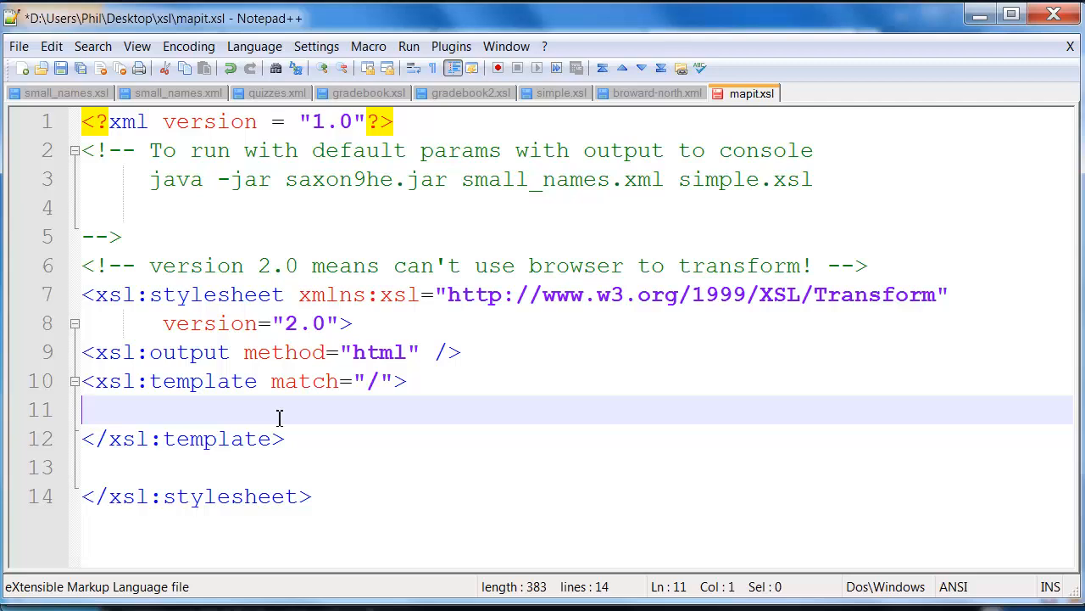
text(M)
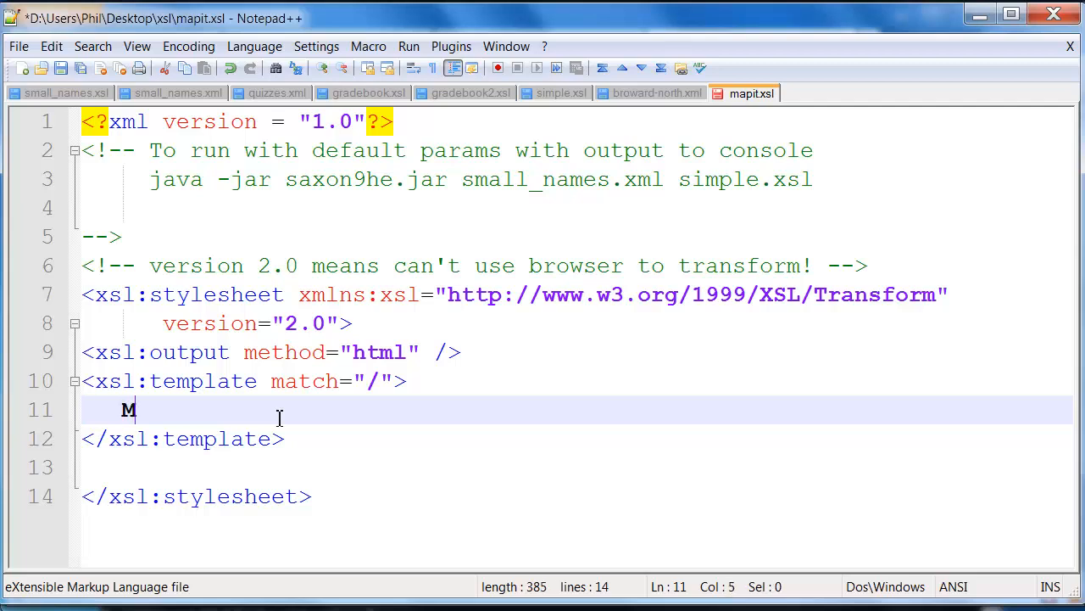
key(Backspace)
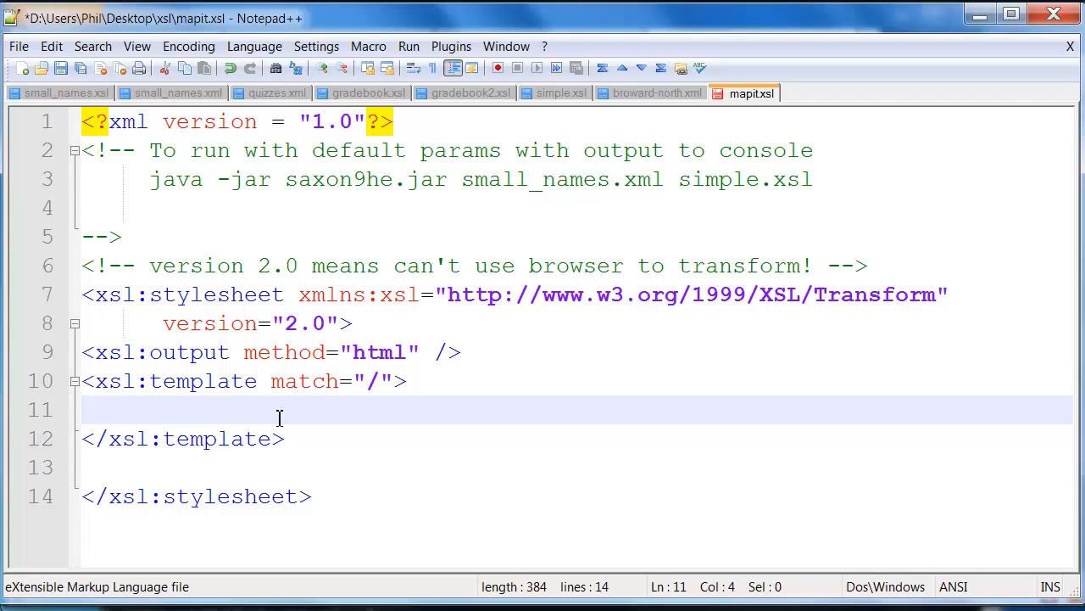
right_click(280, 416)
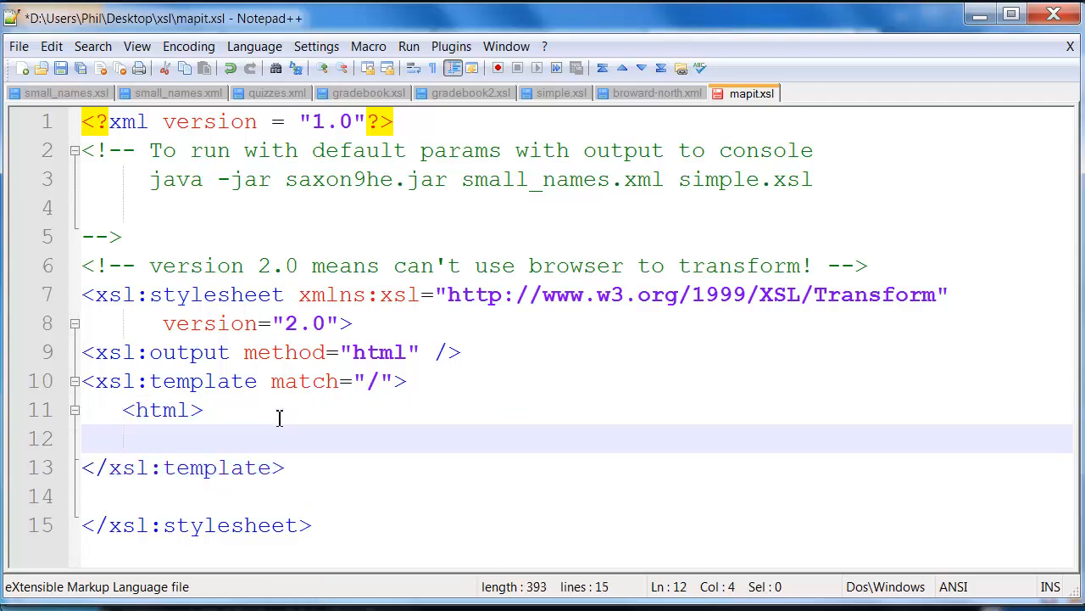
text(<h)
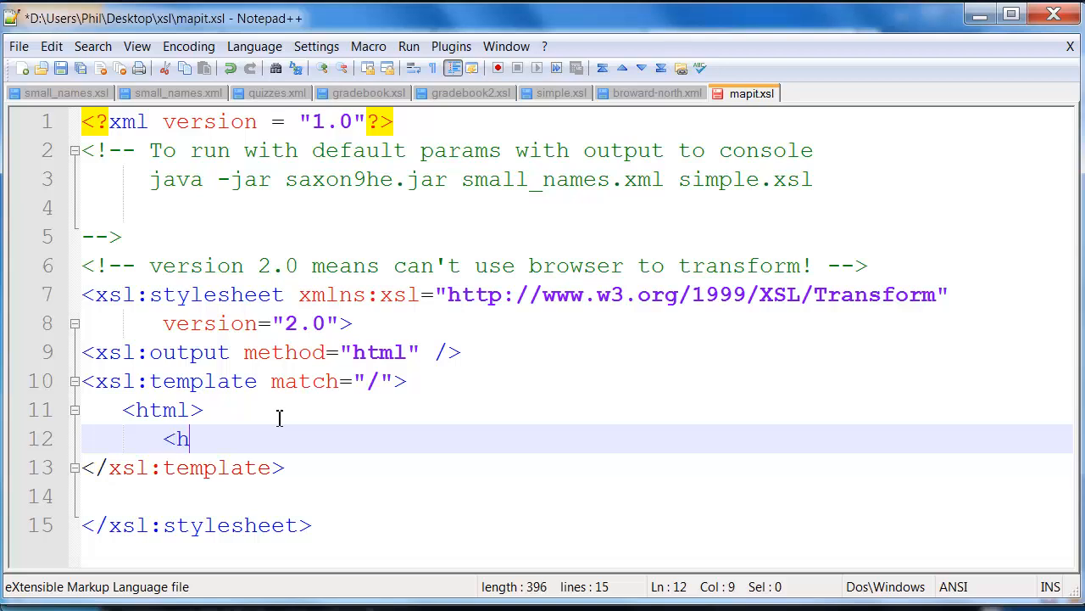
text(ead>)
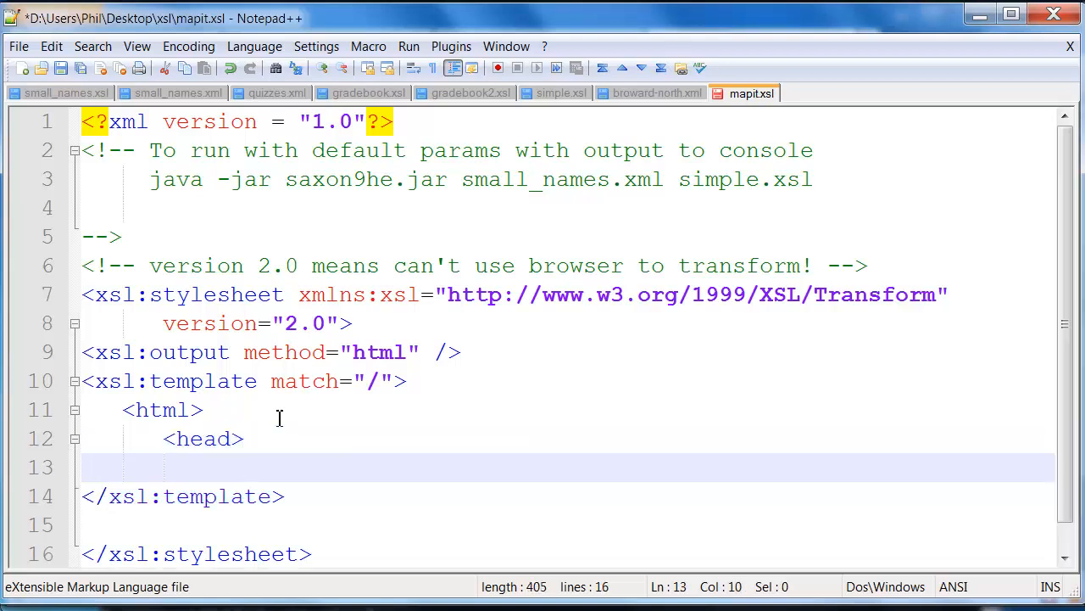
text(<title)
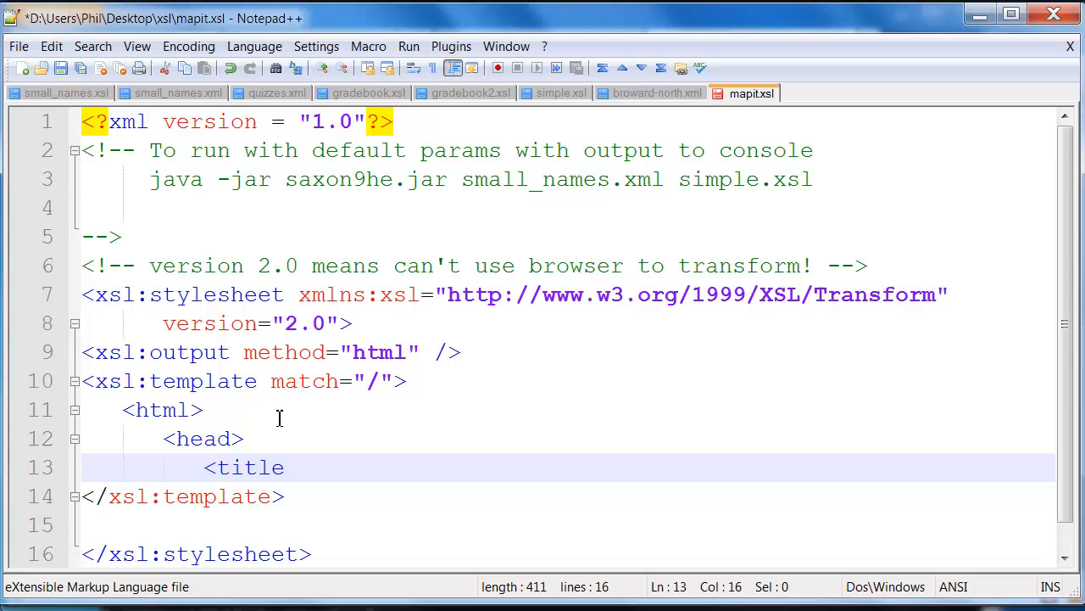
text(>M)
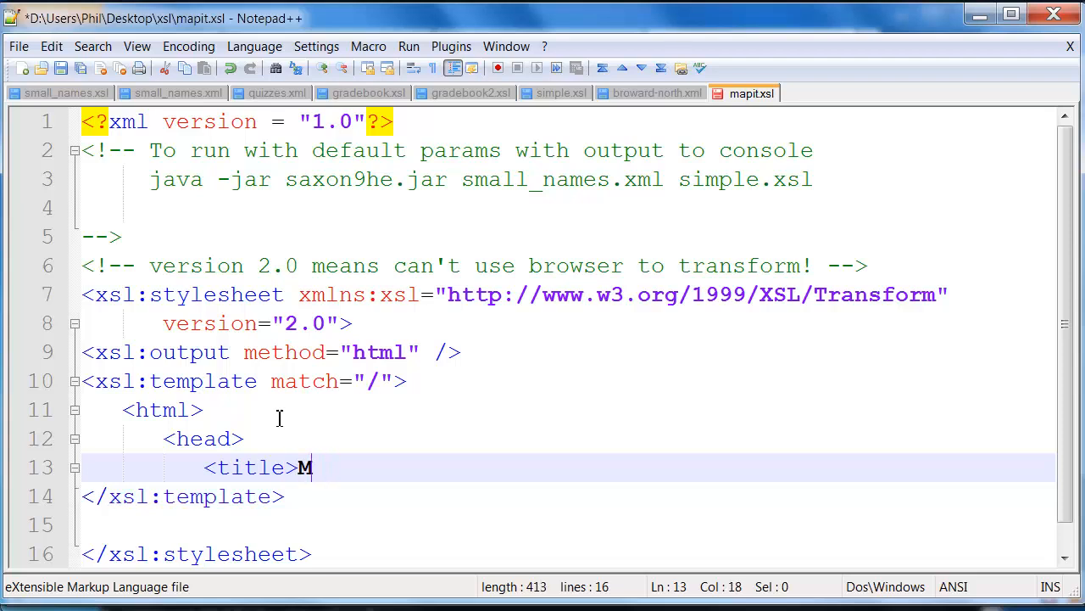
key(Backspace)
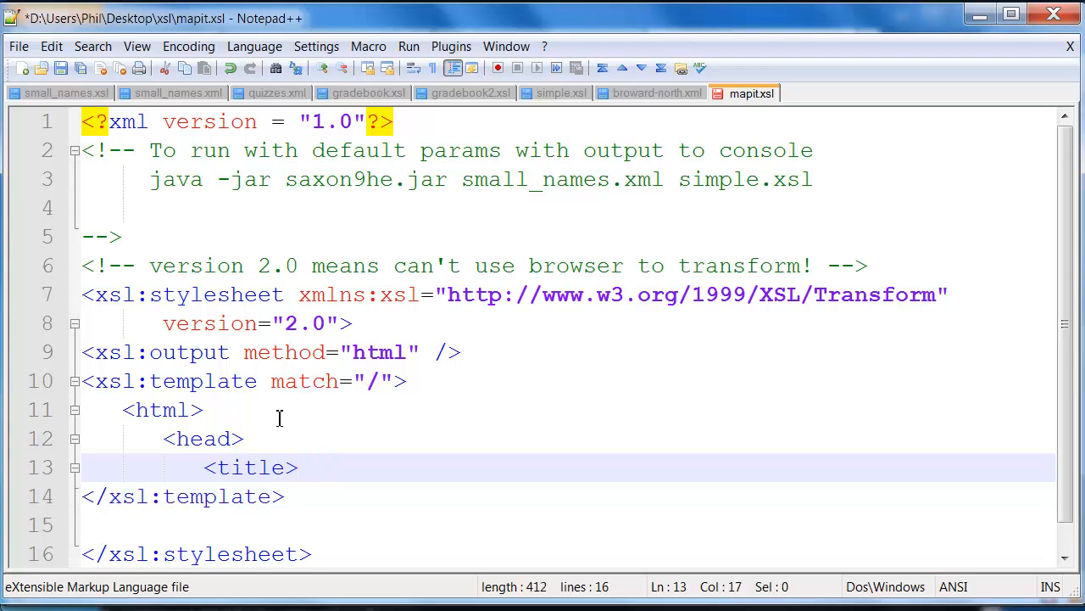
text(My map</title>)
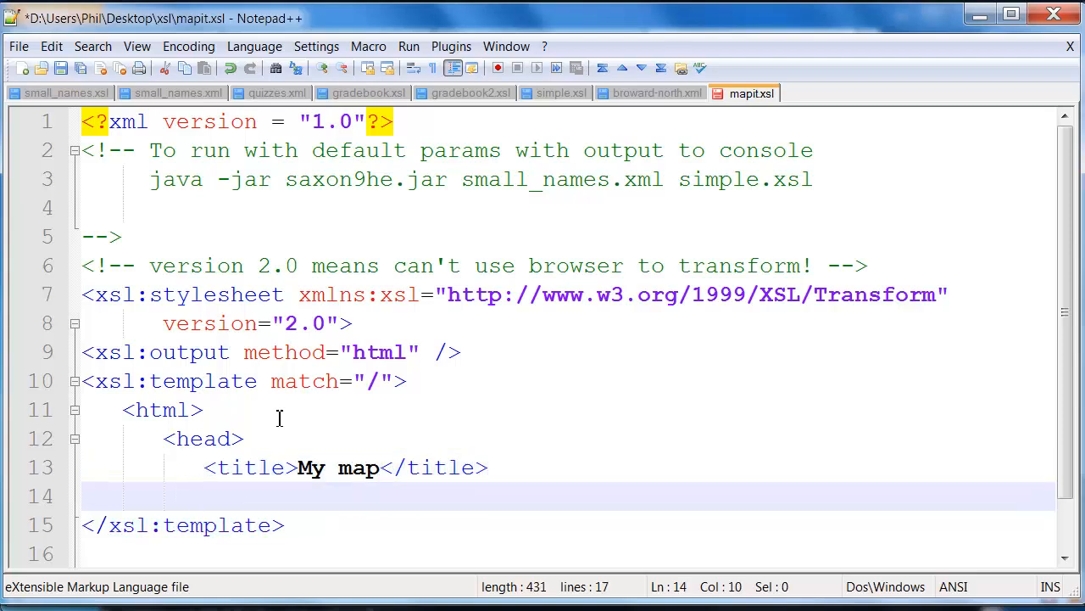
text(</head>)
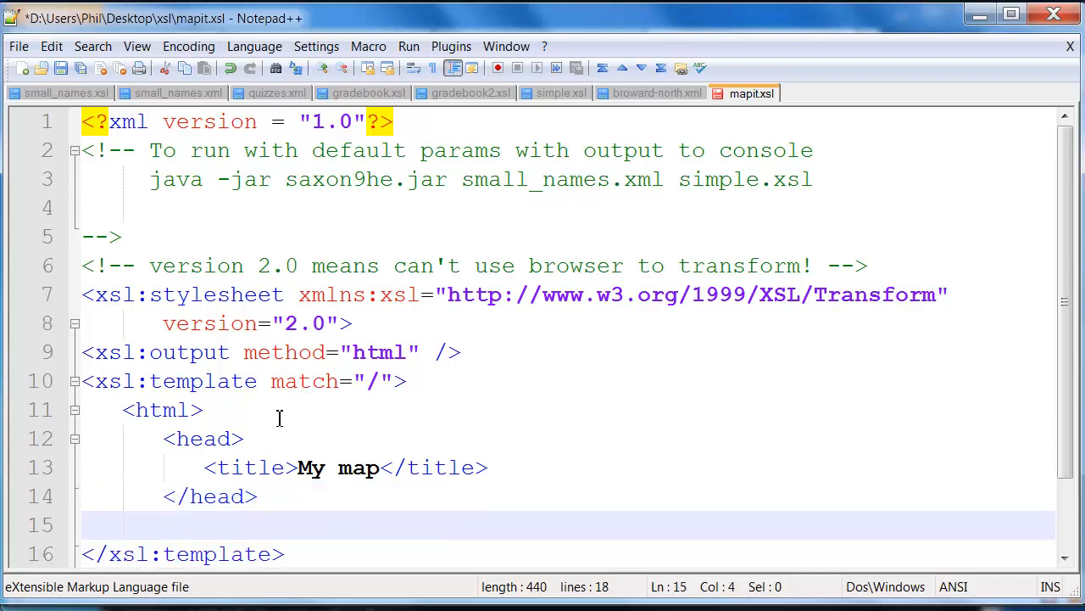
Step: Start the body with an <h1>Broward North heading
text(<body>)
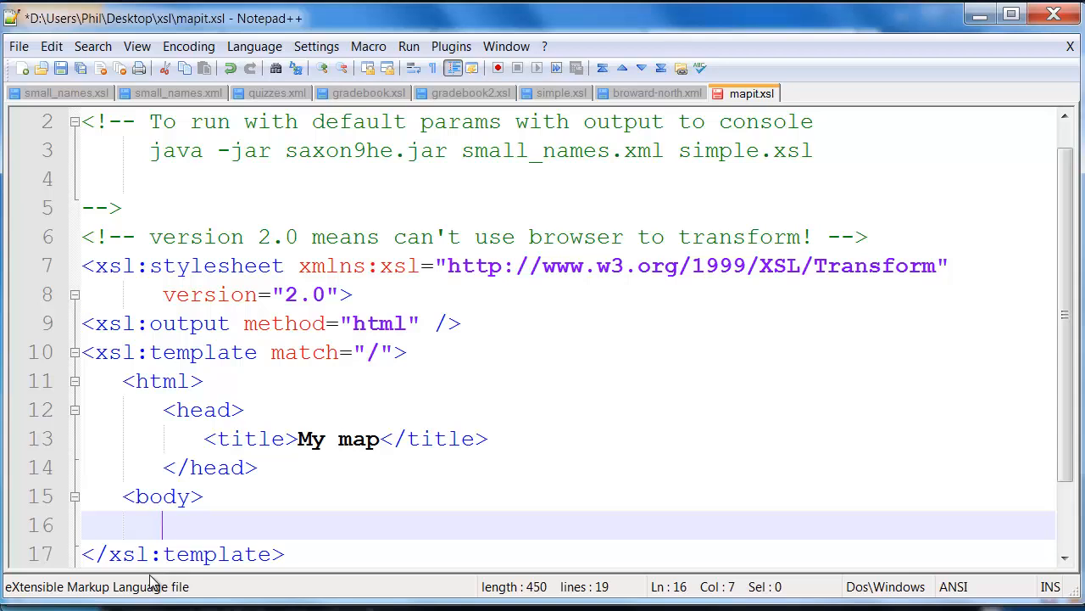
text(<h1>Broward North</h1>)
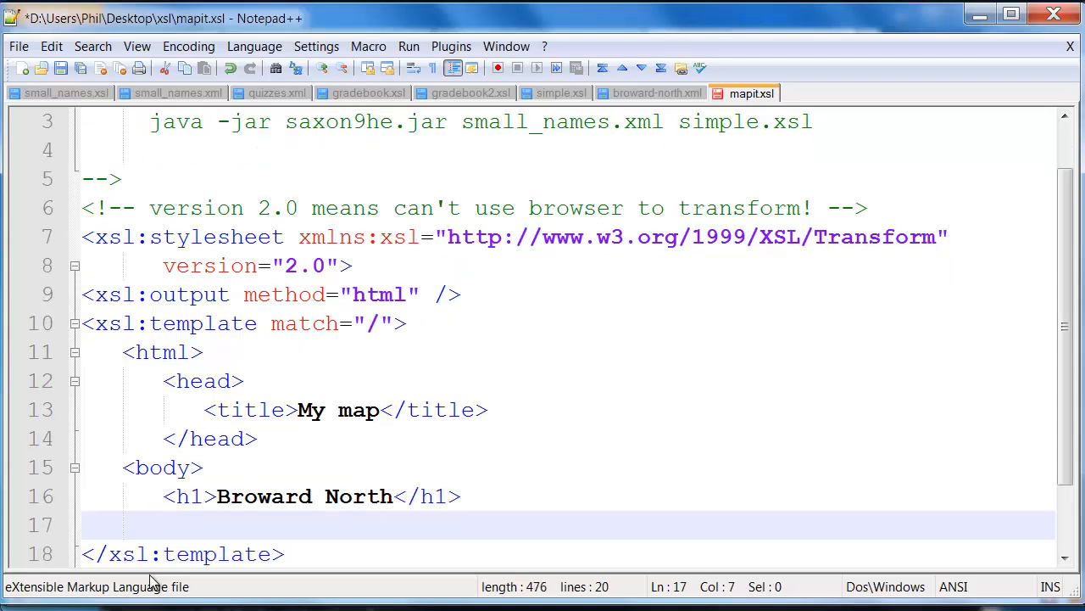
Step: Add the Google static map img tag and close the body and html elements
text(<img sr)
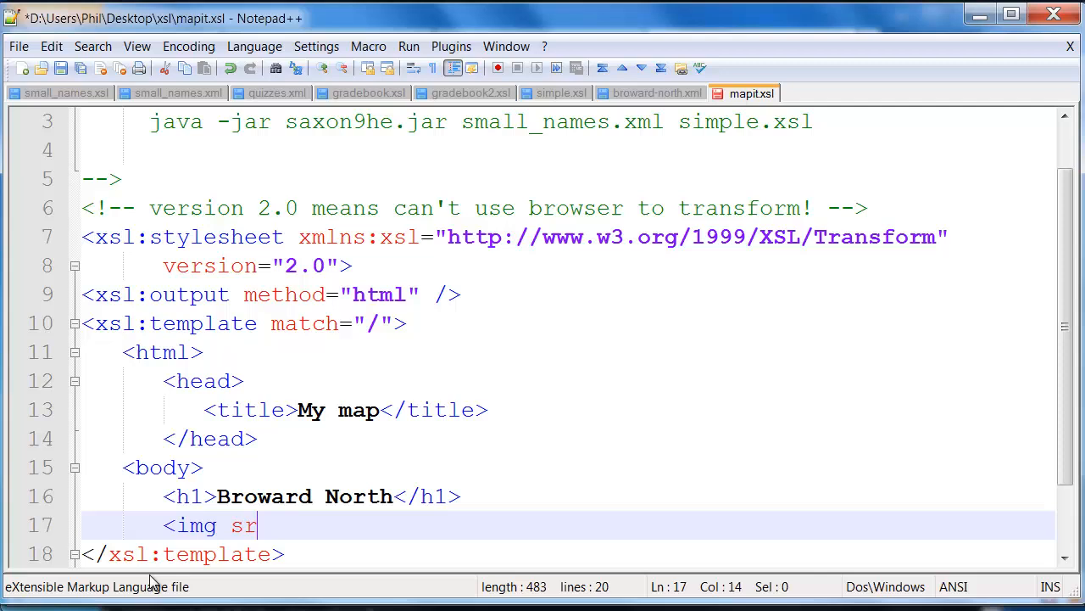
text(c=")
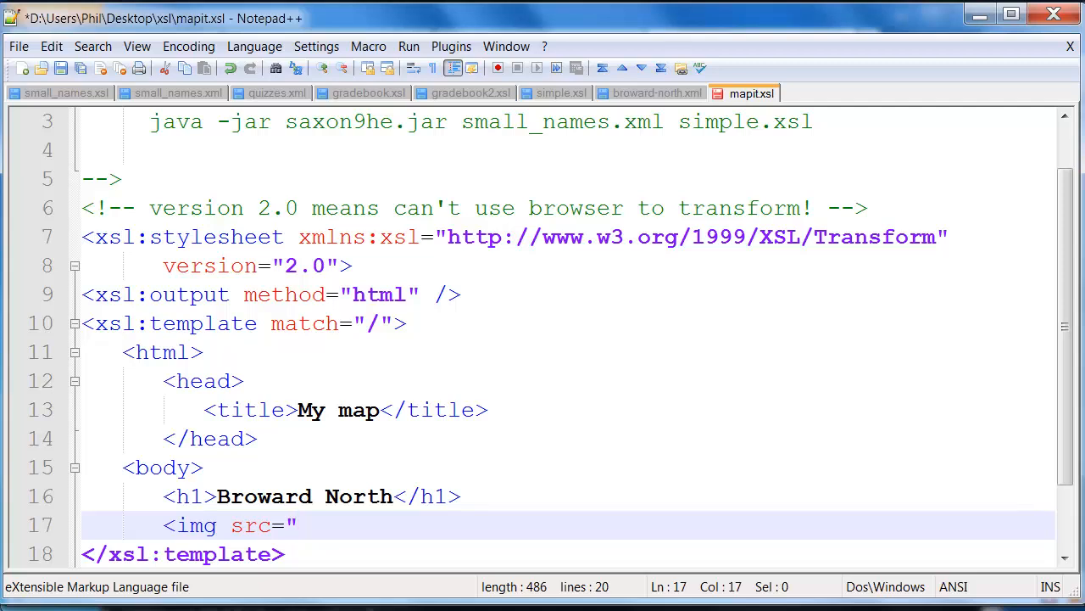
mouse_move(225, 548)
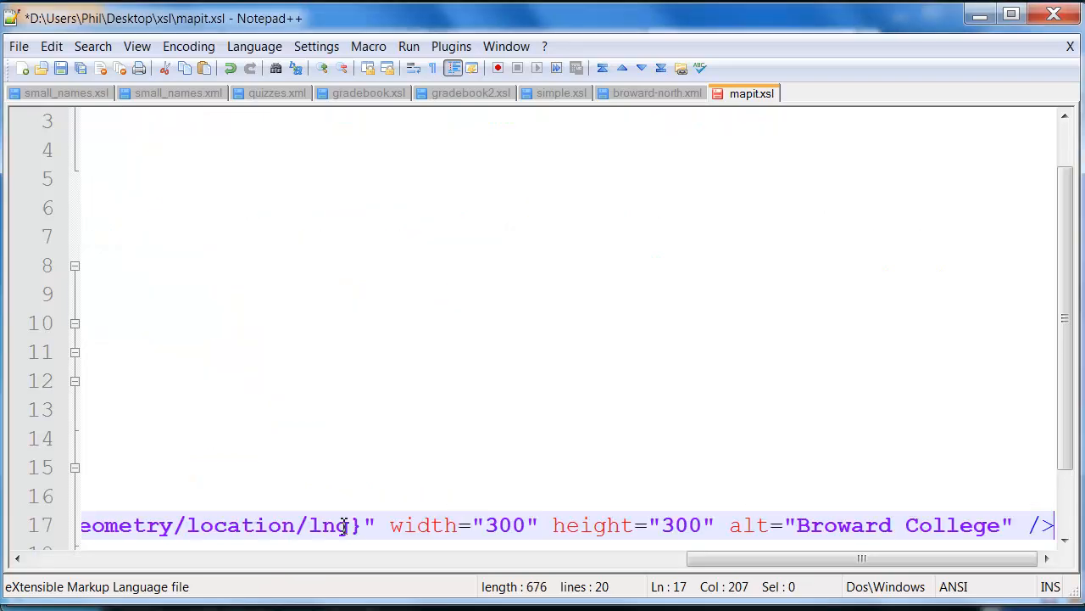
scroll(left, 3)
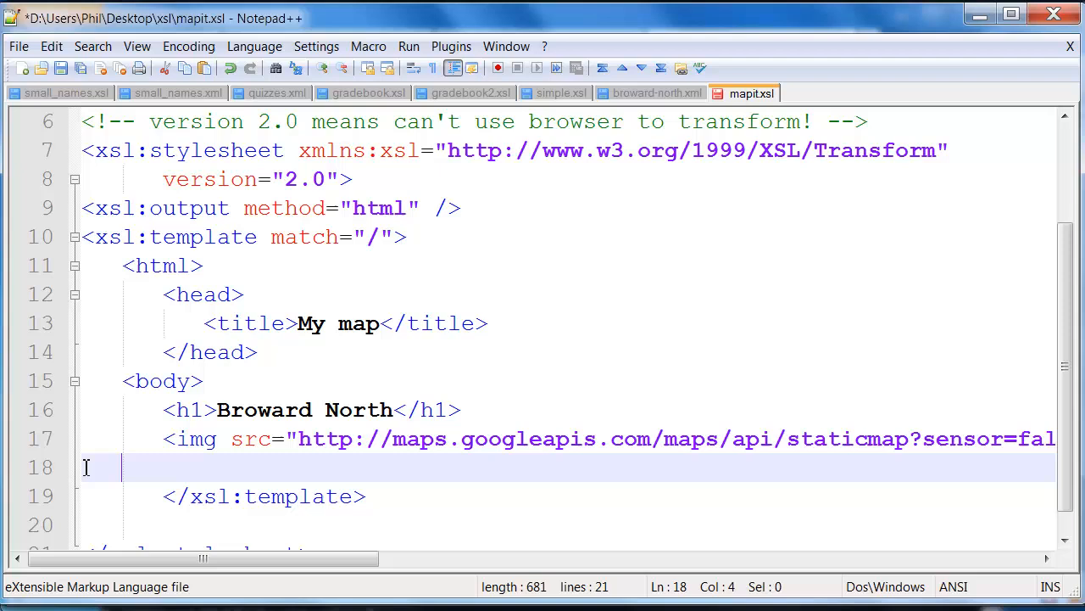
text(</body>)
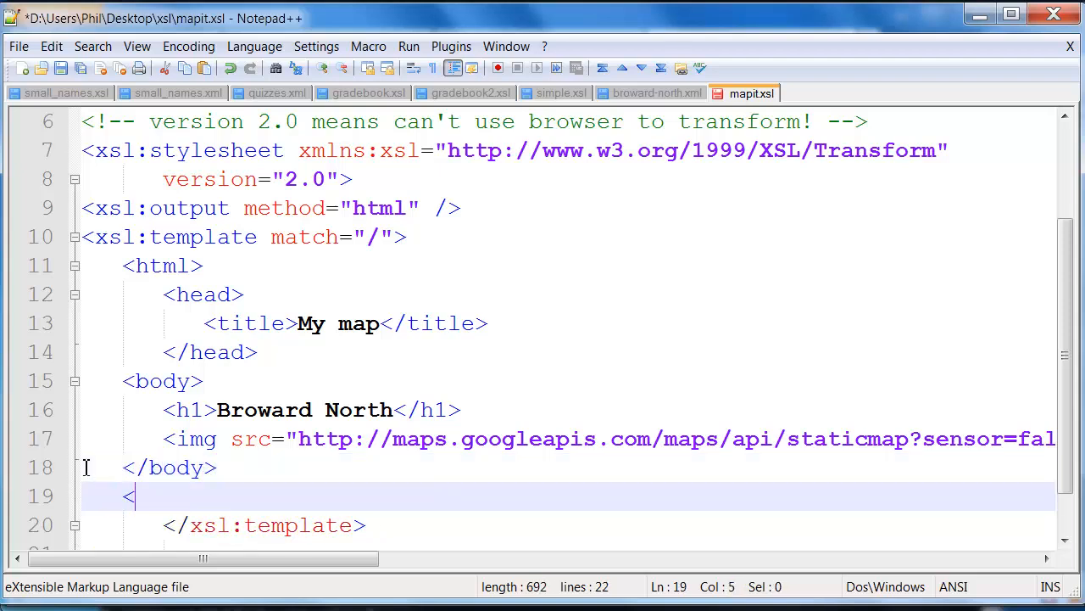
text(/html>)
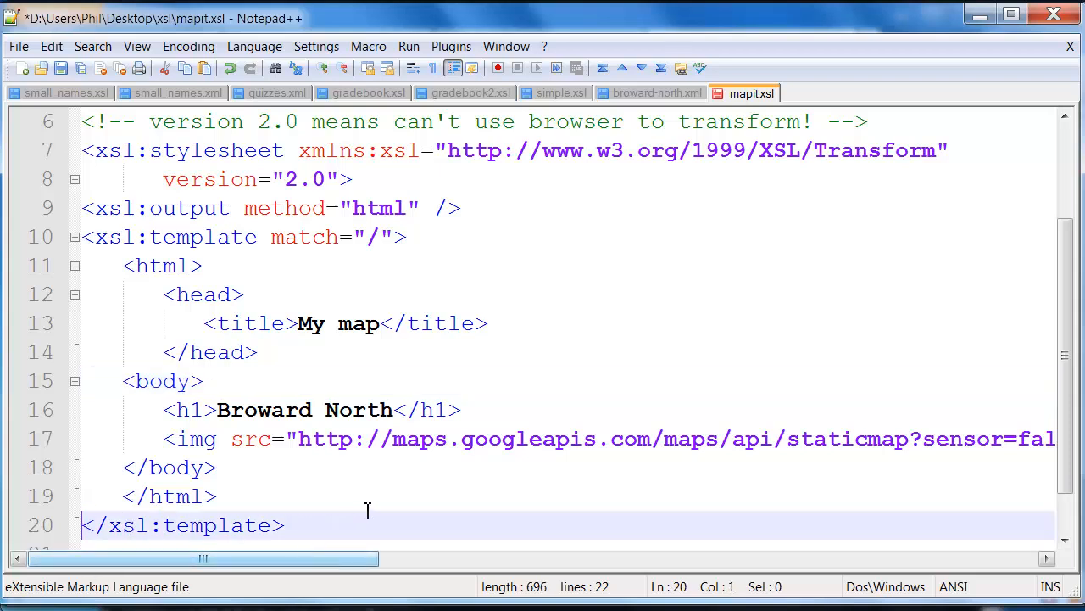
click(217, 495)
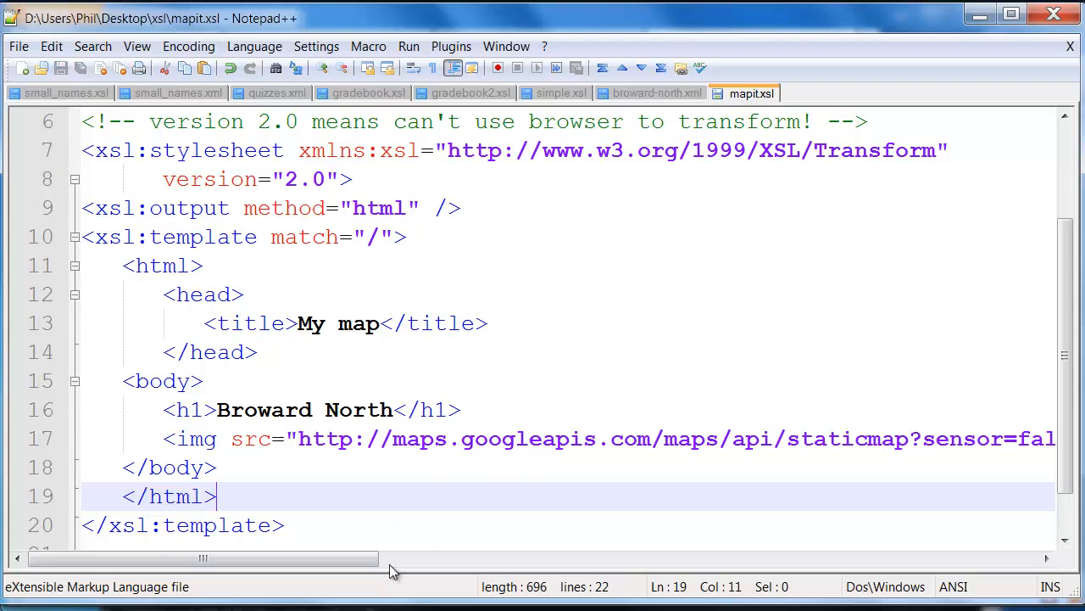
mouse_move(411, 590)
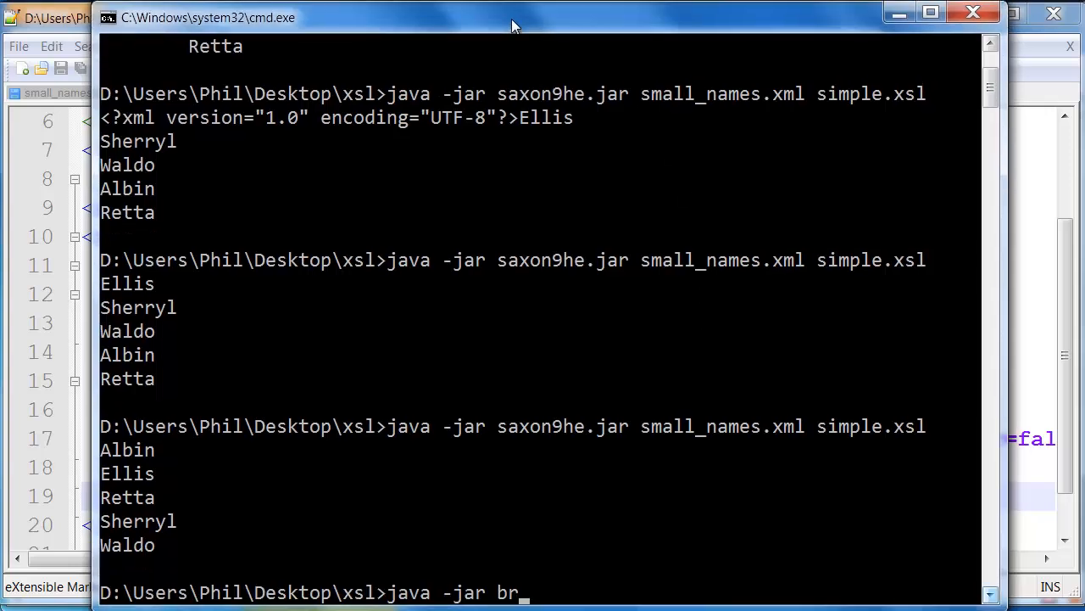
Step: Run a first Saxon transform of broward-north.xml with mapit.xsl to -o:bnorth.html, which errors out
text(oward-north.xml)
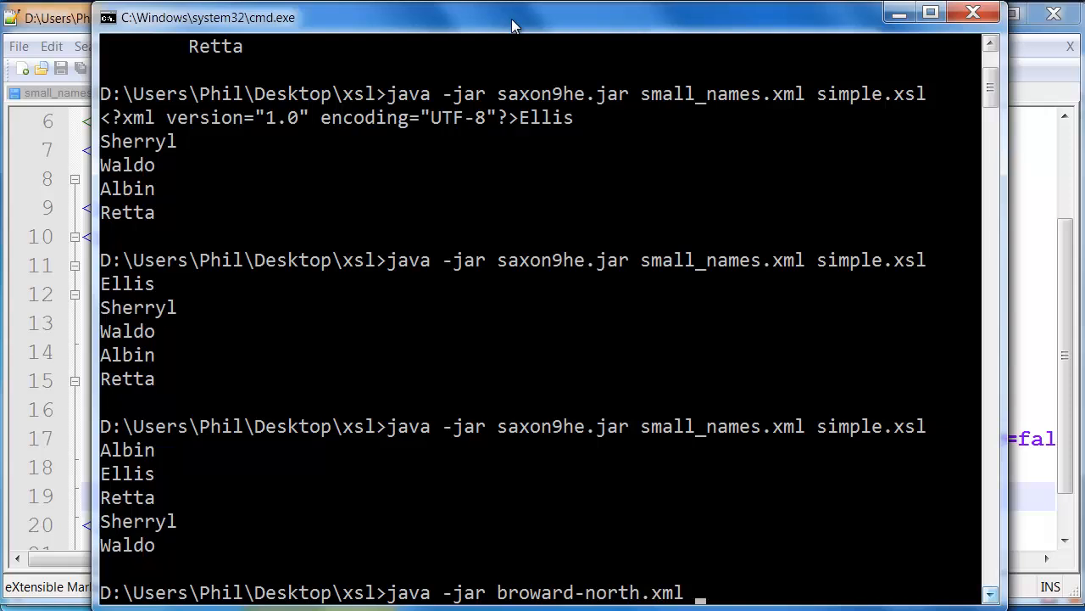
text(mapit.xsl)
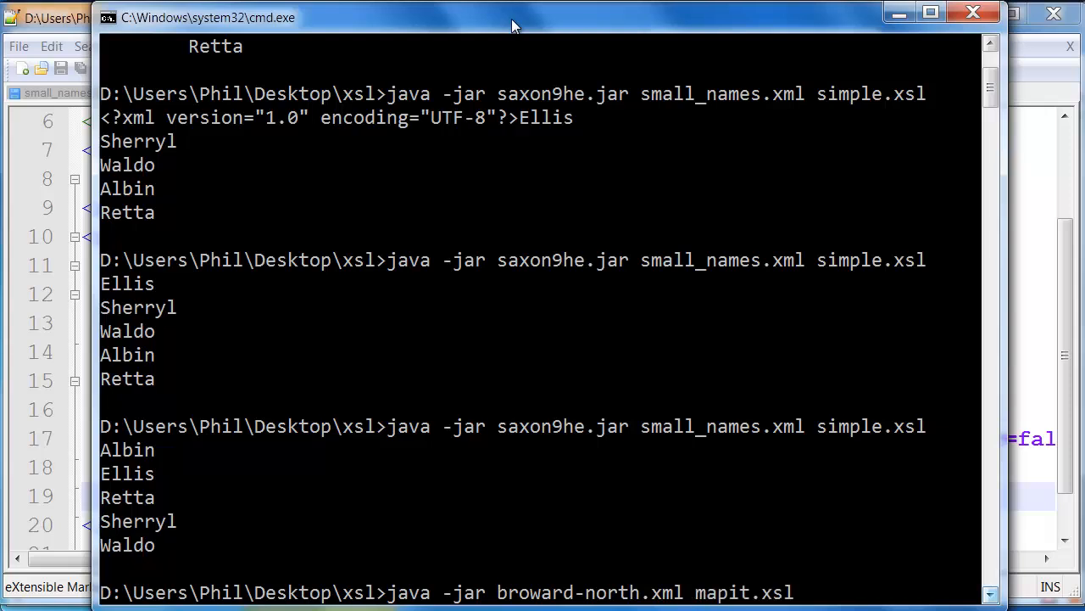
text(-)
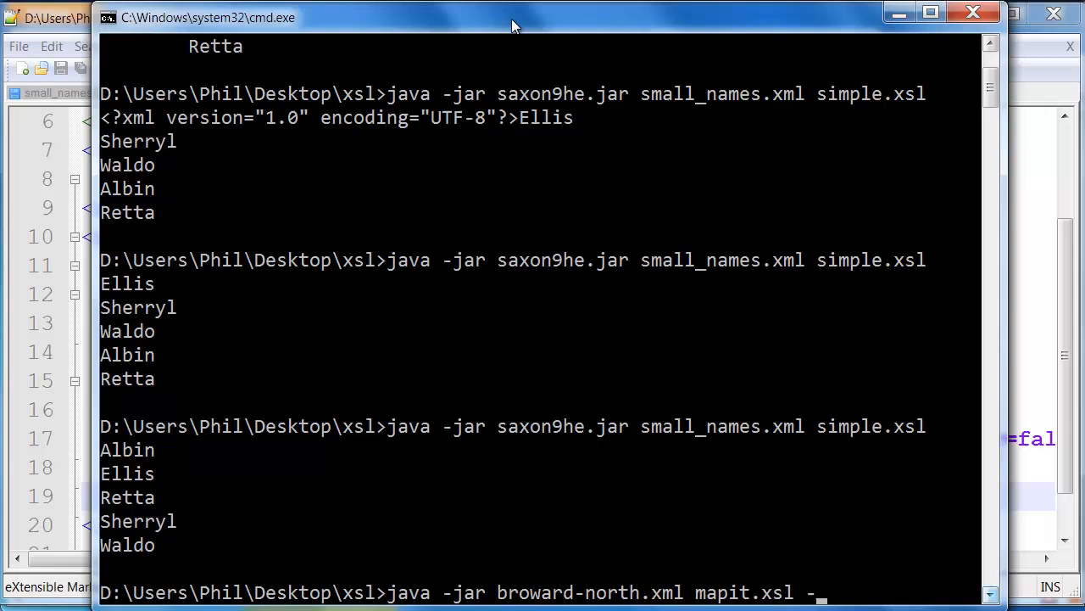
text(-o)
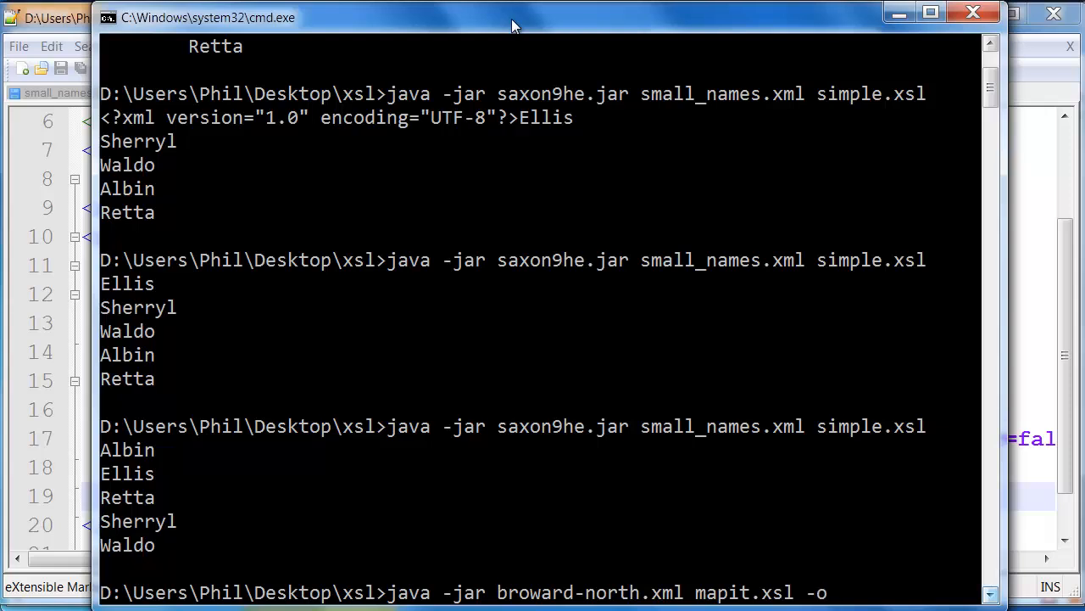
text(:bn)
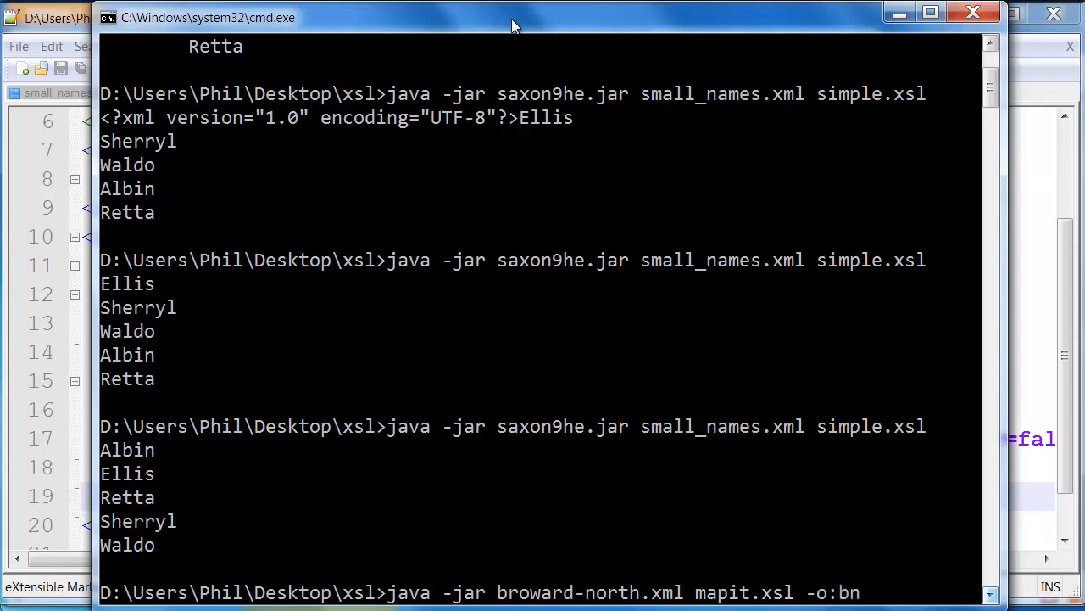
text(north.html)
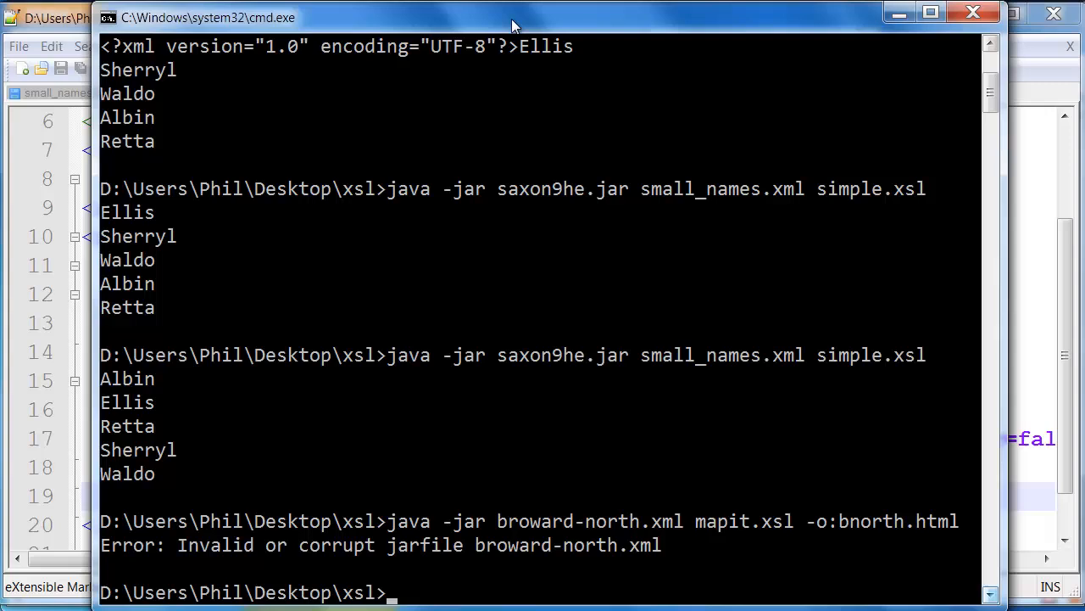
mouse_move(1001, 261)
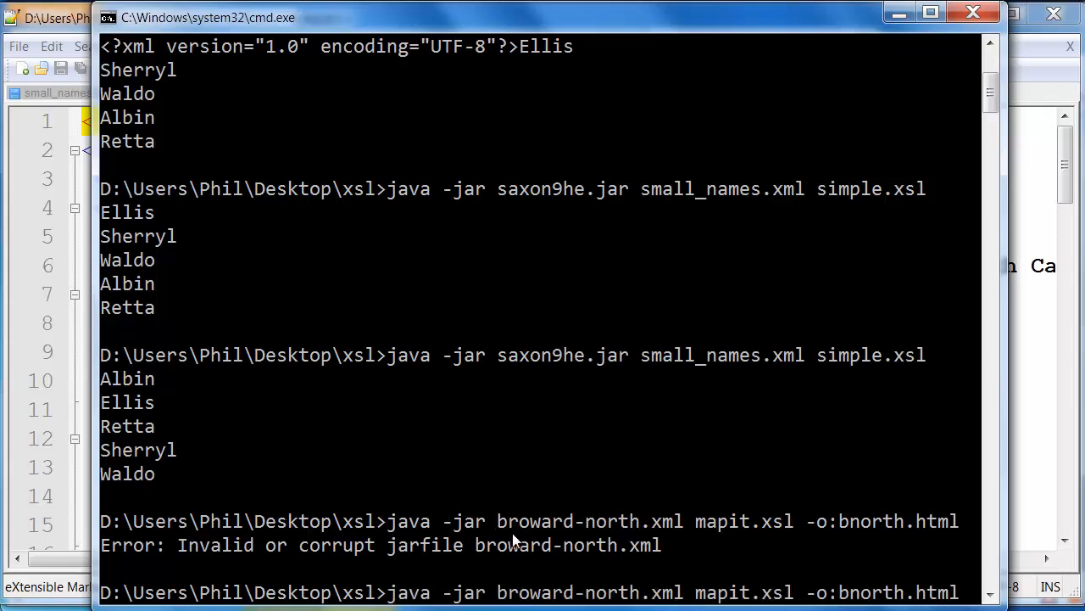
Step: Re-enter the Saxon command for broward-north.xml and mapit.xsl to generate bnorth.html
text(sz)
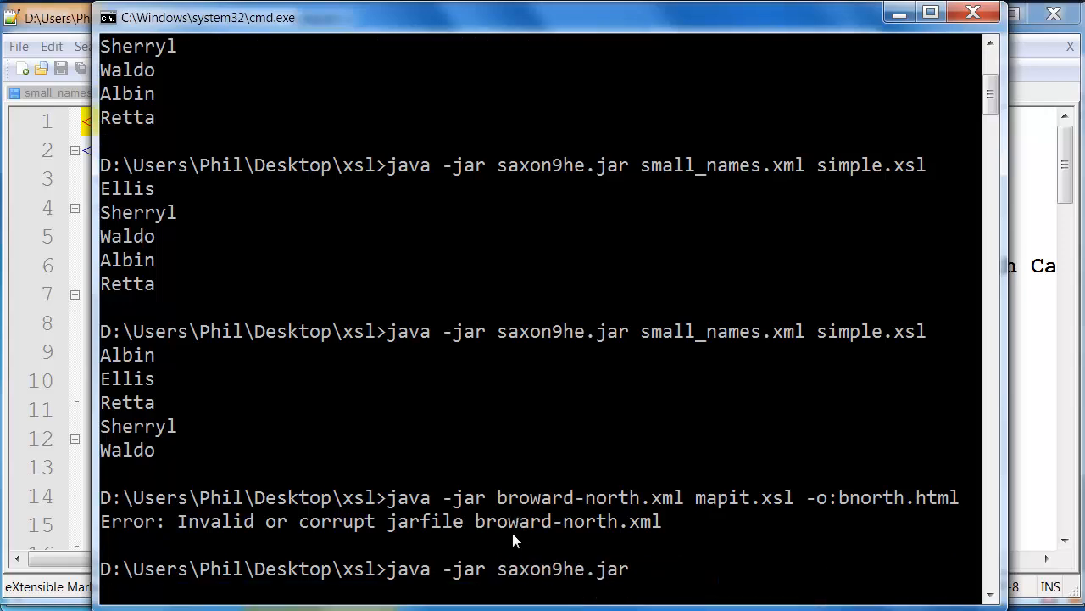
text(broward-north.xml)
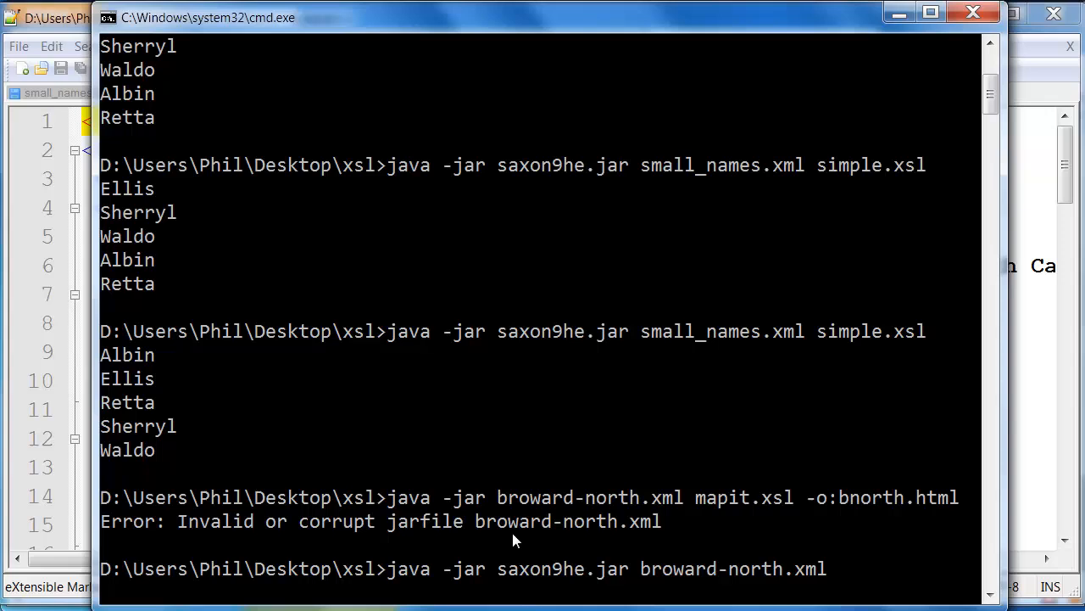
text(mapit.xsl)
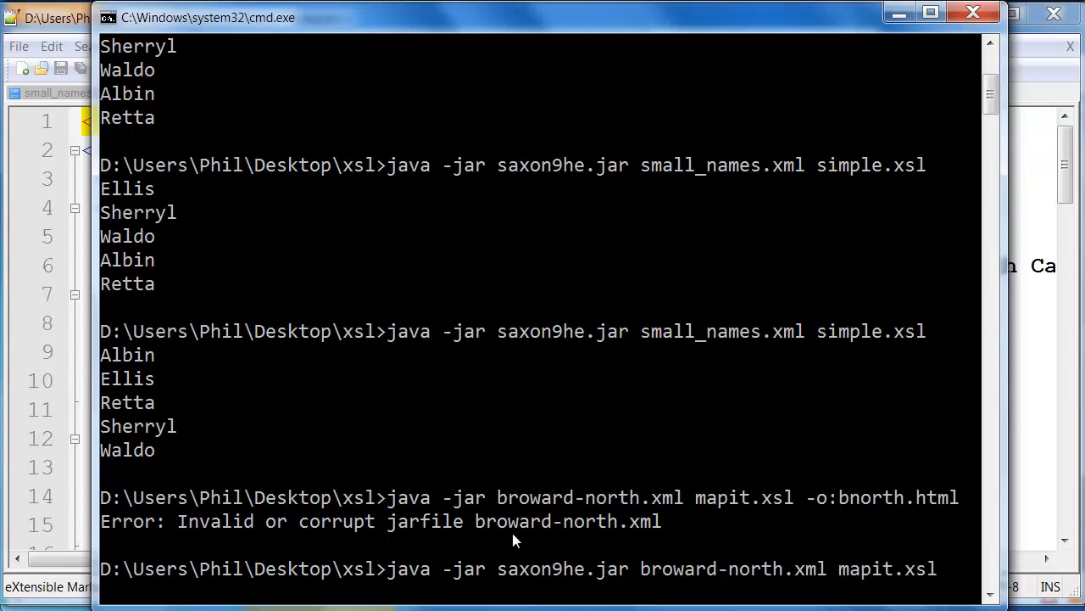
text(-)
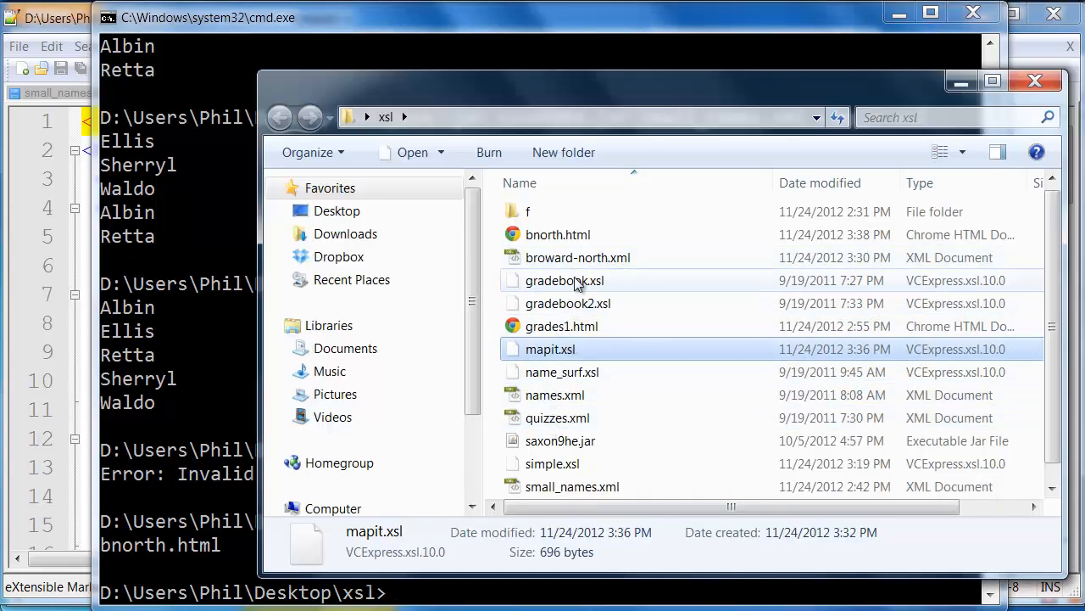
Step: Open bnorth.html with Firefox to view the Broward North page and its static map
right_click(558, 234)
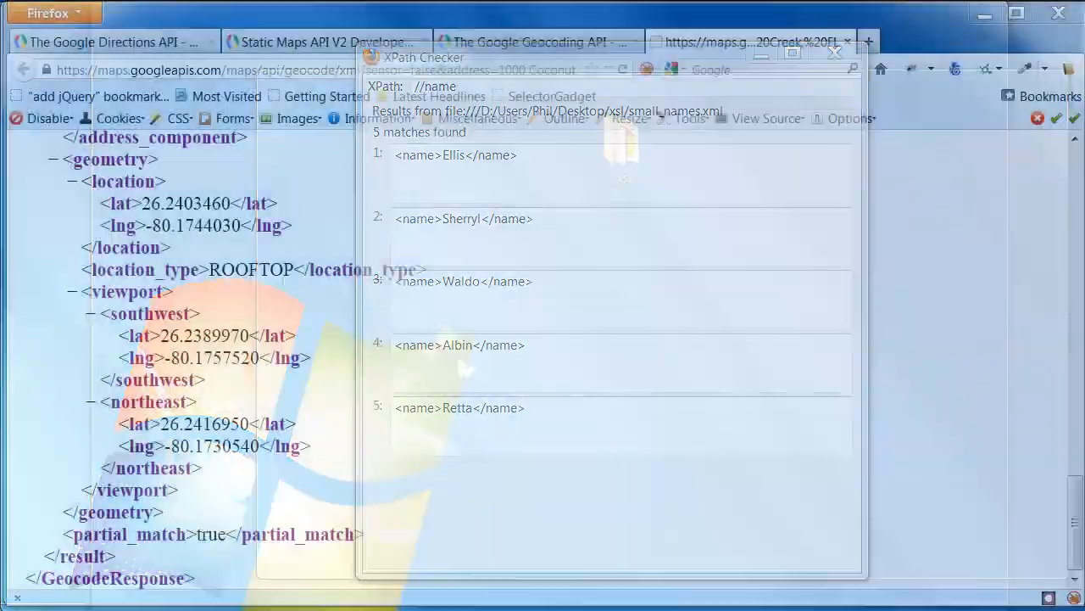
click(835, 51)
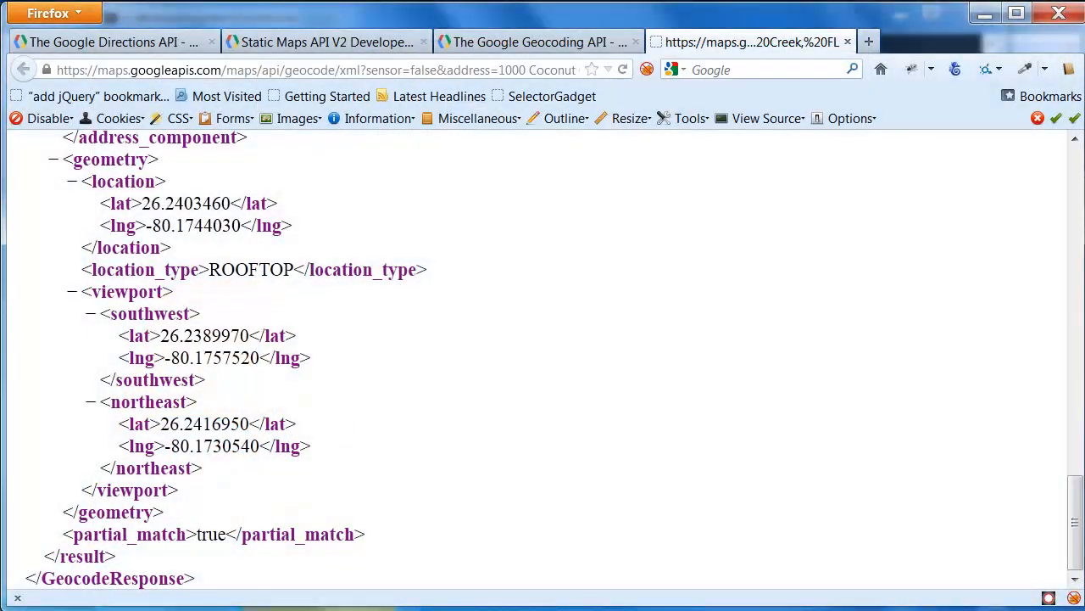
click(917, 41)
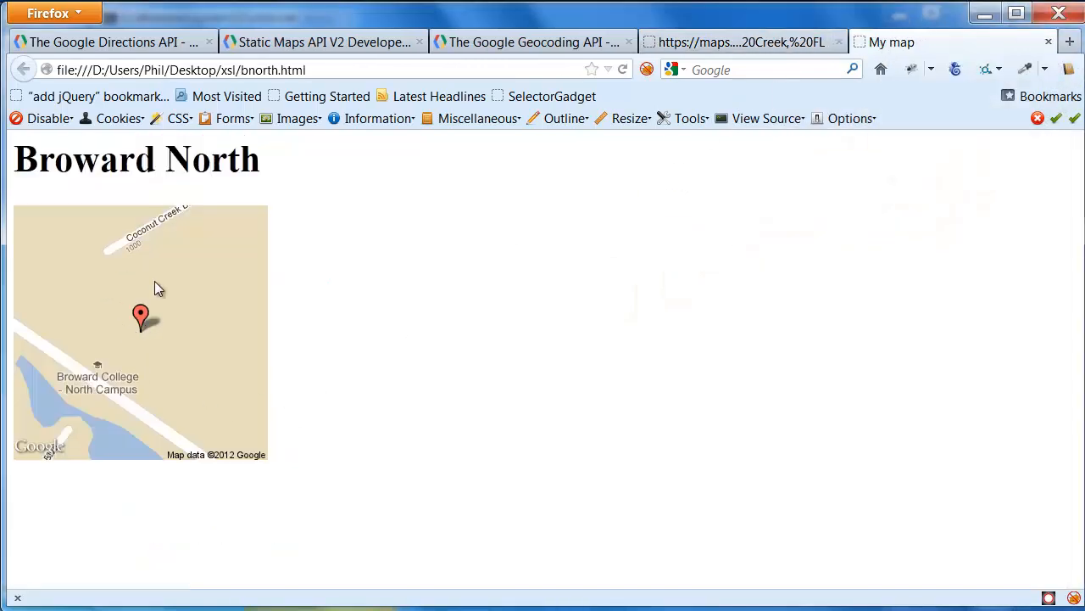
mouse_move(201, 286)
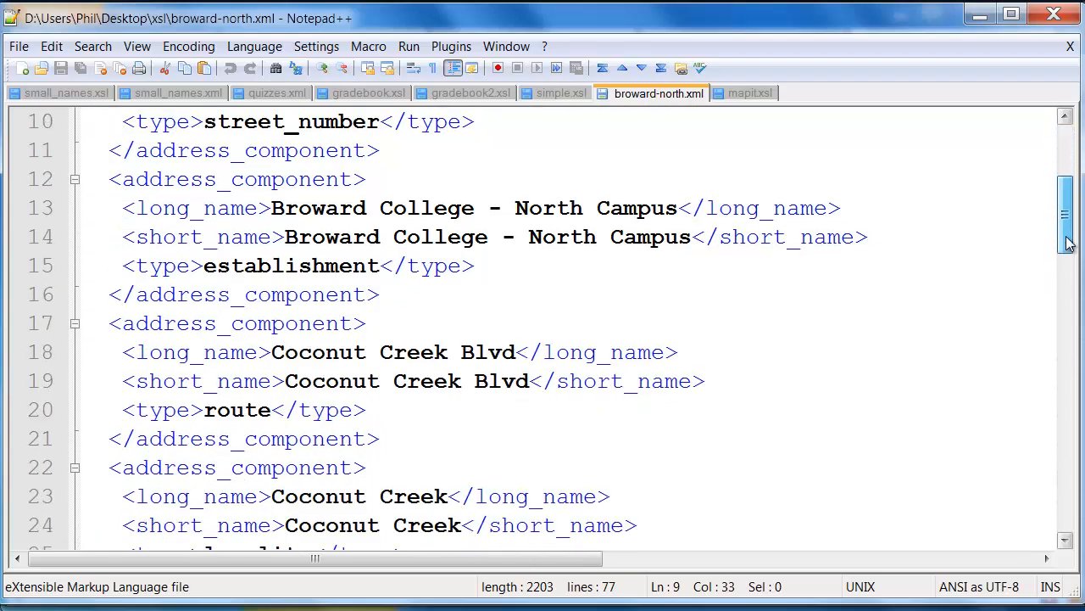
Step: Replace the &amp; entities in line 17's static map img src with plain ampersands
click(750, 93)
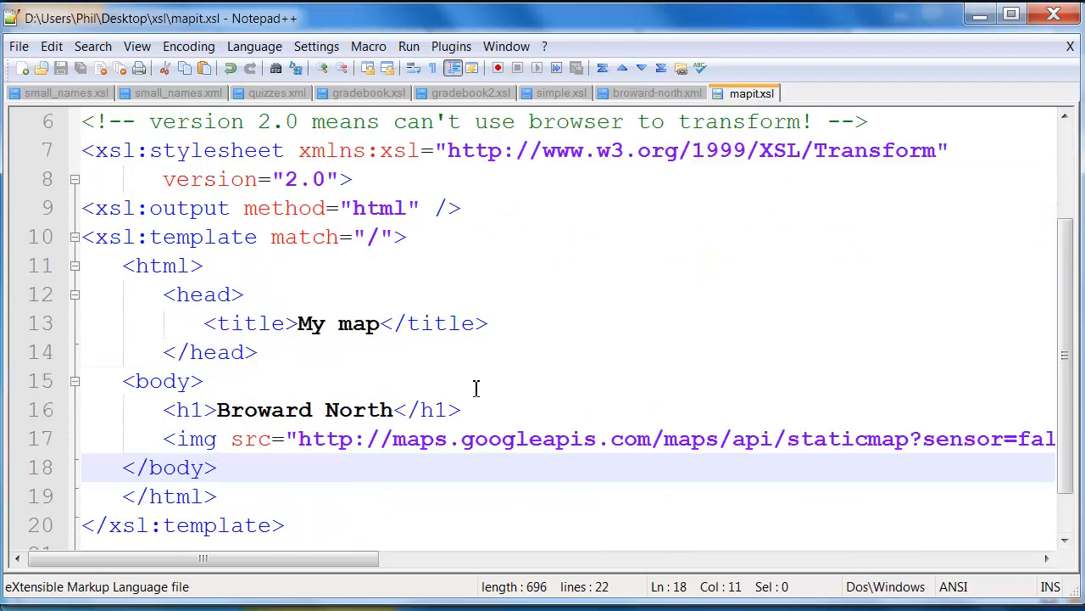
scroll(right, 3)
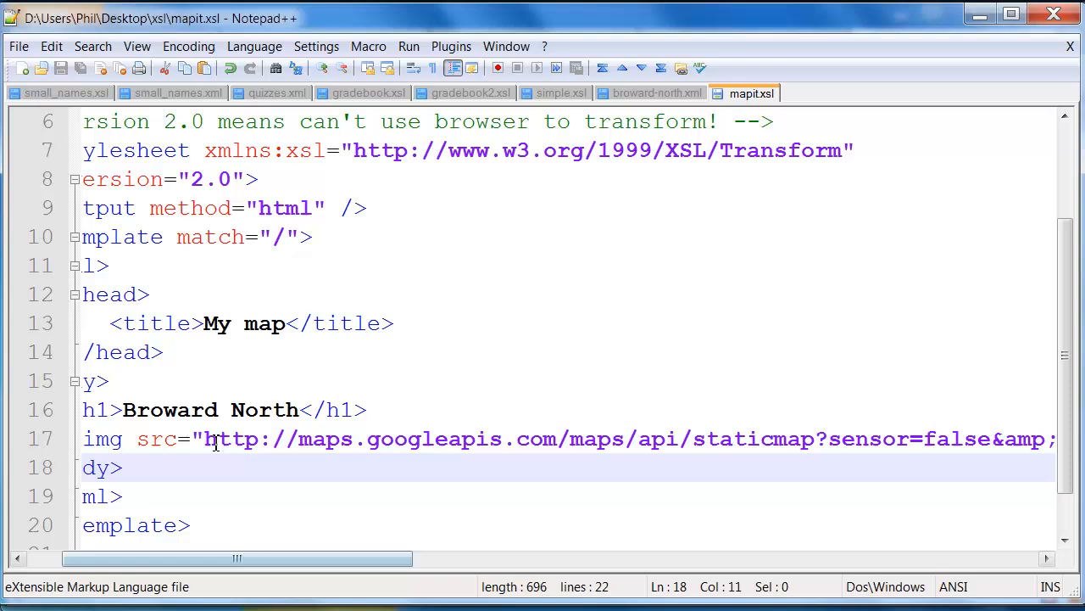
double_click(102, 437)
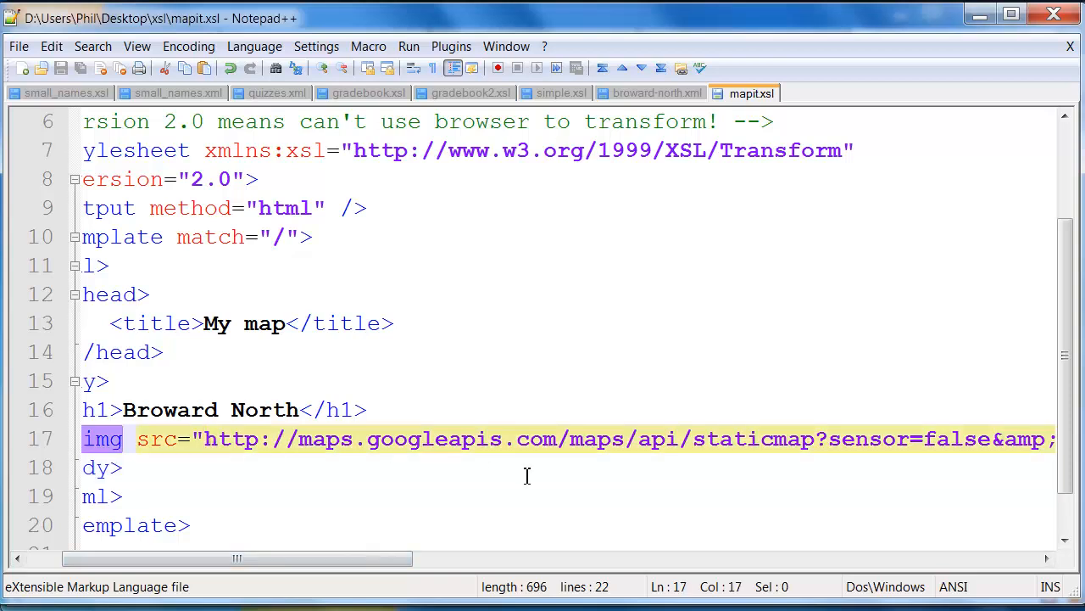
click(556, 437)
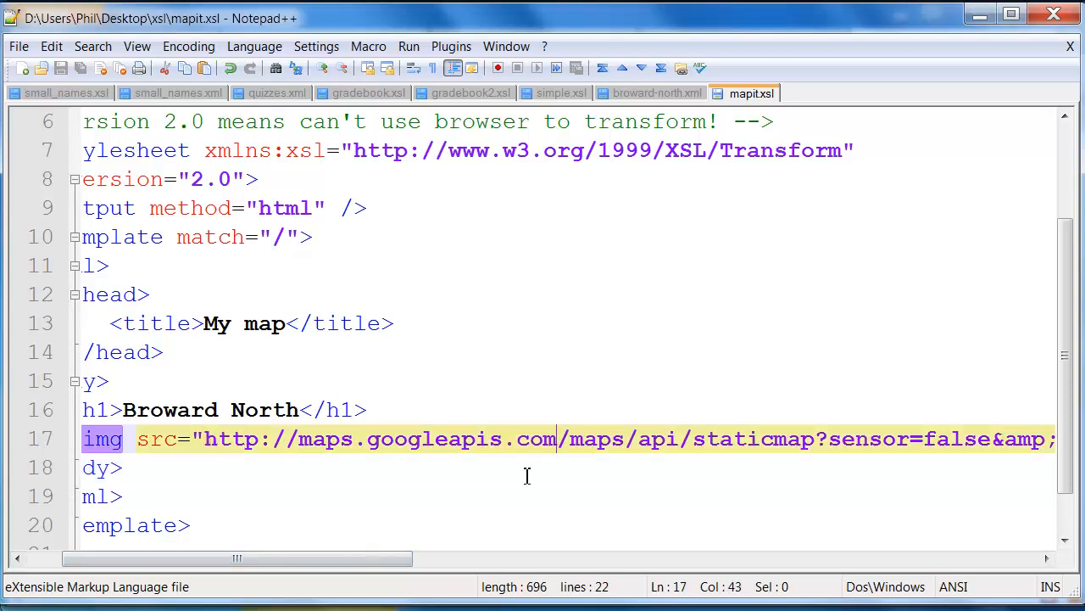
click(275, 437)
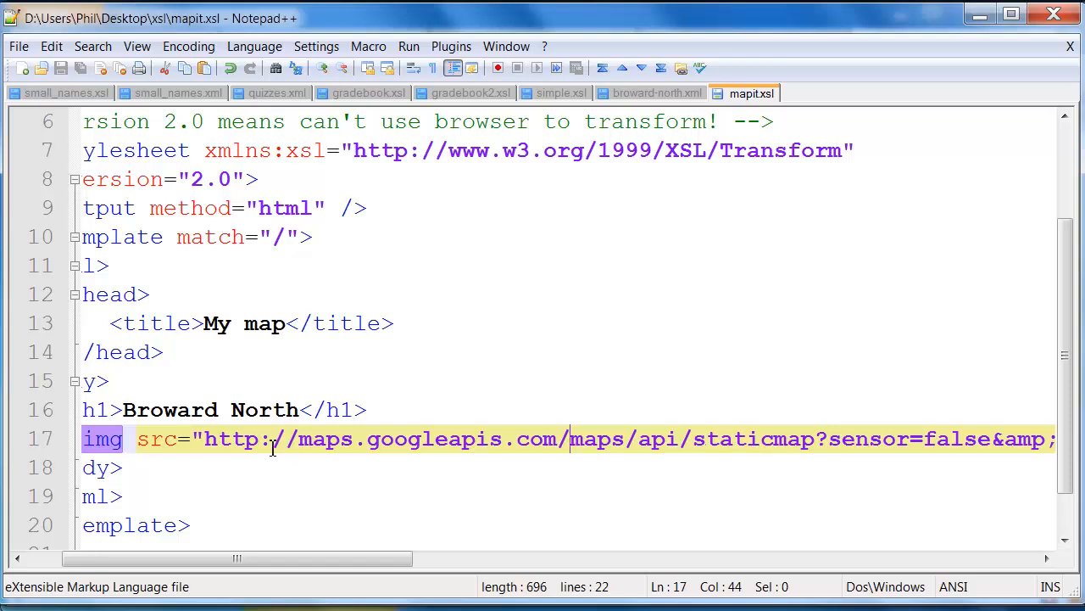
drag(238, 558, 251, 558)
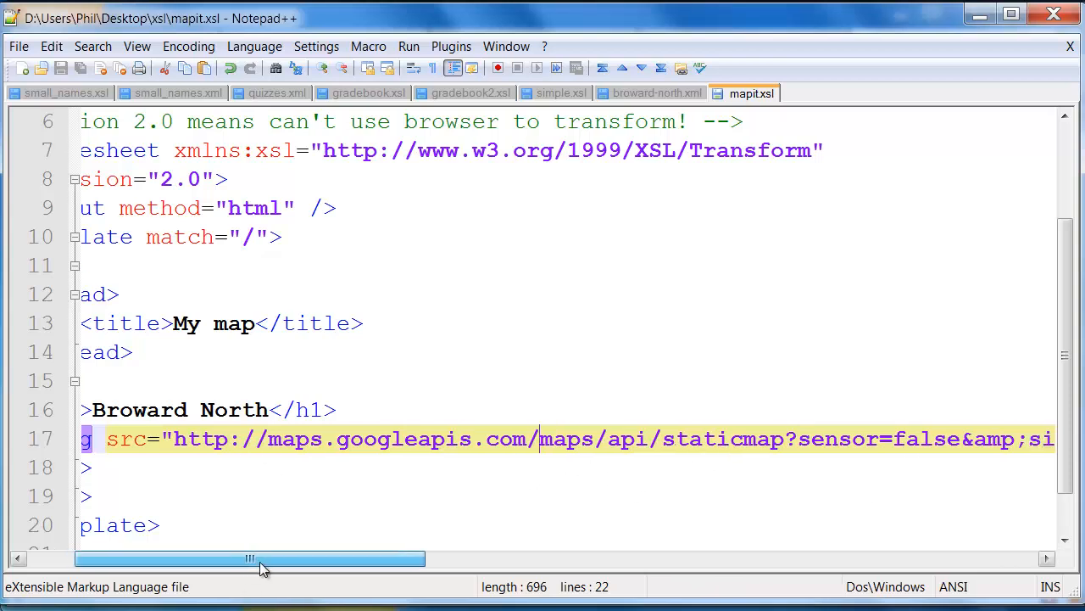
drag(251, 558, 288, 558)
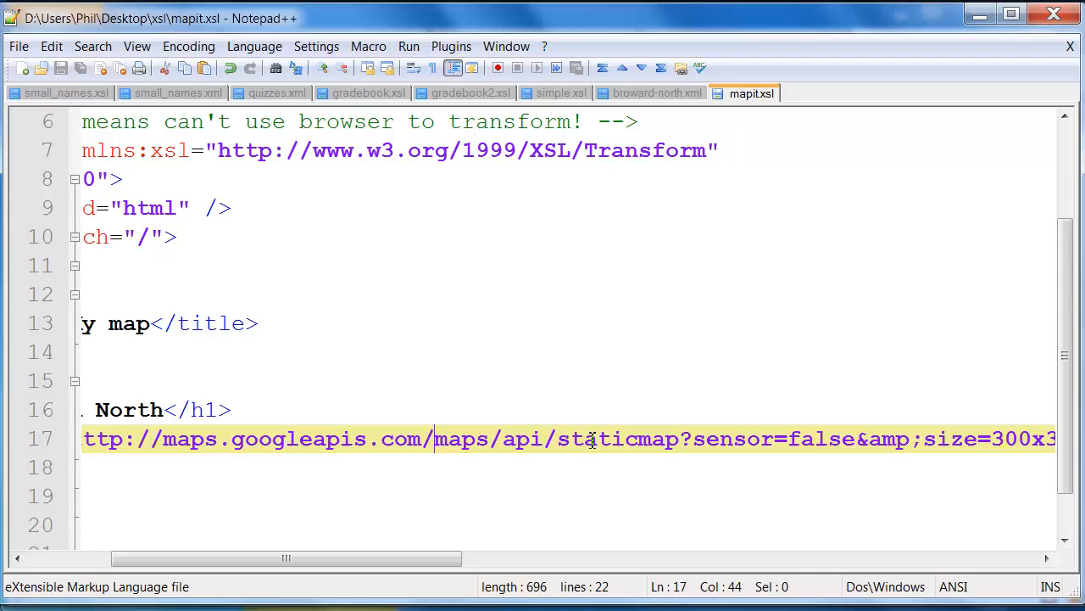
double_click(604, 437)
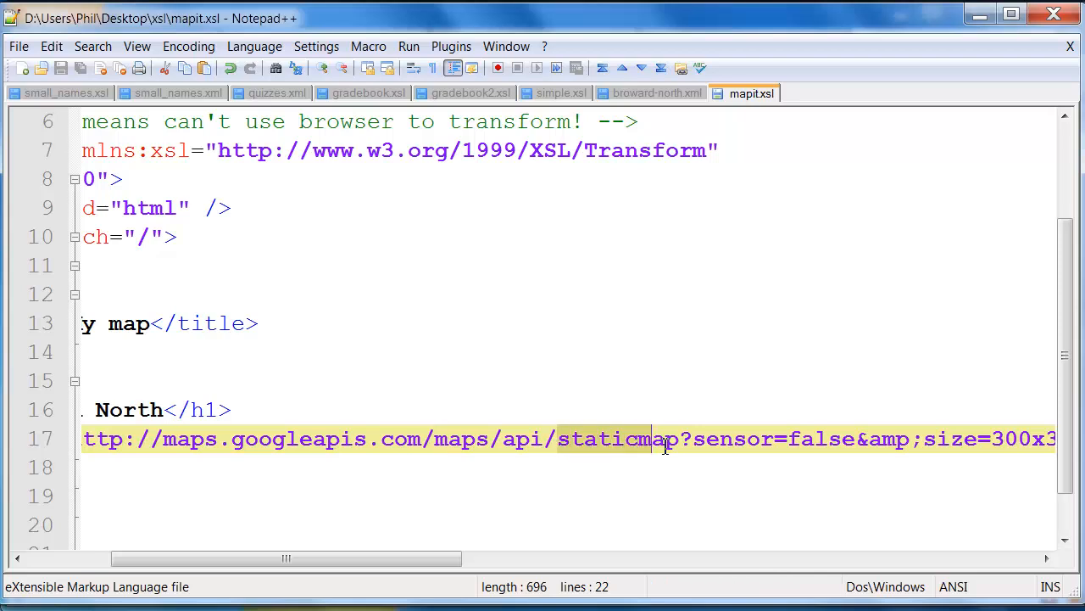
click(694, 438)
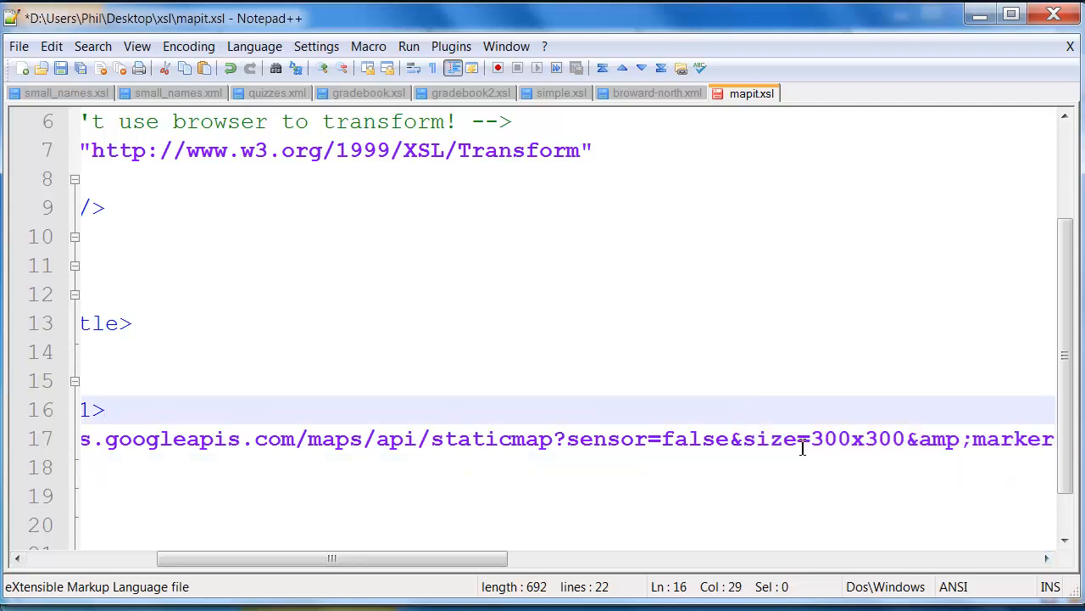
mouse_move(879, 444)
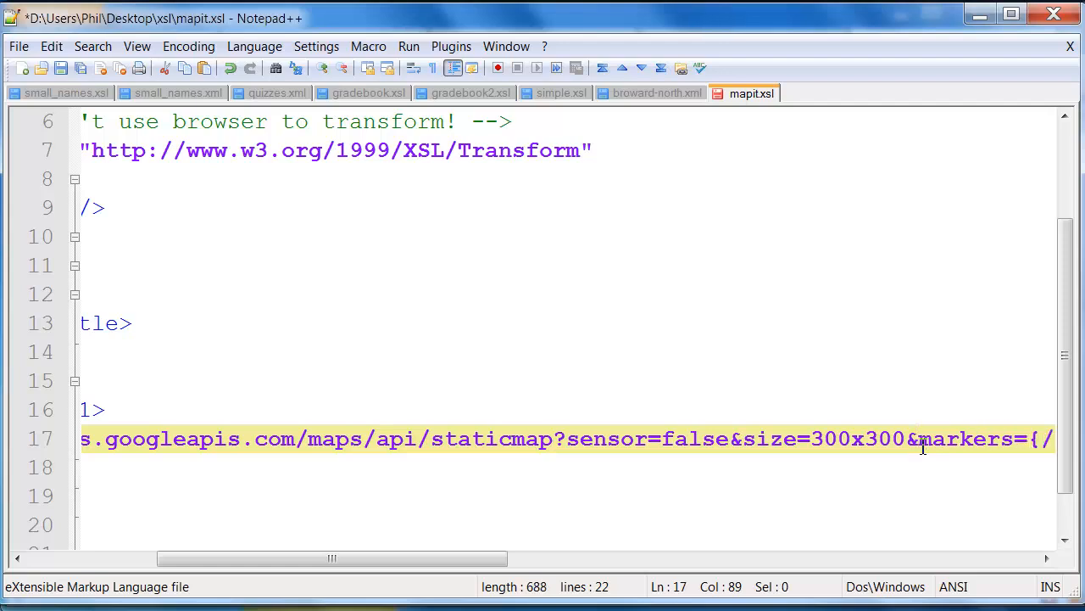
click(1048, 558)
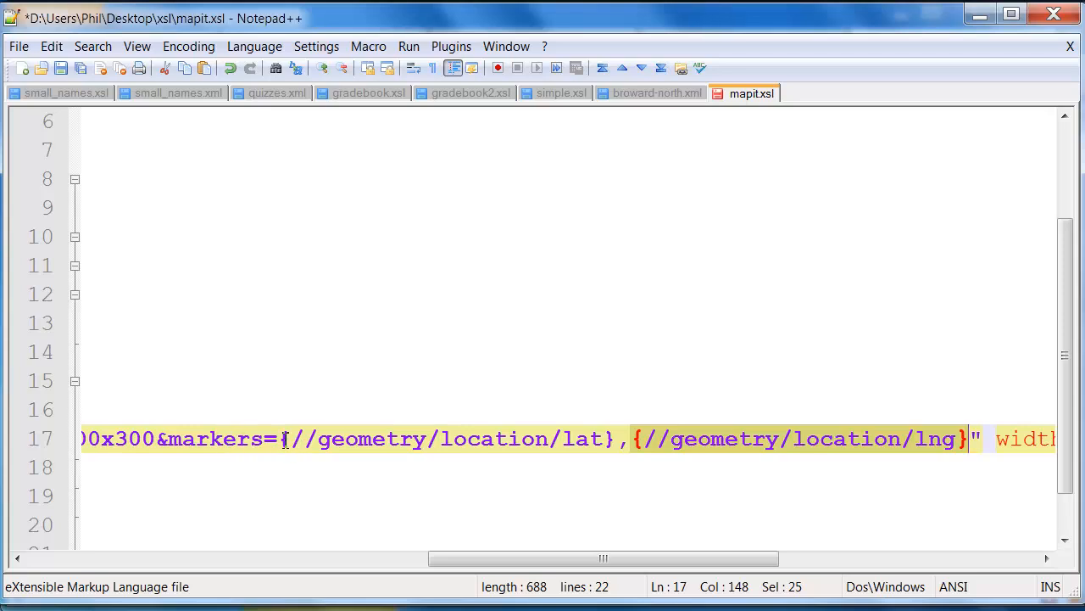
Step: Review the {//geometry/location/lat} expression in the markers value, then return to the Broward North page
click(287, 437)
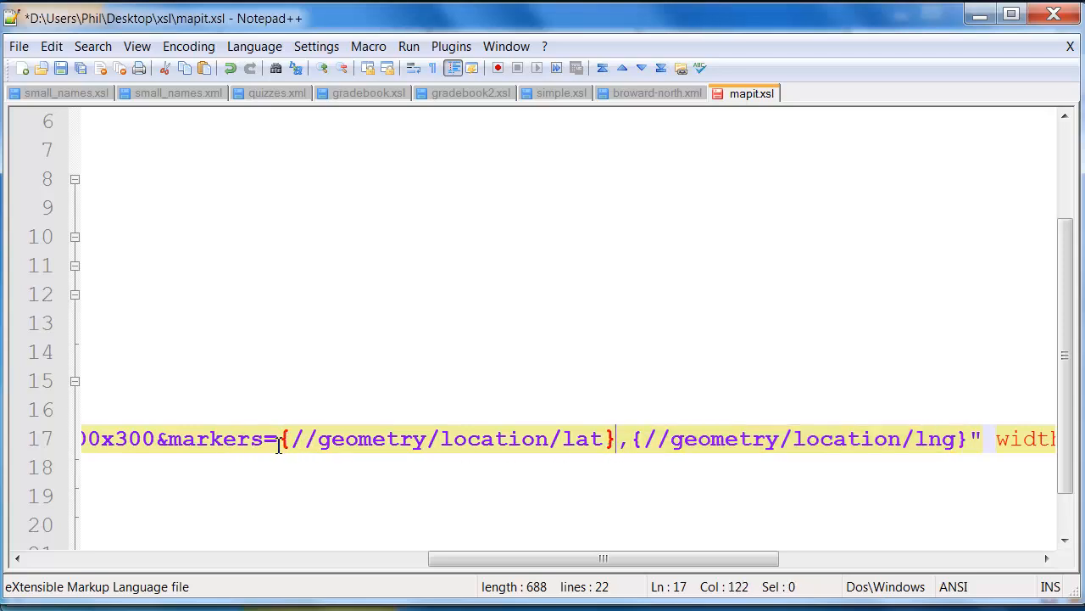
mouse_move(356, 451)
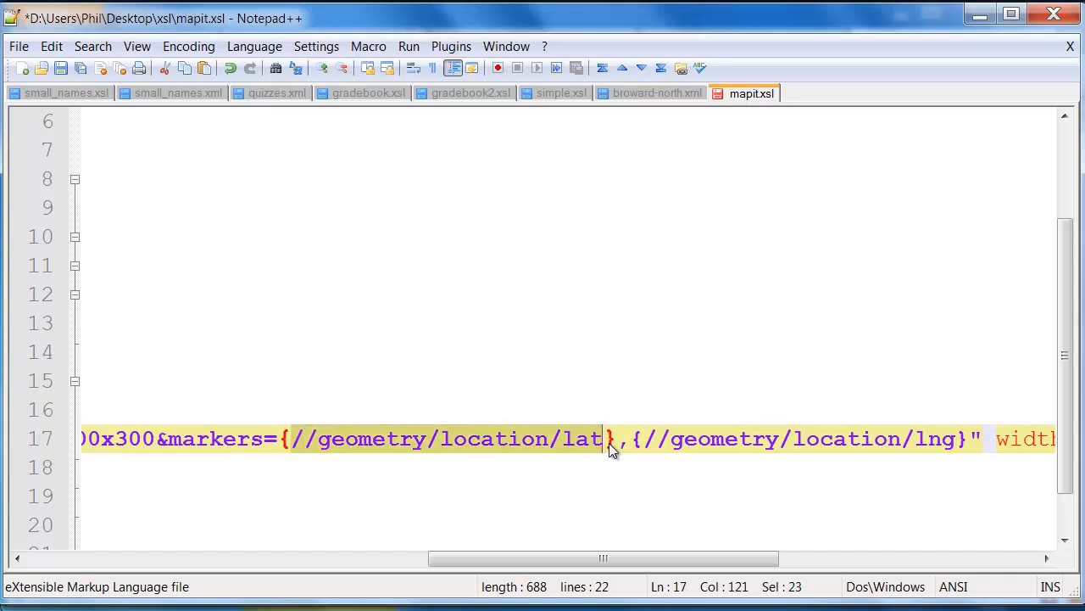
click(295, 437)
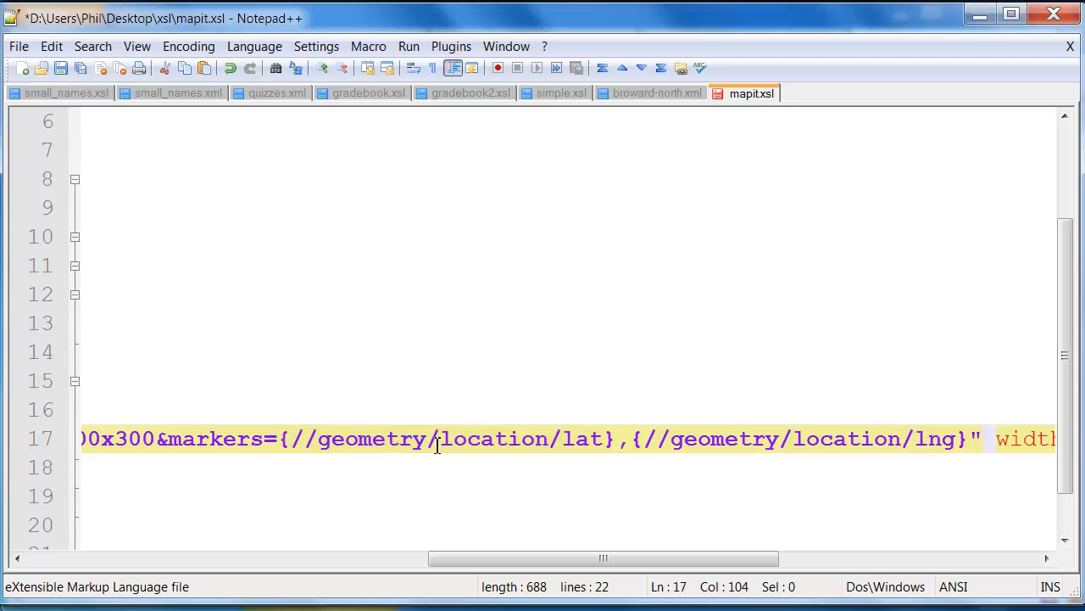
click(651, 91)
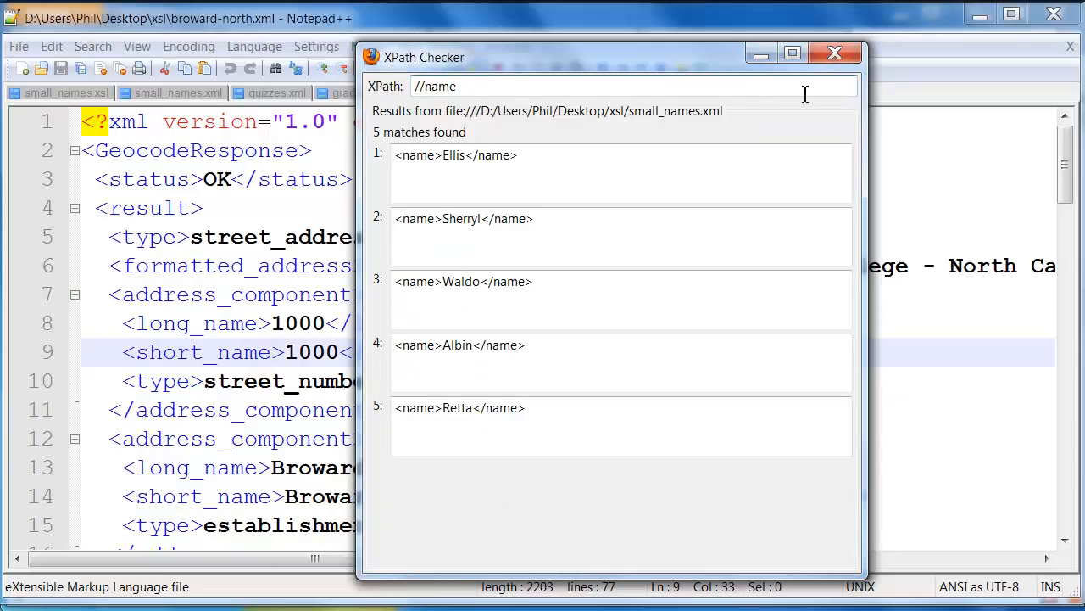
click(834, 52)
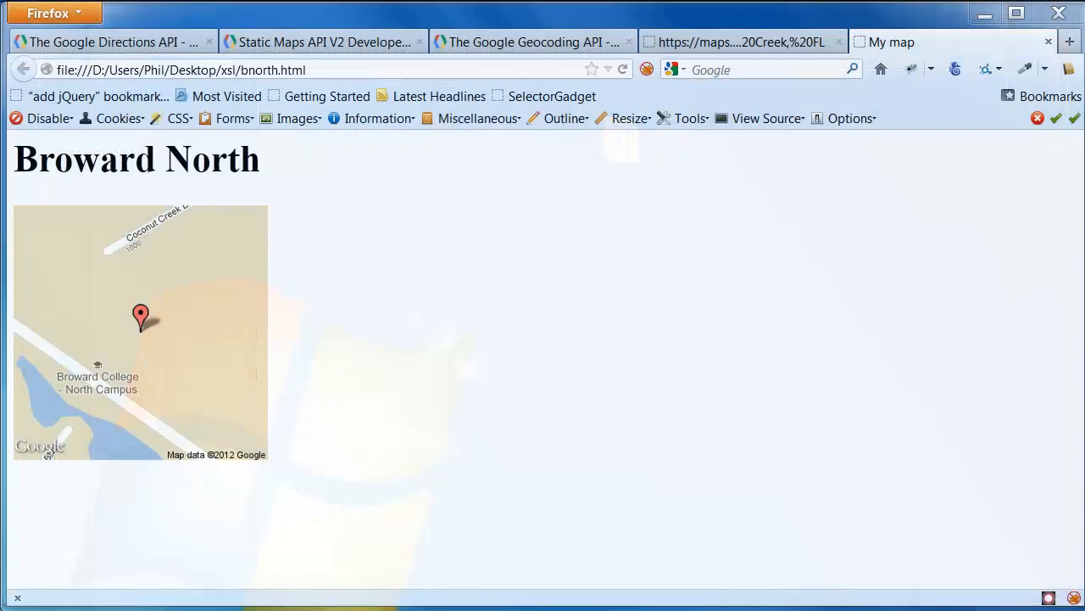
Step: Run //geometry in XPath Checker on the geocode response to confirm a single matching node
click(743, 40)
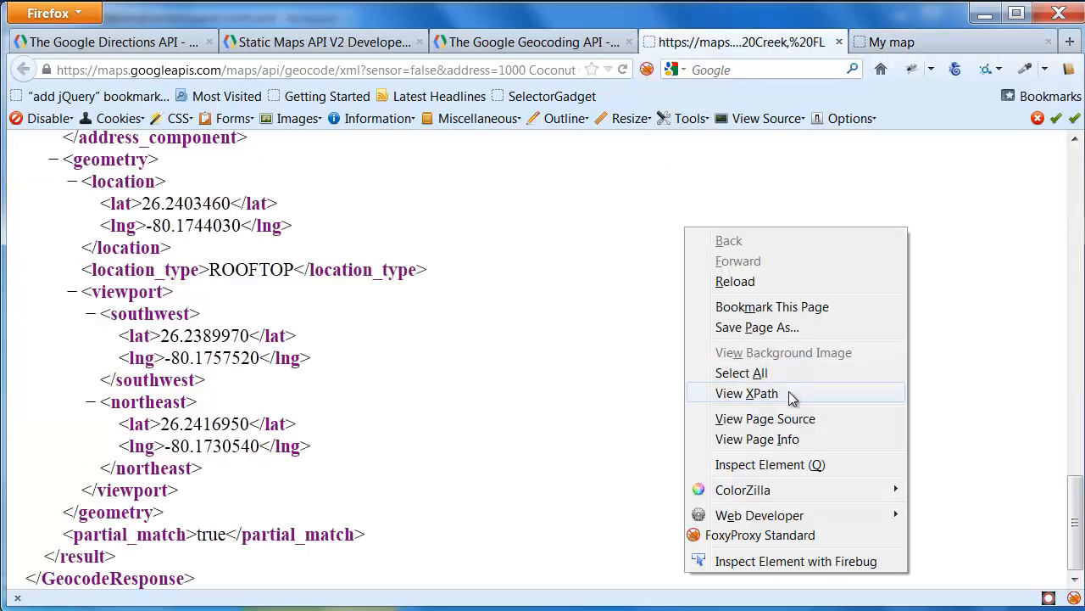
click(746, 393)
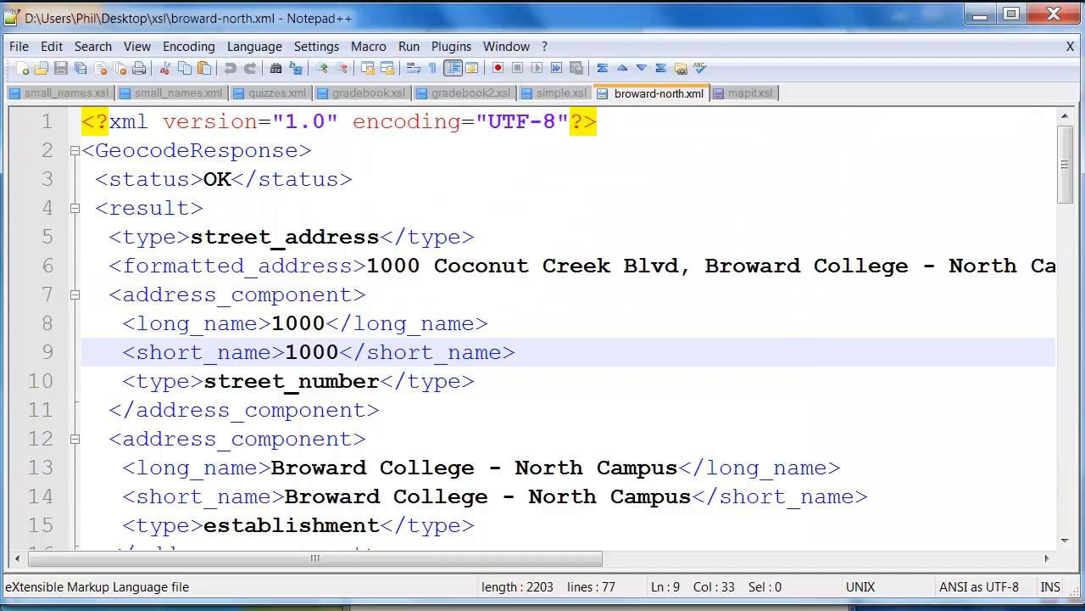
click(749, 94)
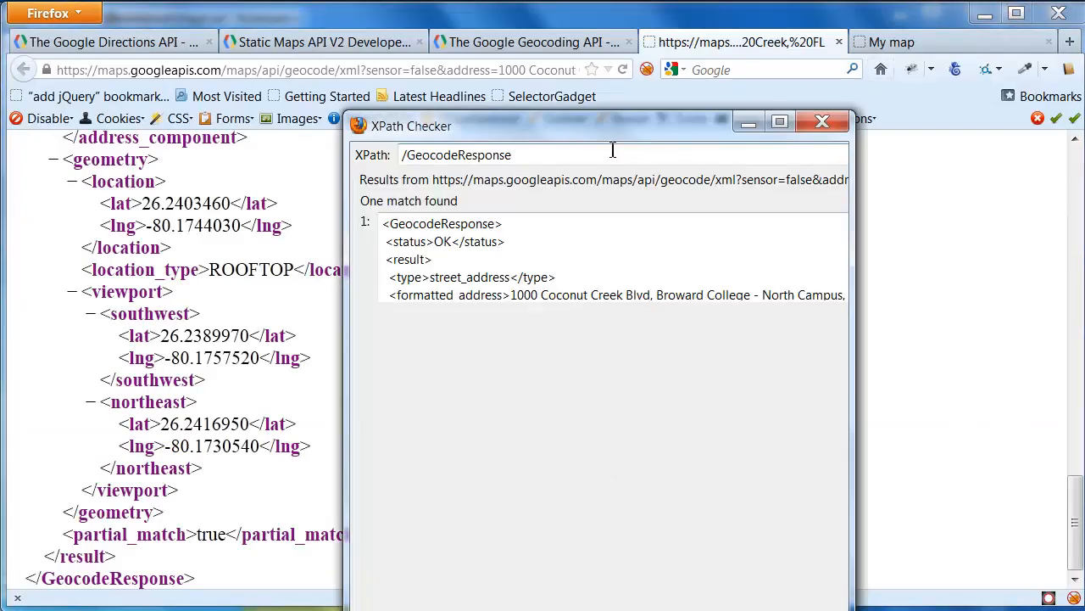
key(BackSpace)
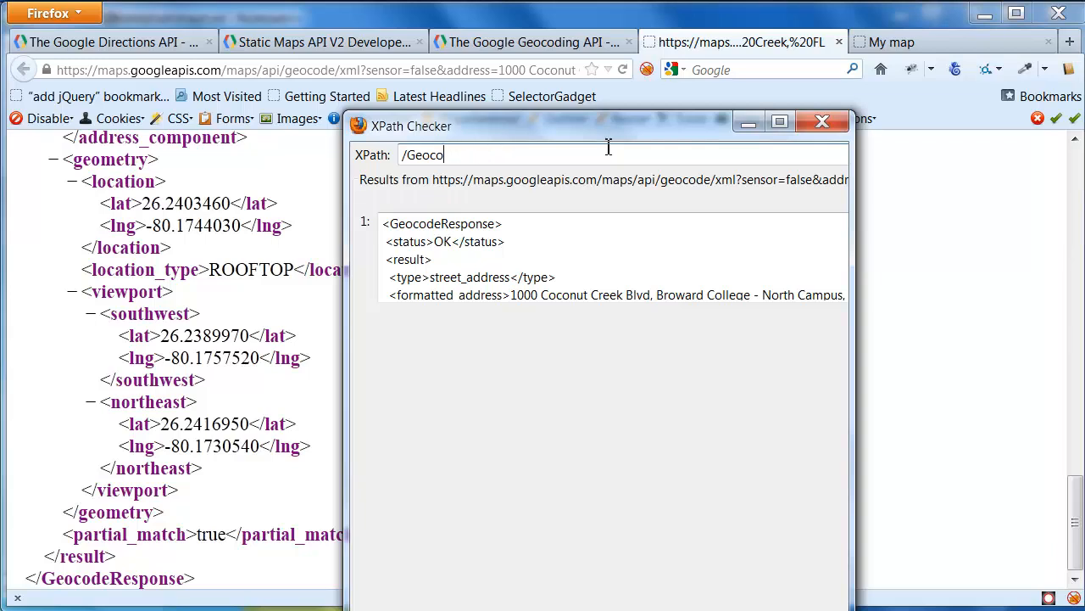
text(//geometry)
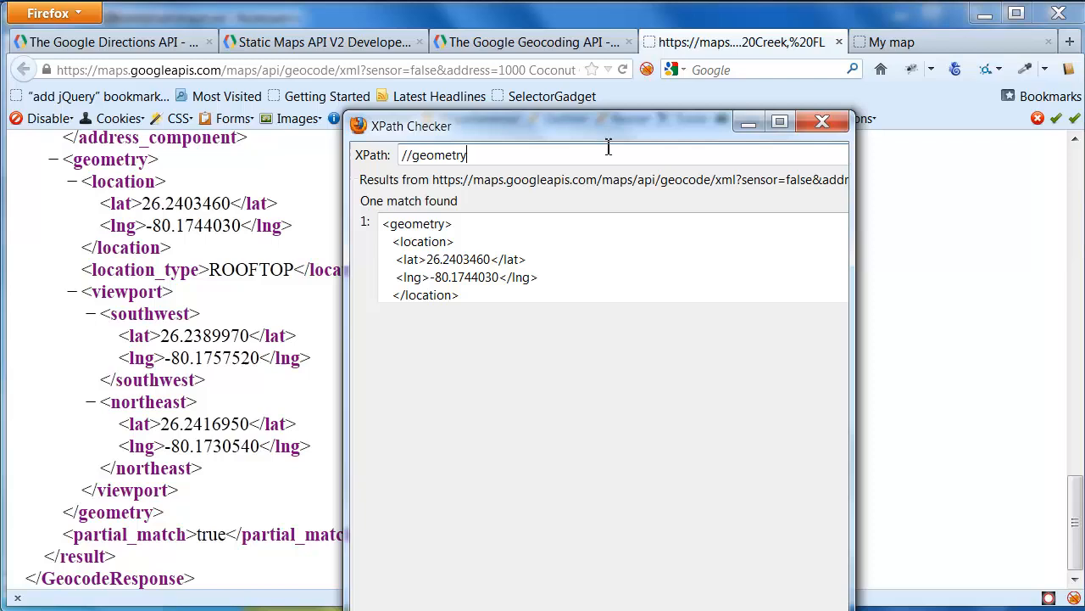
mouse_move(255, 344)
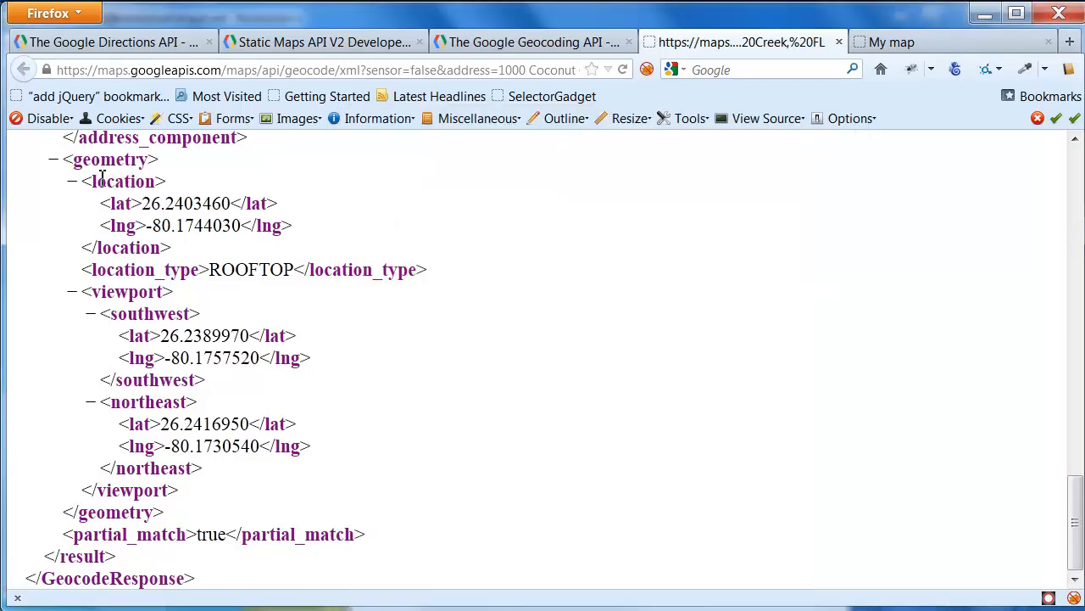
Step: Scroll through the geocode XML to look over the geometry location lat and lng values
drag(82, 180, 169, 247)
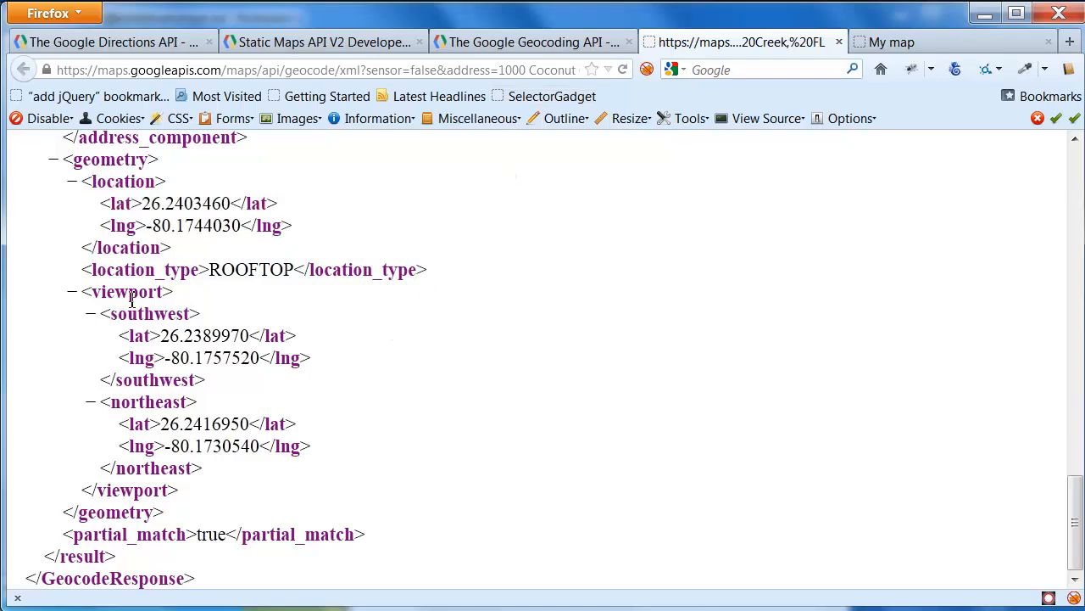
mouse_move(126, 317)
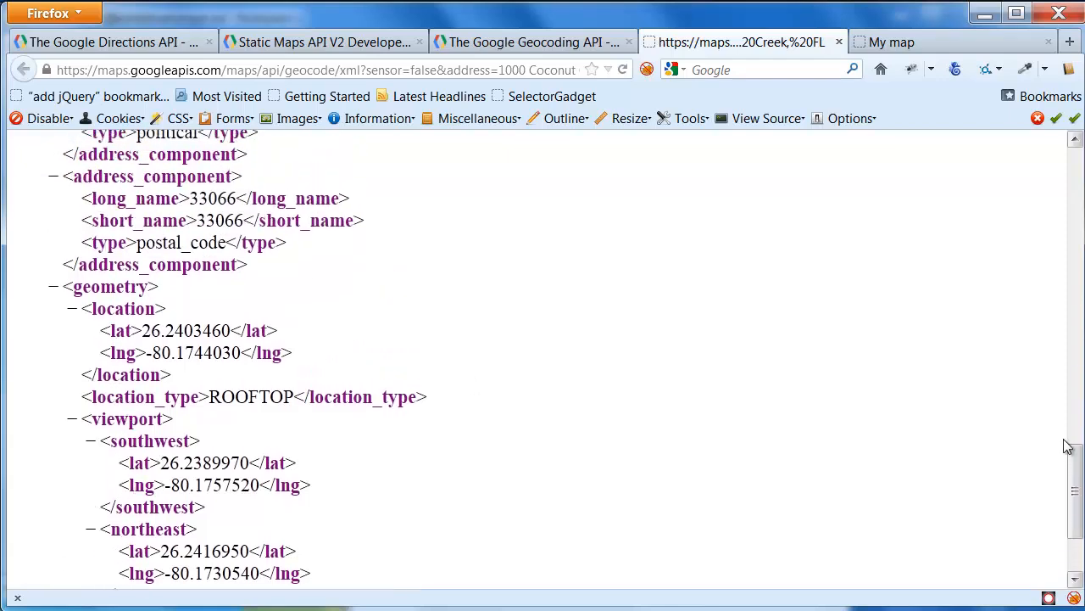
scroll(down, 3)
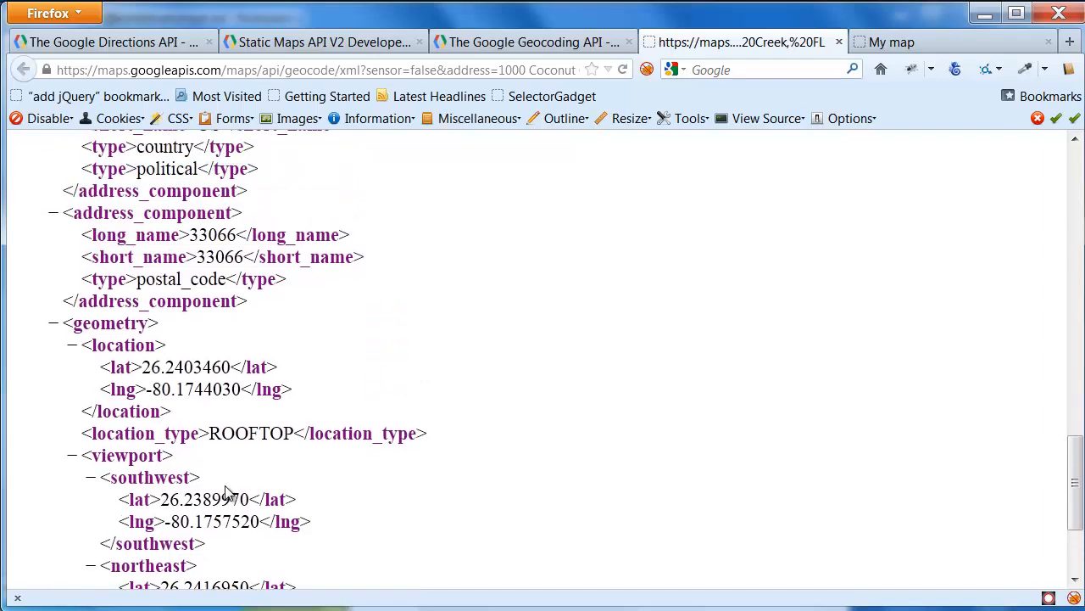
scroll(down, 3)
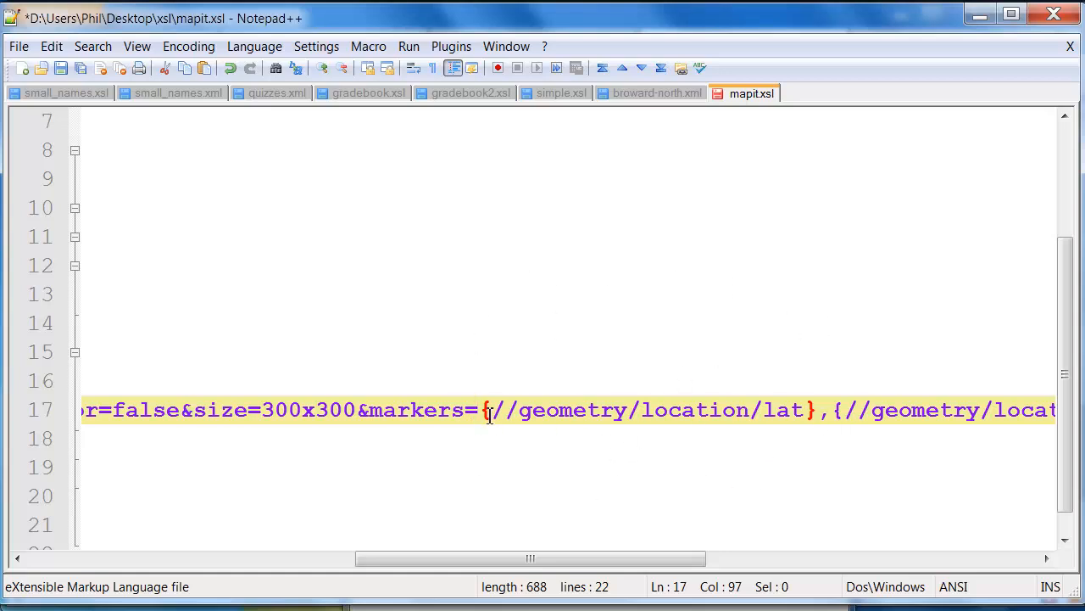
mouse_move(580, 414)
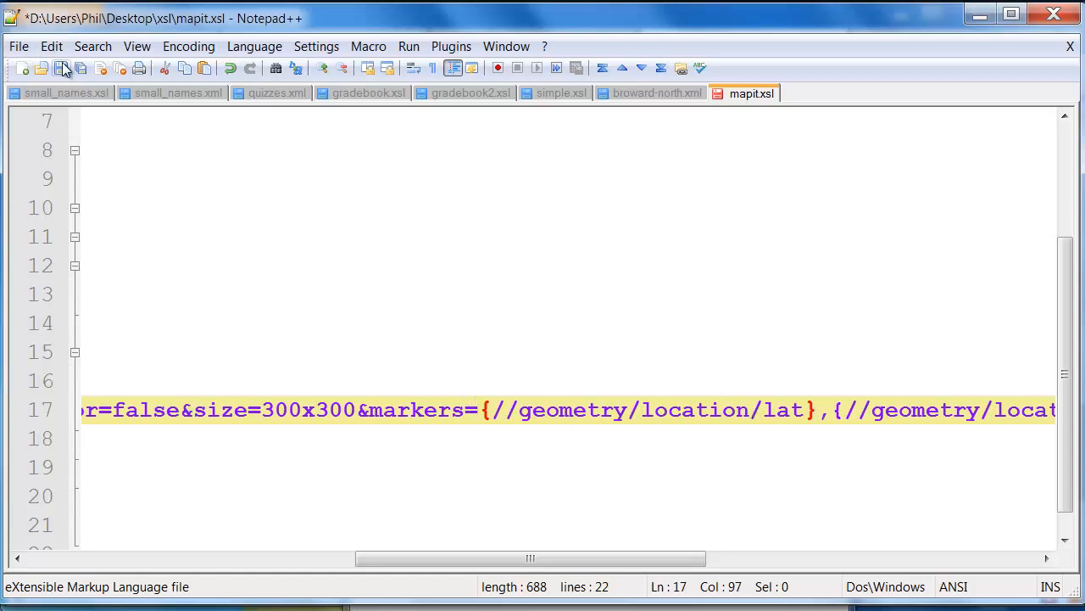
Step: Save mapit.xsl and open bnorth.html with Edit with Notepad++ from Explorer
click(62, 68)
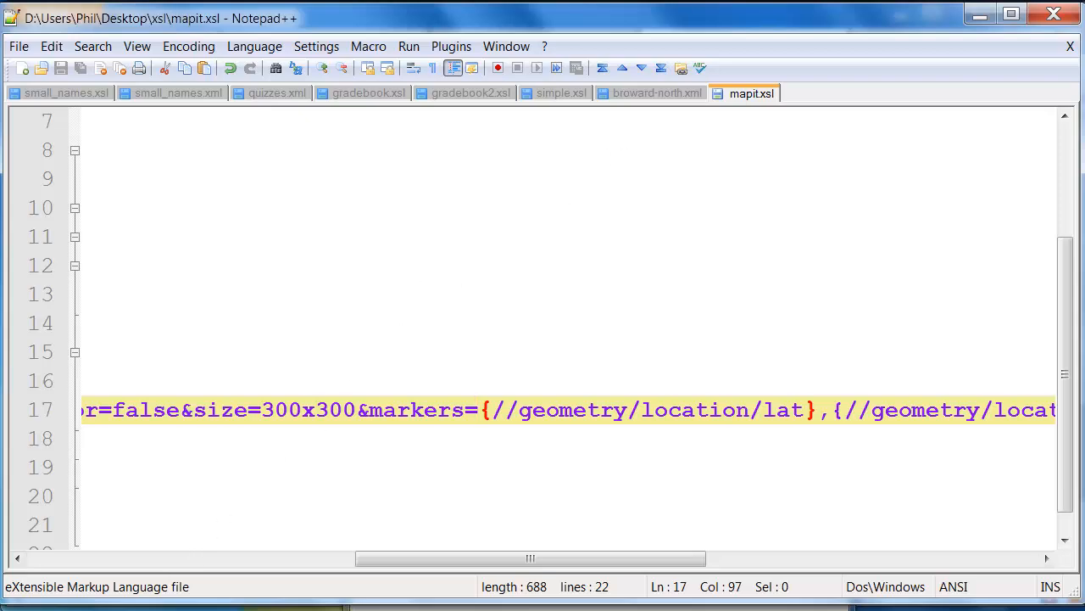
right_click(557, 234)
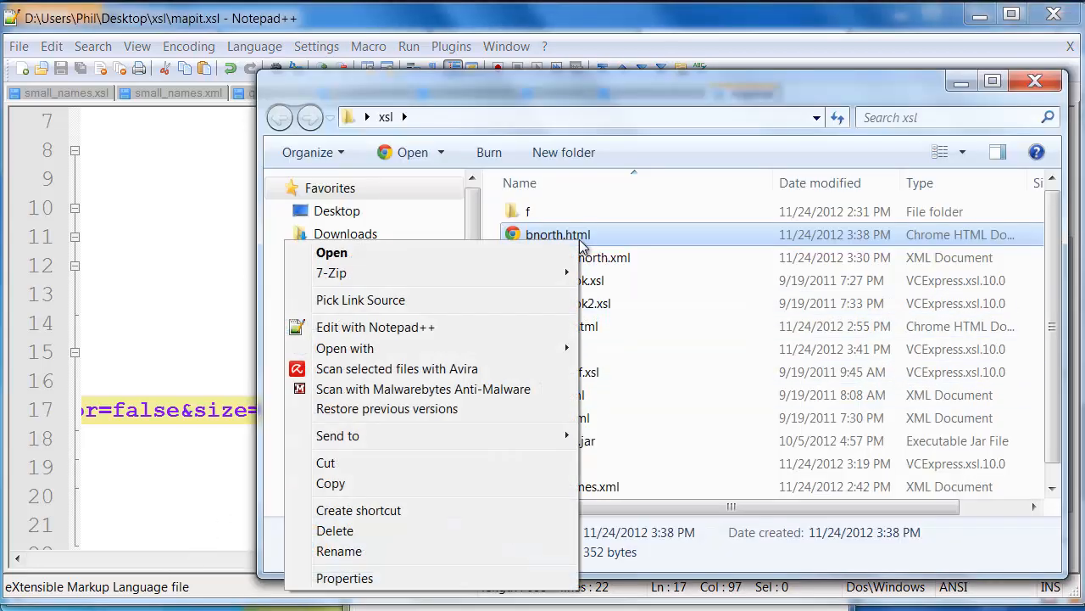
click(375, 326)
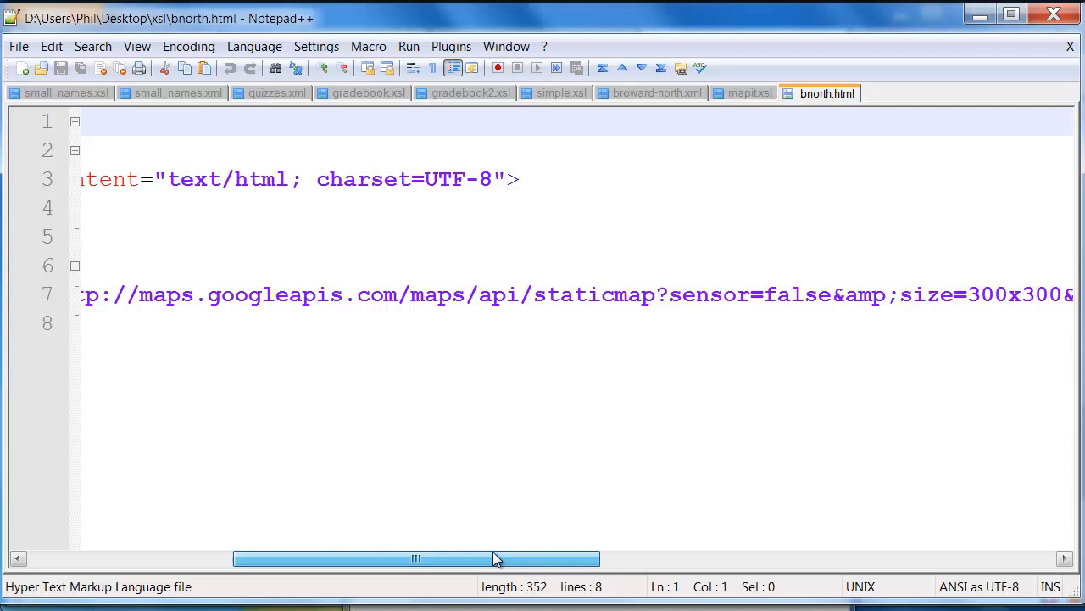
Step: Select bnorth.html's resolved markers value 26.2403460,-80.1744030 in the img URL
drag(416, 558, 698, 557)
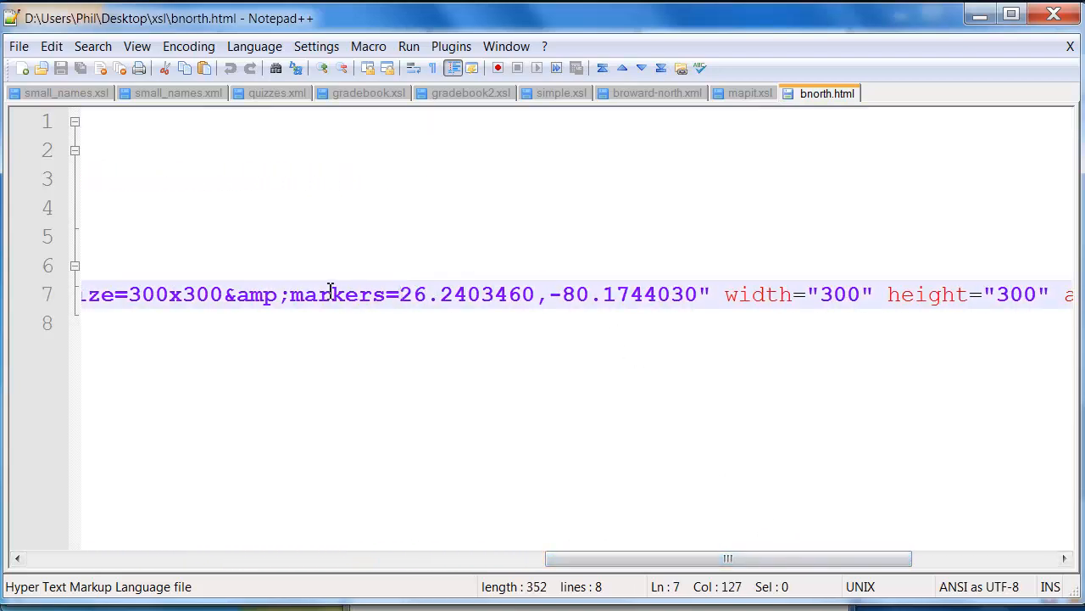
drag(291, 295, 699, 295)
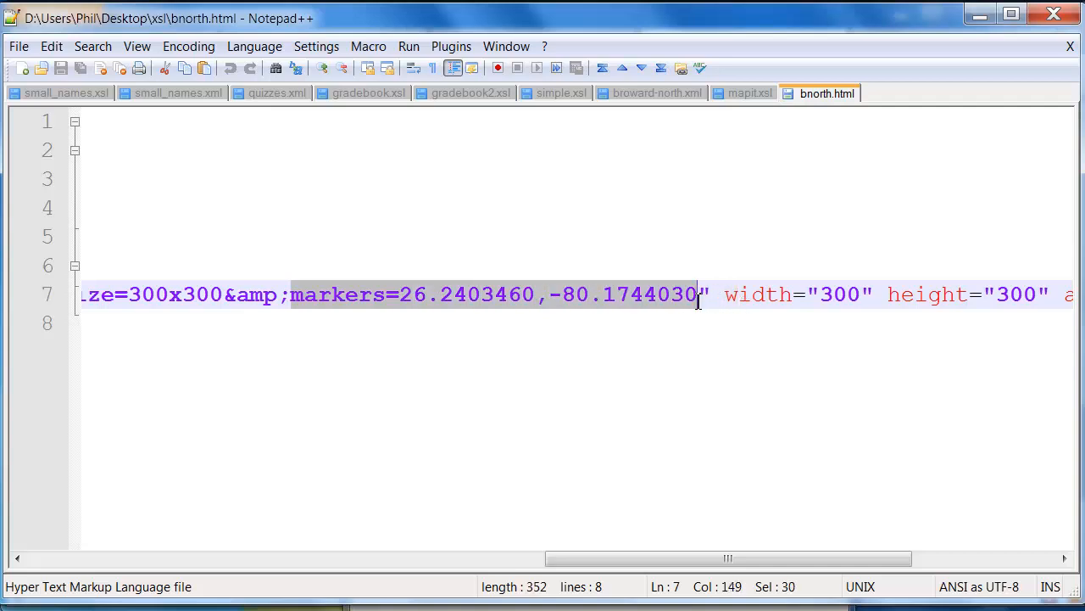
mouse_move(394, 305)
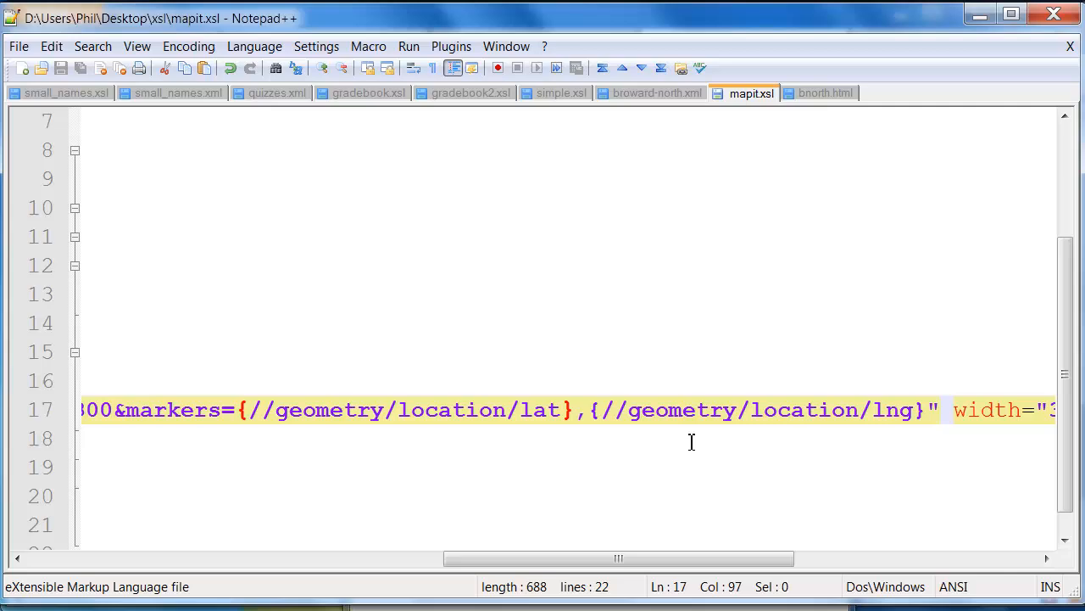
mouse_move(810, 443)
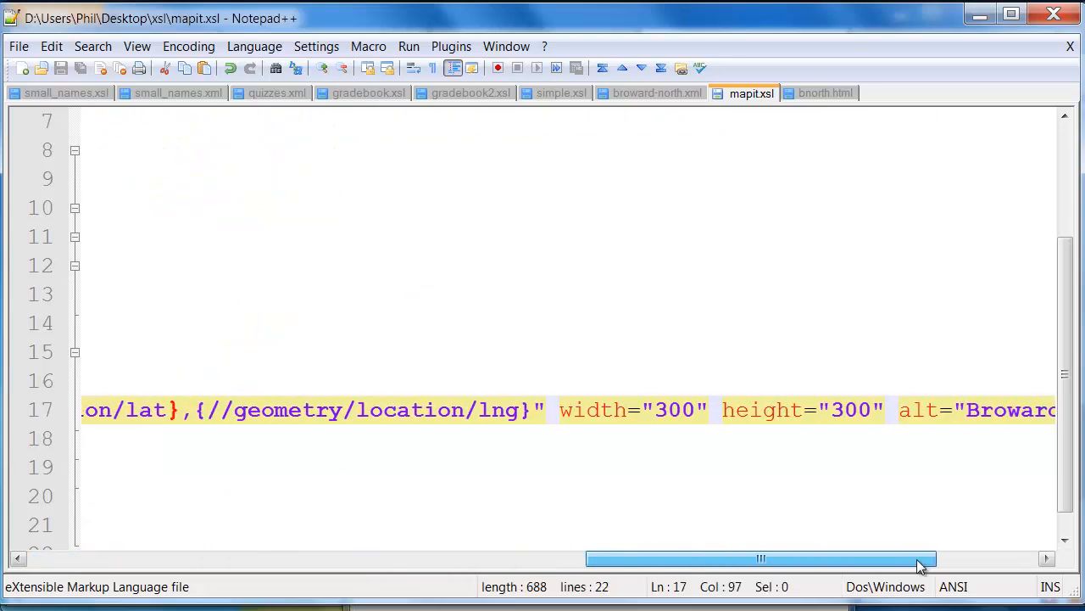
drag(919, 558, 840, 558)
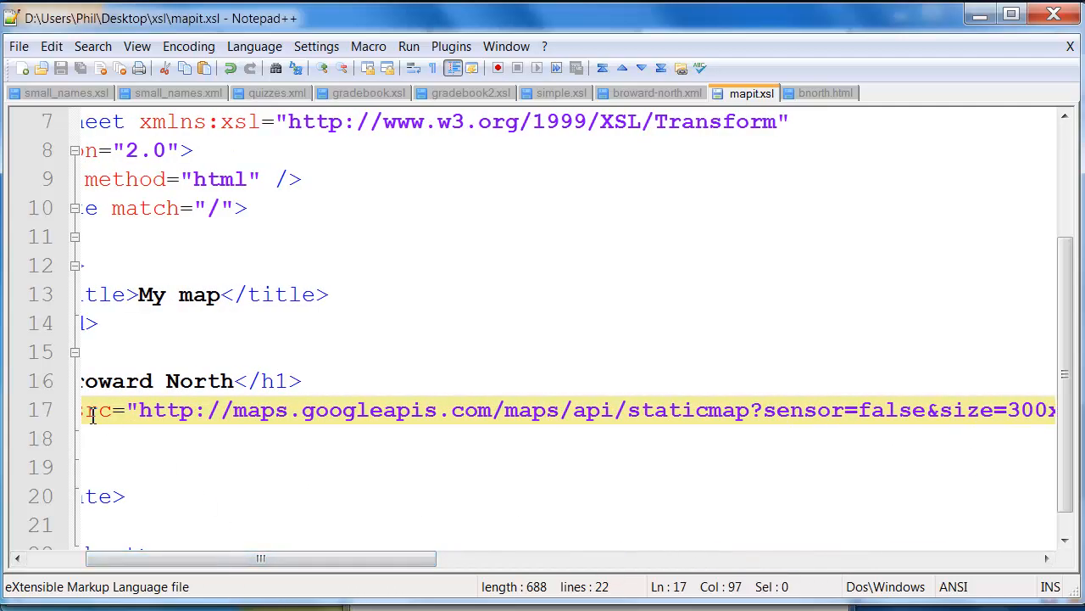
drag(263, 558, 224, 558)
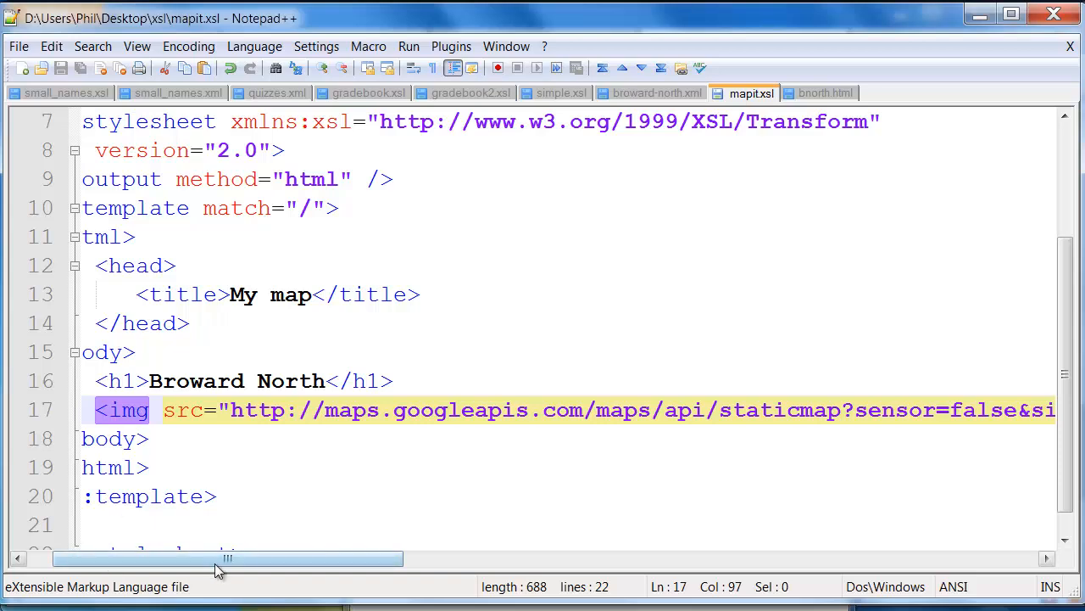
drag(227, 558, 709, 558)
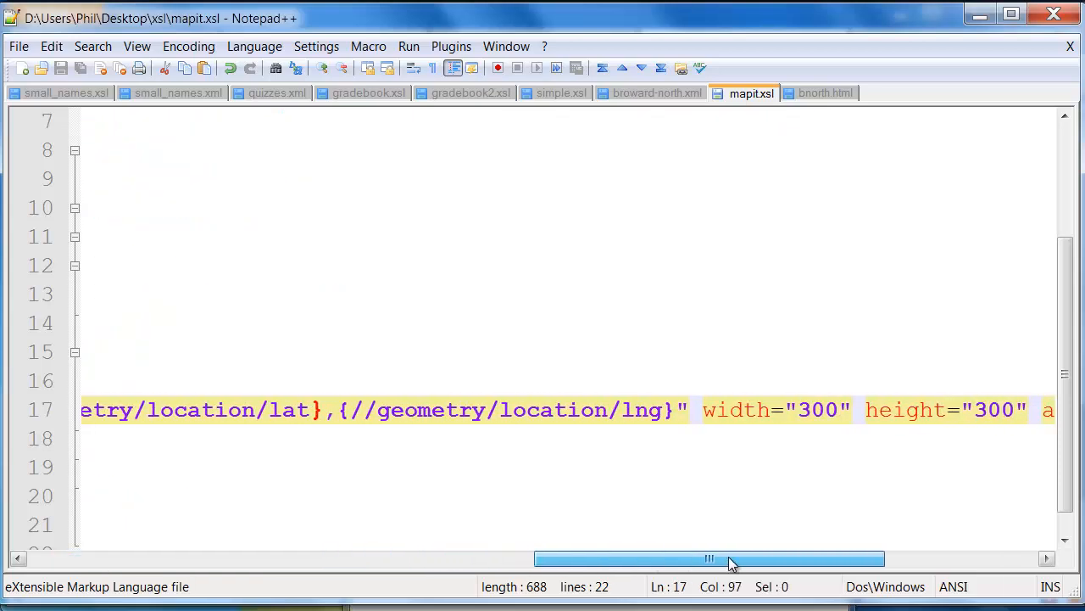